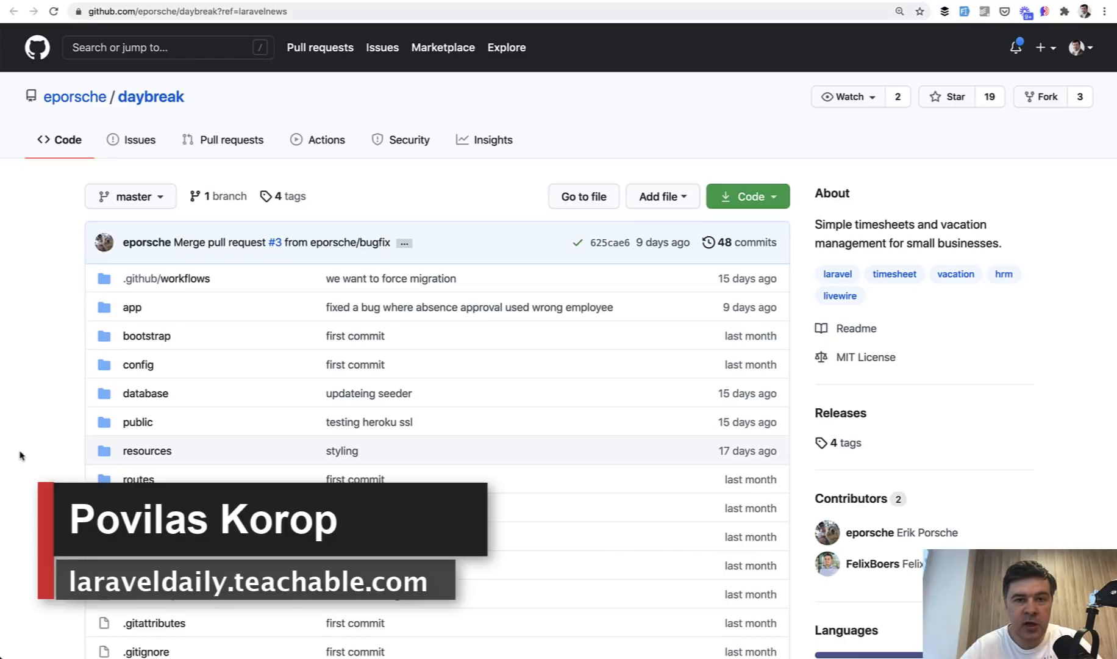
Follow CreatesNewUsers from the seeder, then open FortifyServiceProvider through Search Everywhere
scroll(down, 3)
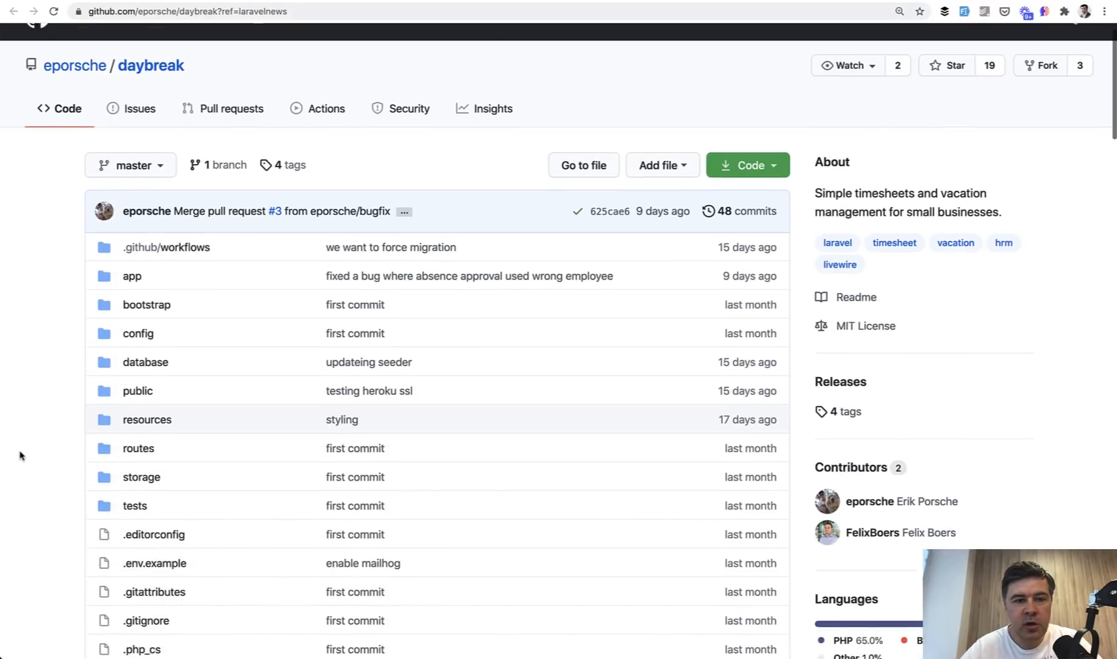
scroll(down, 3)
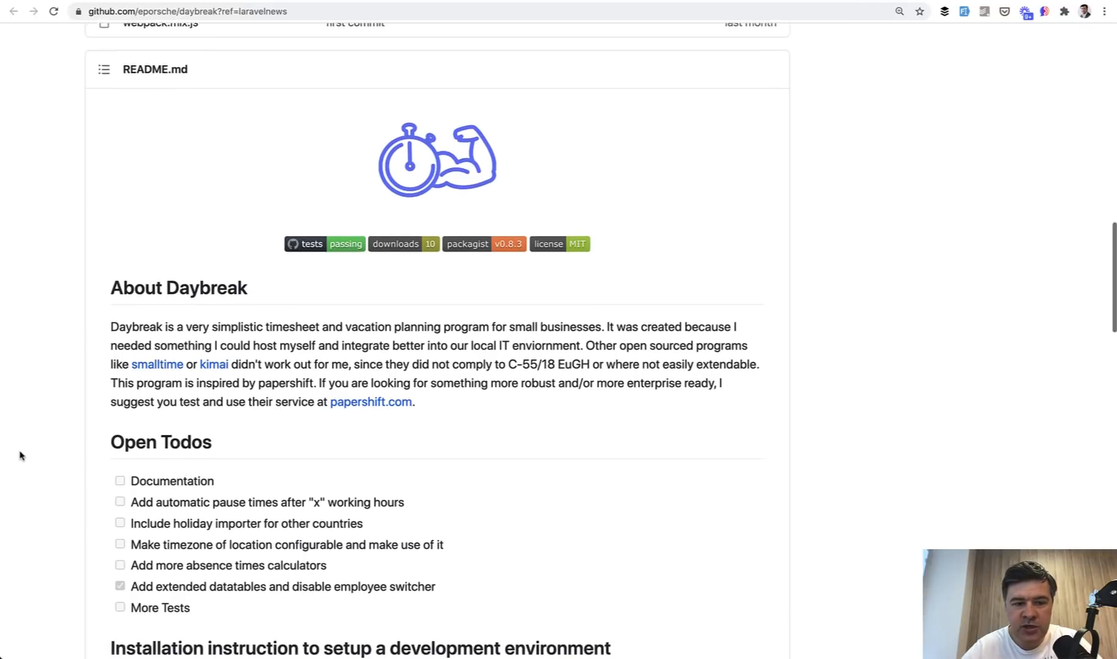
scroll(down, 3)
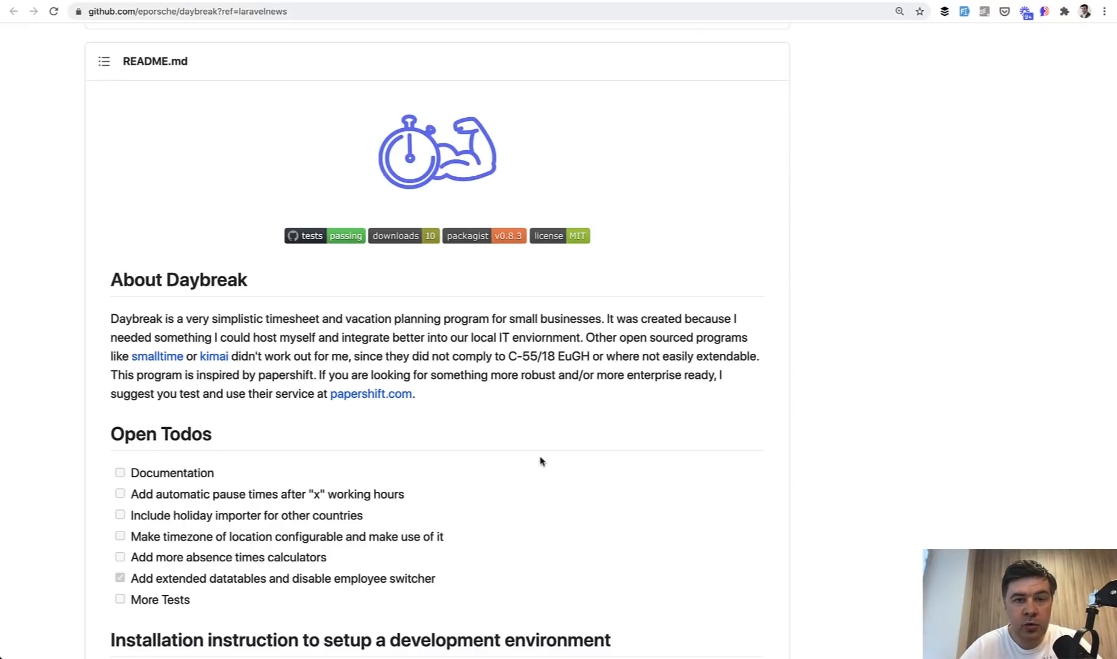
scroll(down, 3)
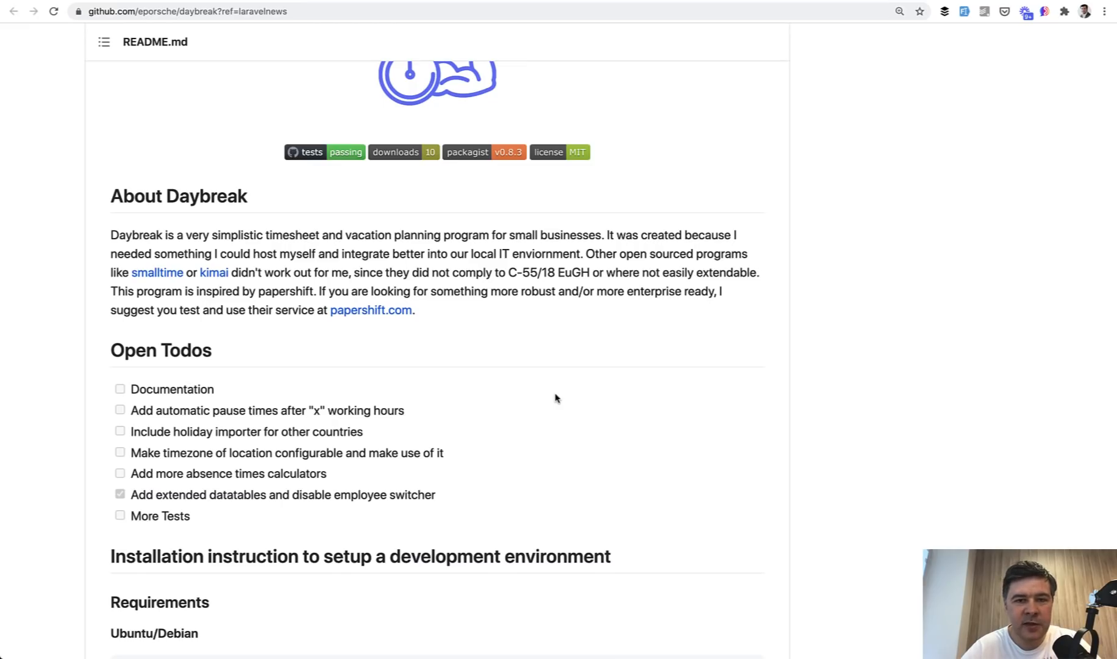
mouse_move(555, 381)
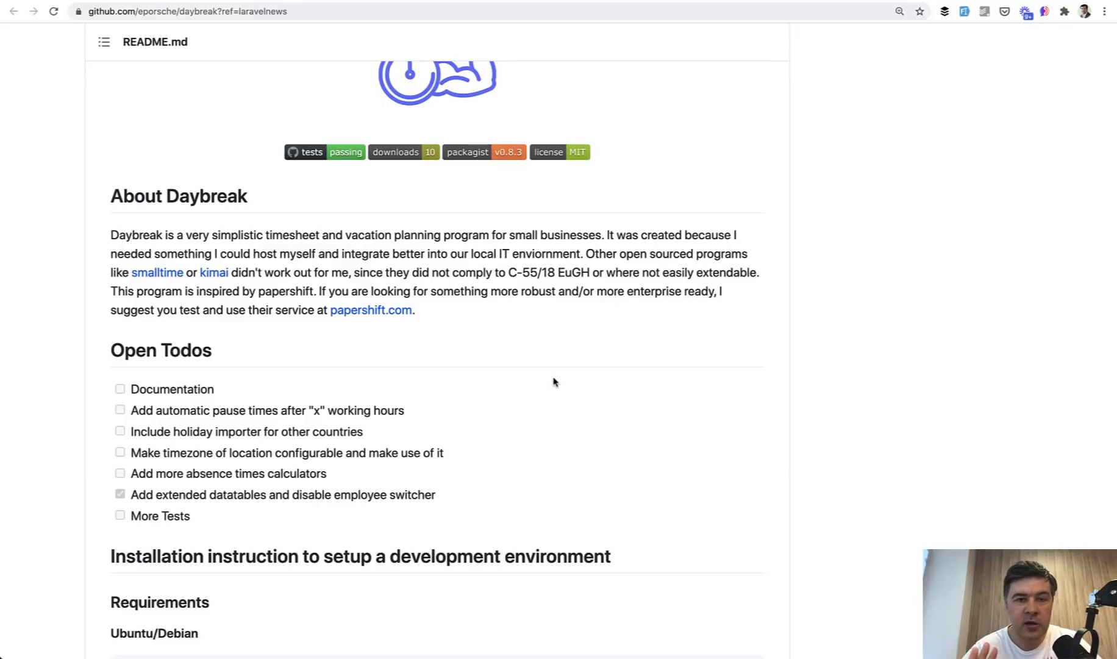
scroll(down, 3)
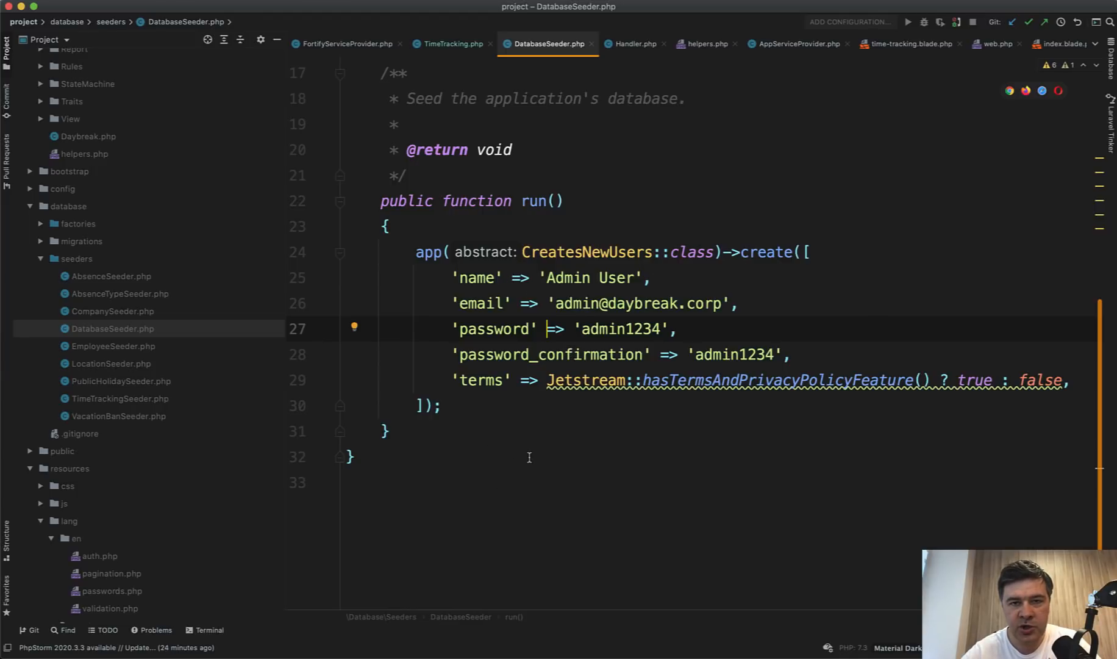
mouse_move(368, 432)
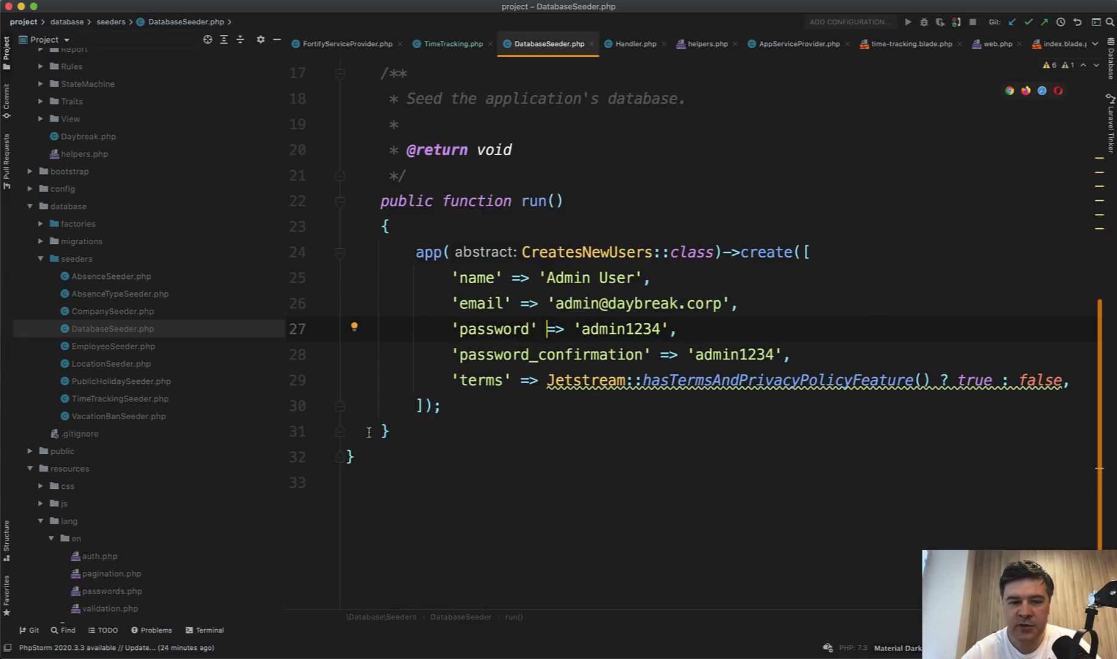
mouse_move(585, 252)
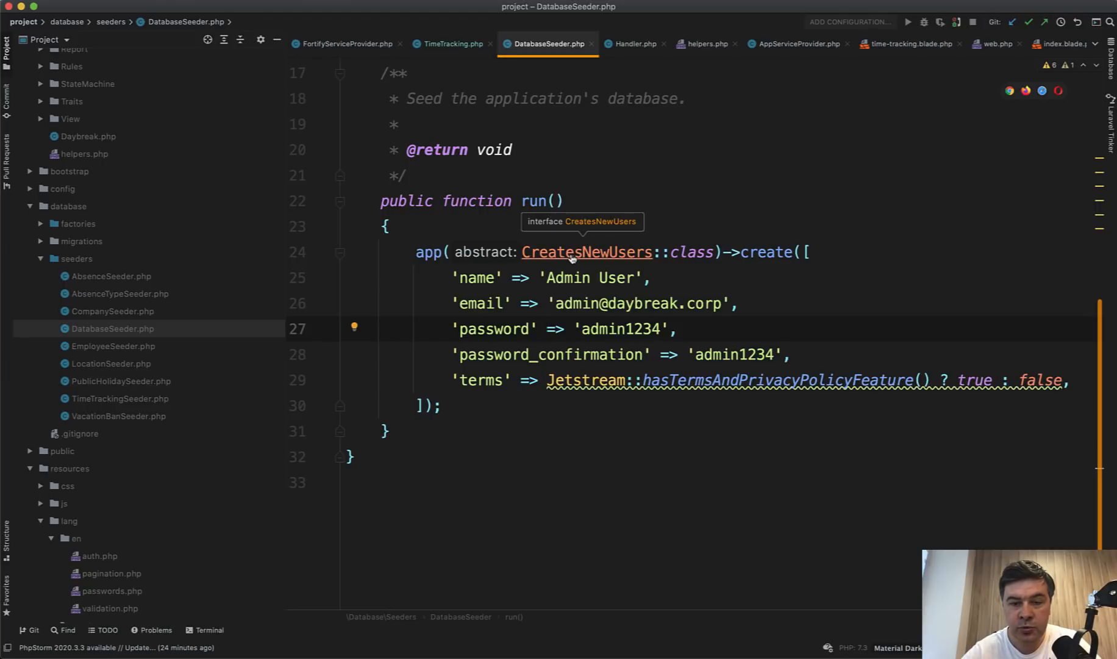
click(585, 251)
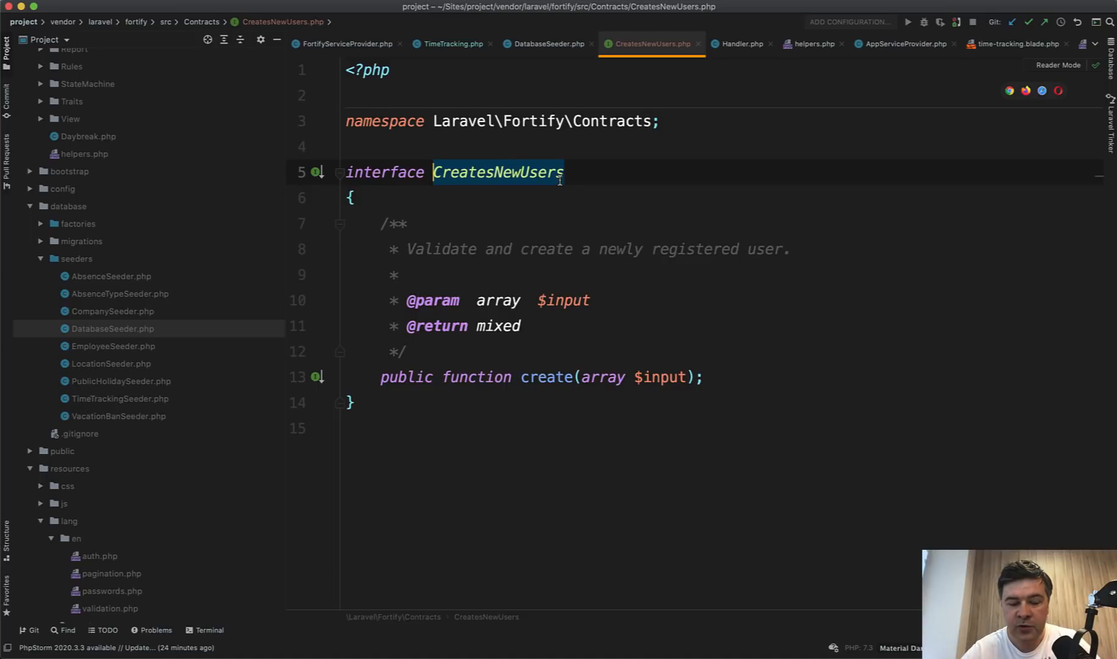
text(for)
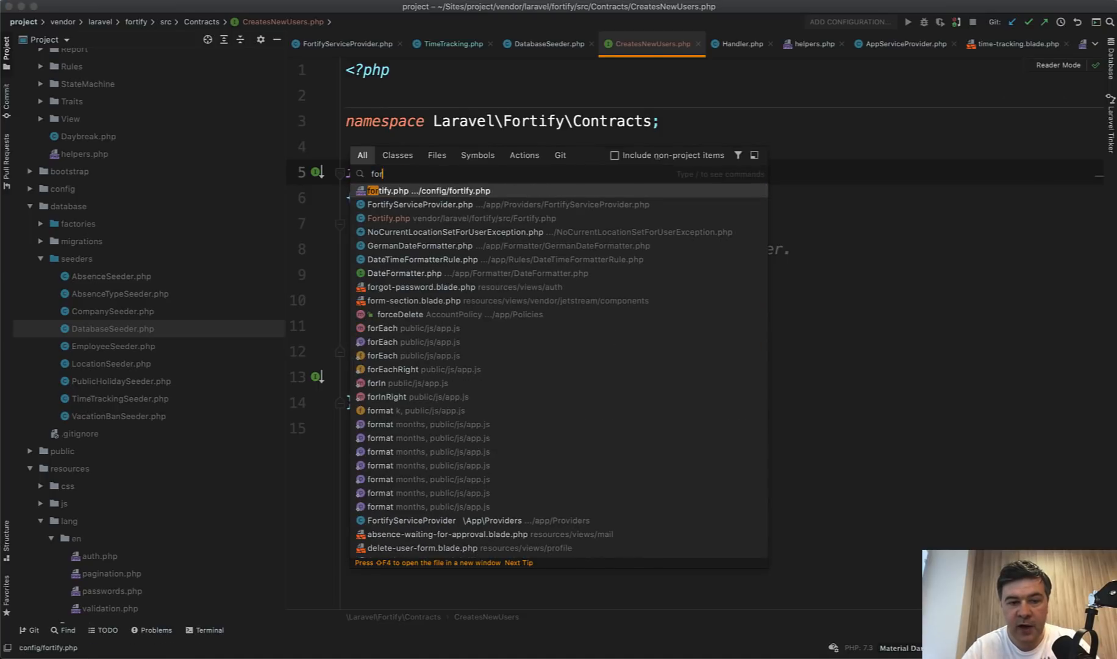
click(419, 204)
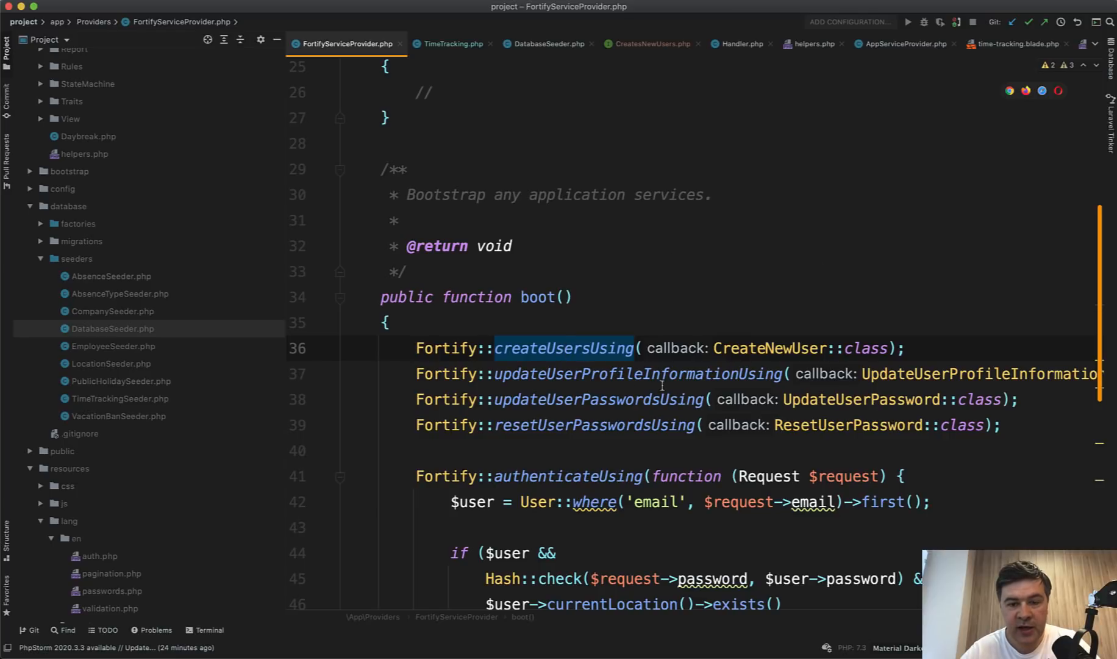
mouse_move(770, 347)
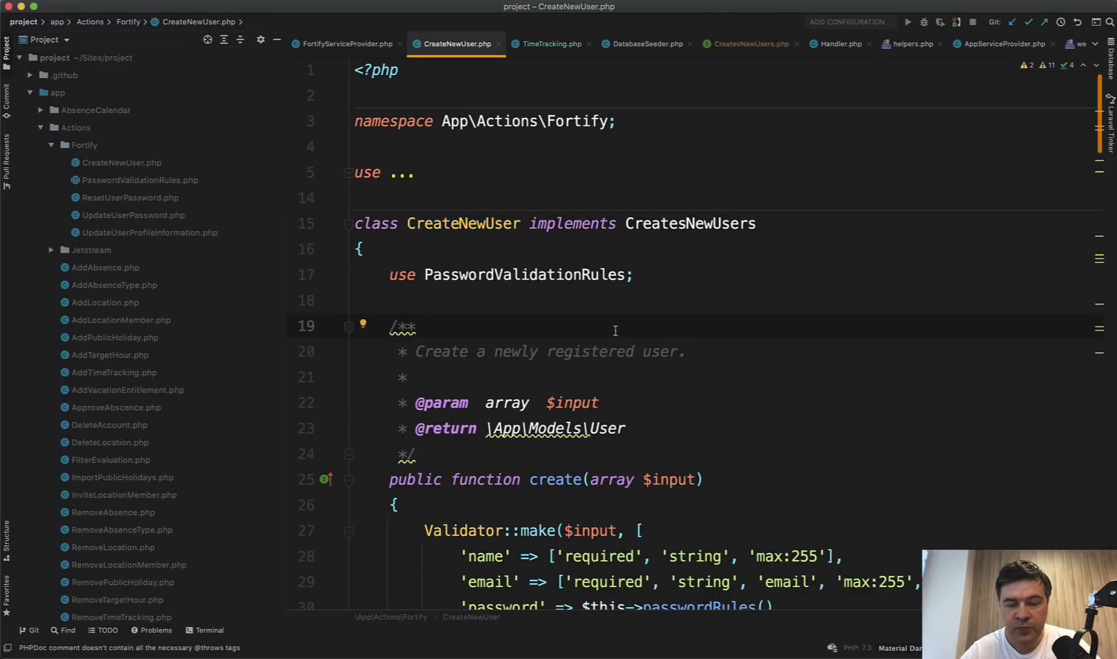
Compare CreateNewUser's create method with the seeder's Admin User call by alternating tabs
scroll(down, 3)
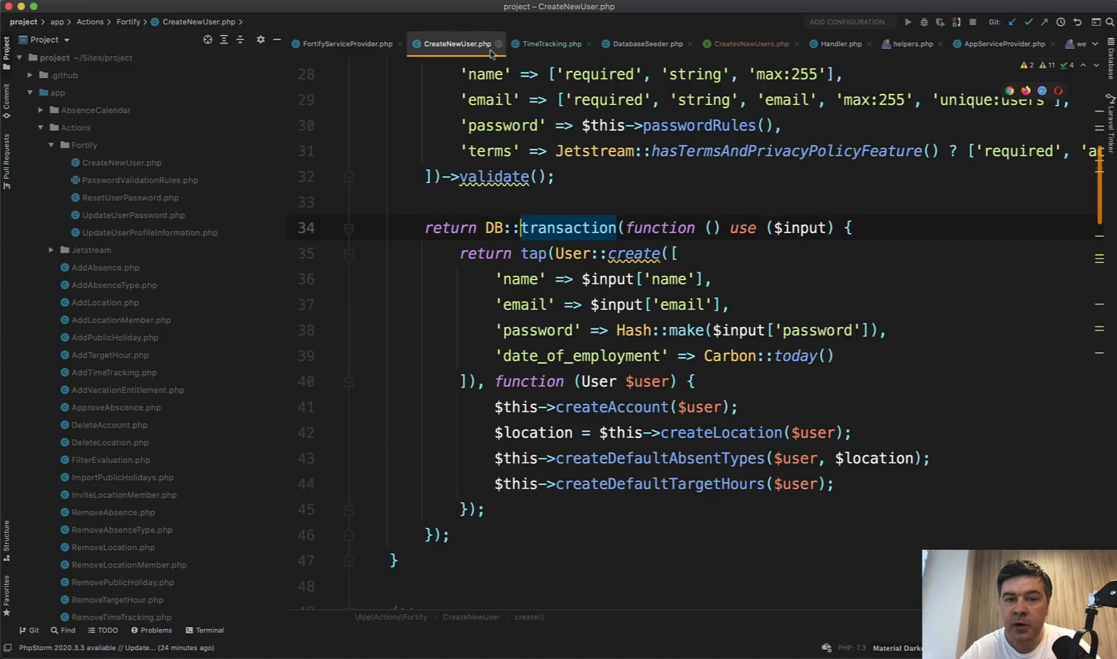
click(644, 44)
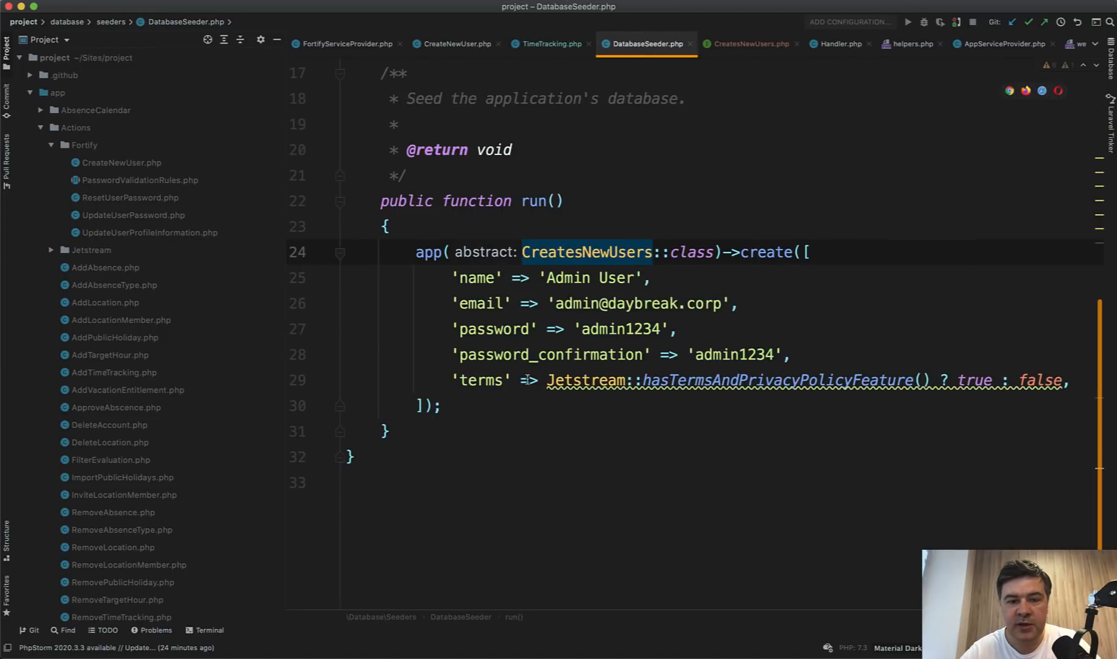
click(494, 328)
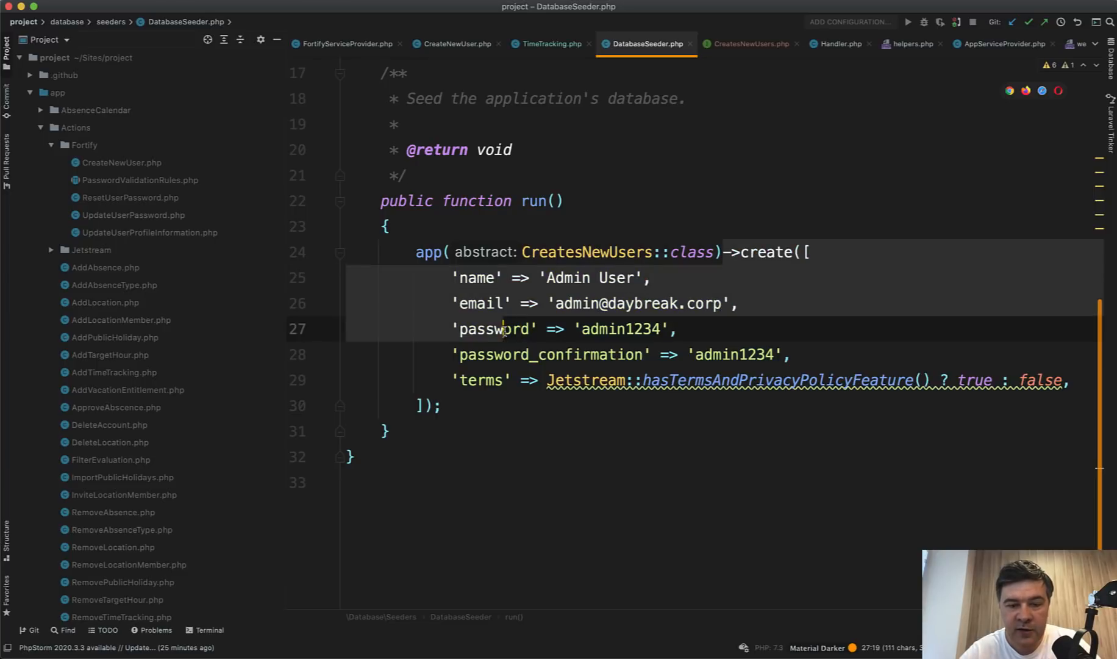
click(454, 43)
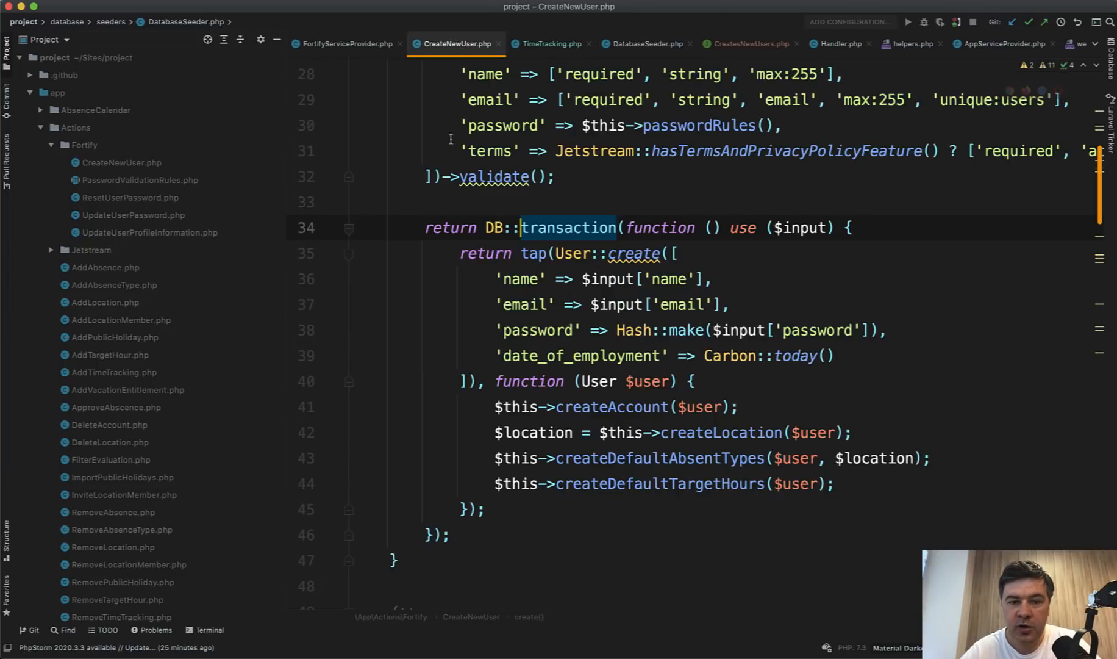
scroll(up, 3)
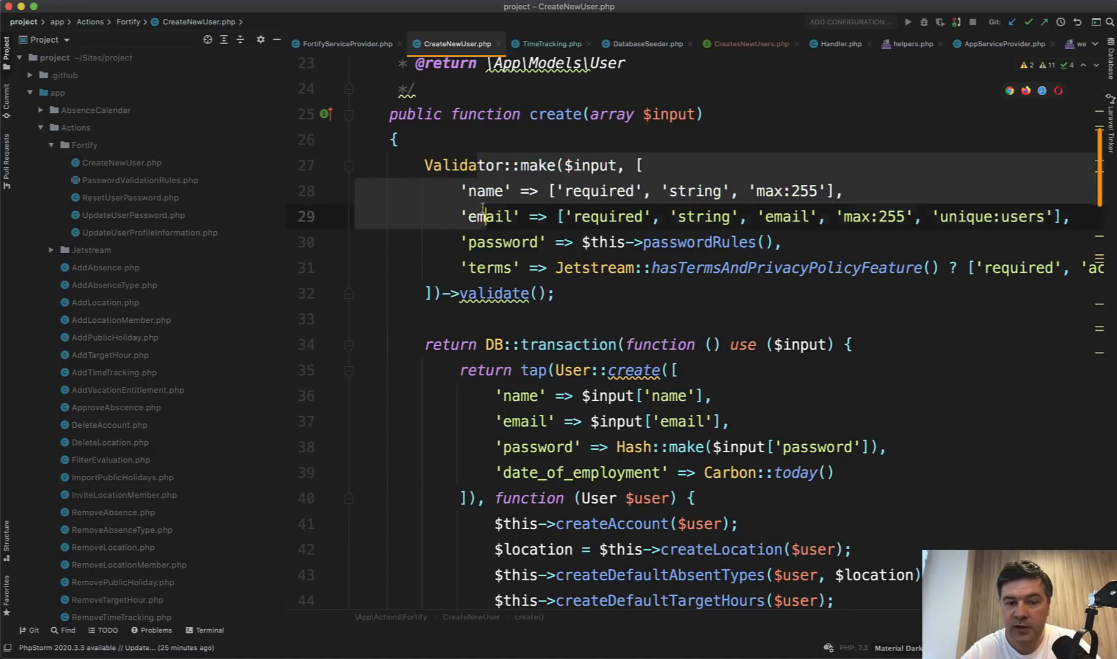
scroll(down, 3)
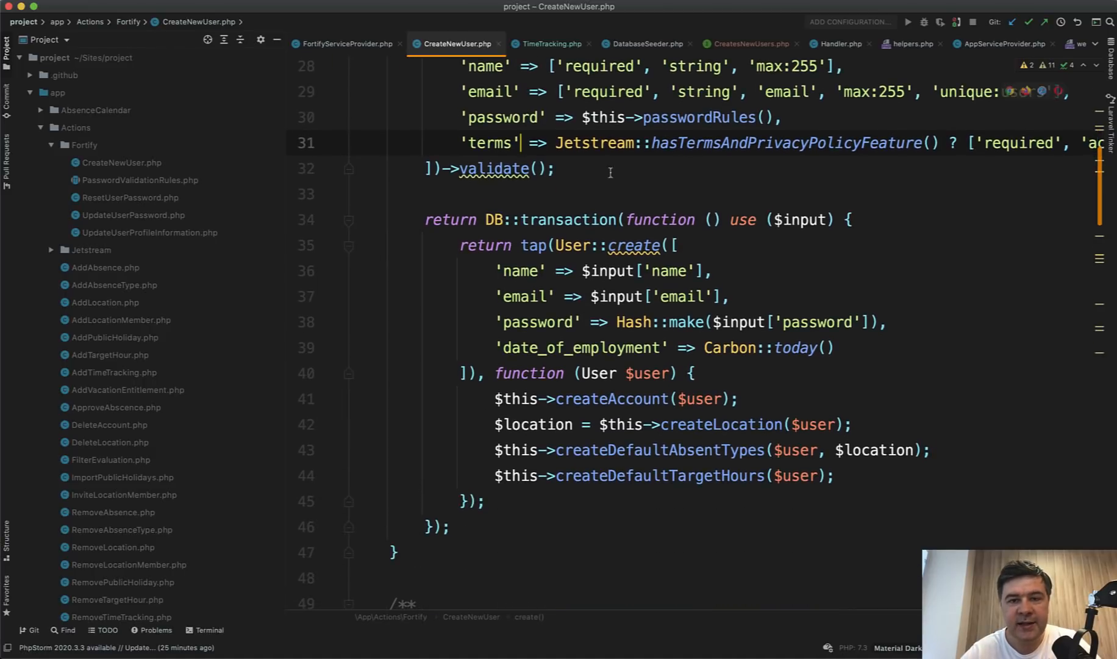
click(643, 43)
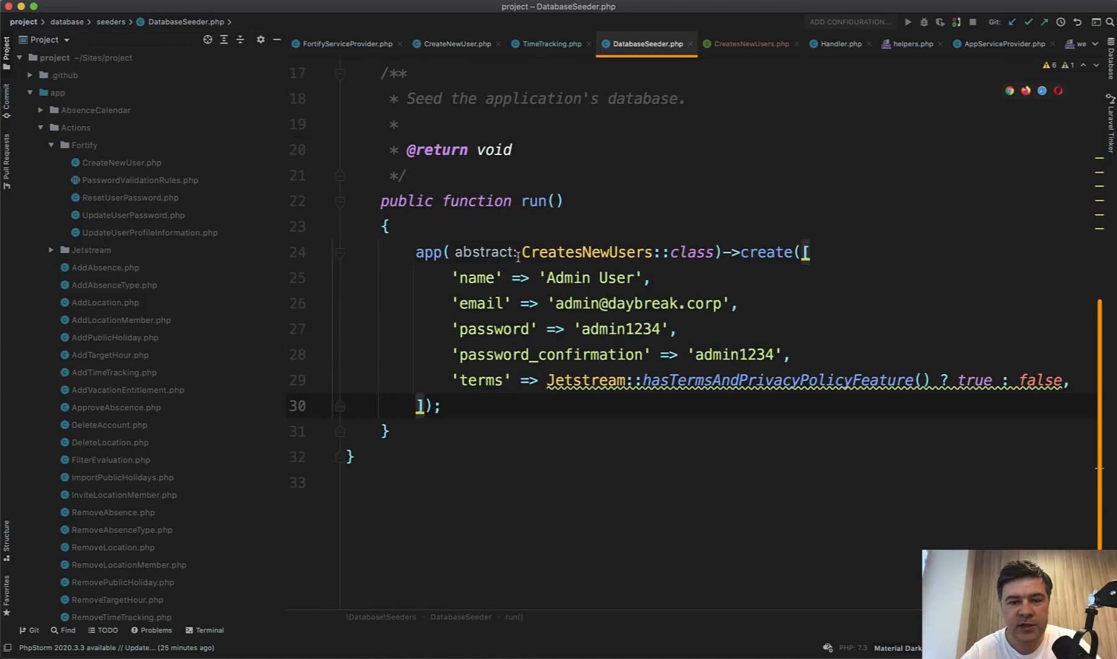
mouse_move(454, 44)
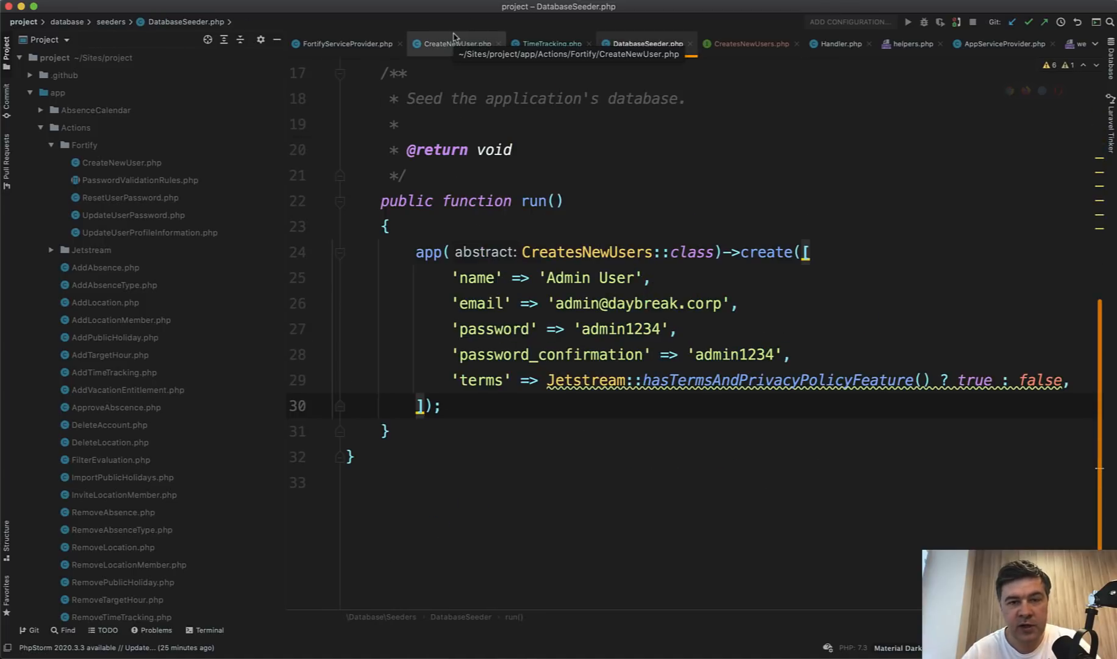
click(454, 43)
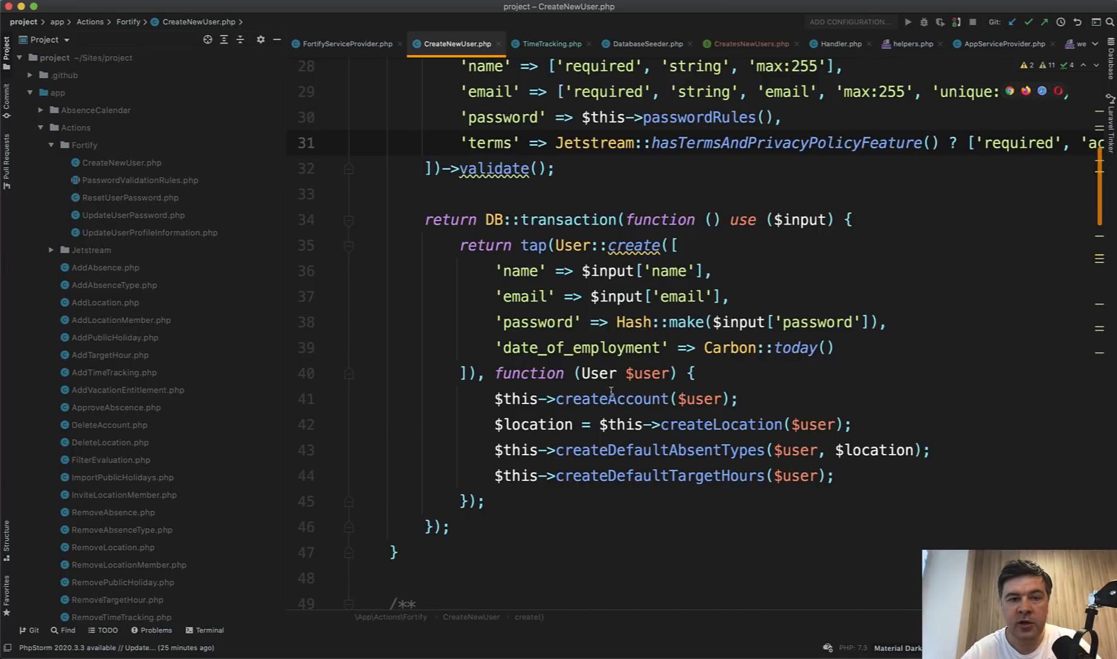
scroll(down, 3)
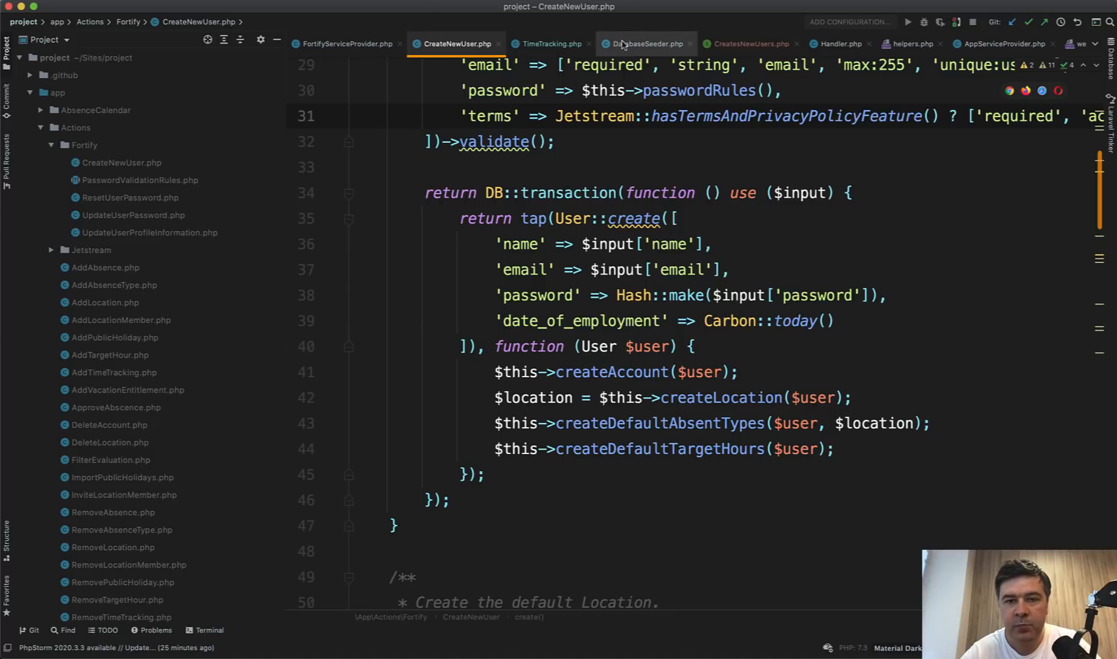
click(644, 44)
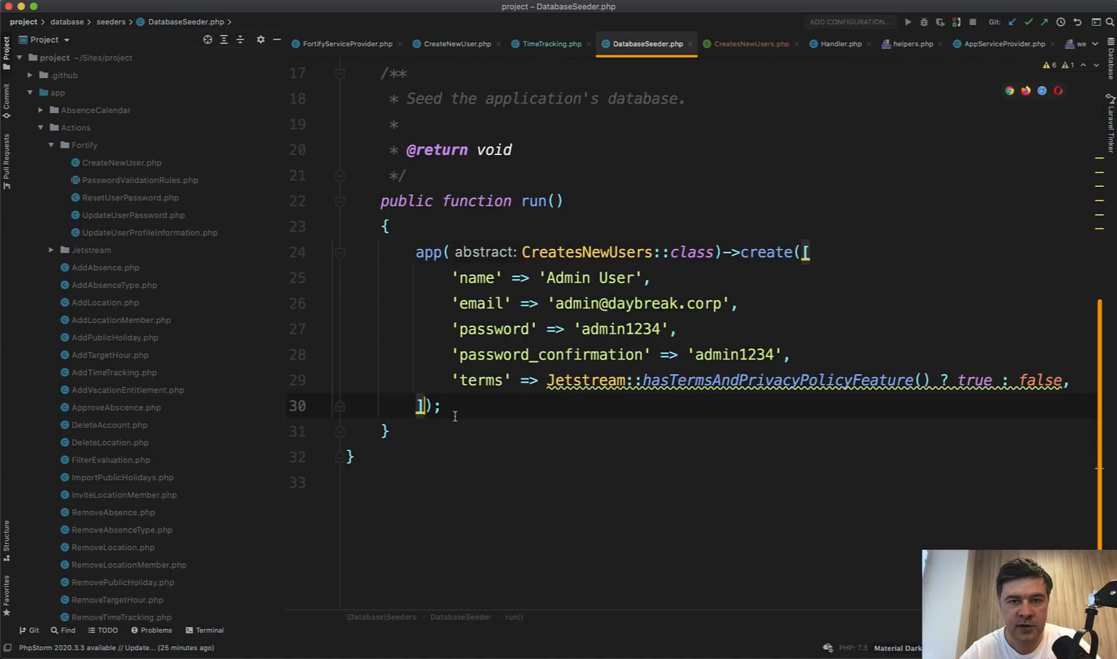
click(455, 43)
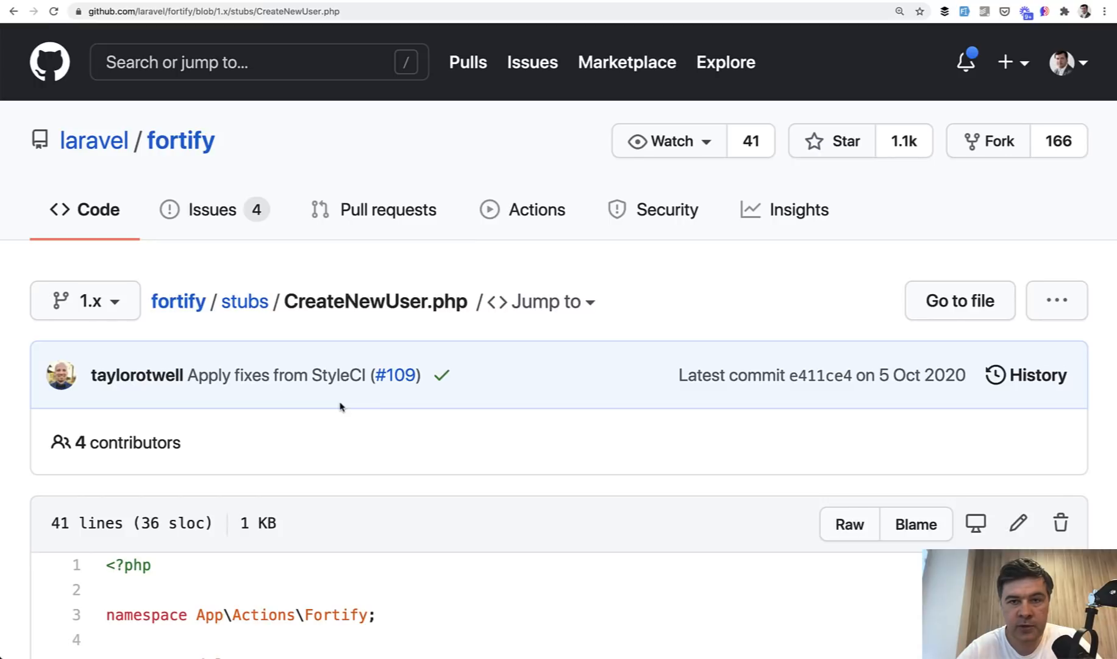
Scroll to the stub's end, showing its plain User::create with name, email, hashed password
scroll(down, 3)
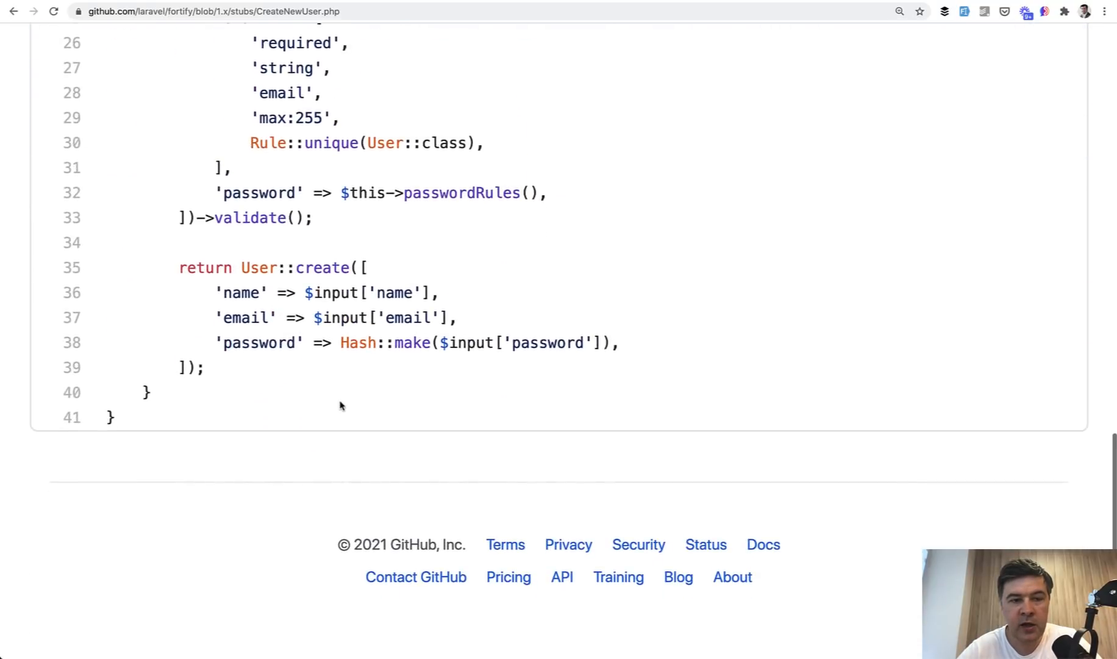
mouse_move(220, 419)
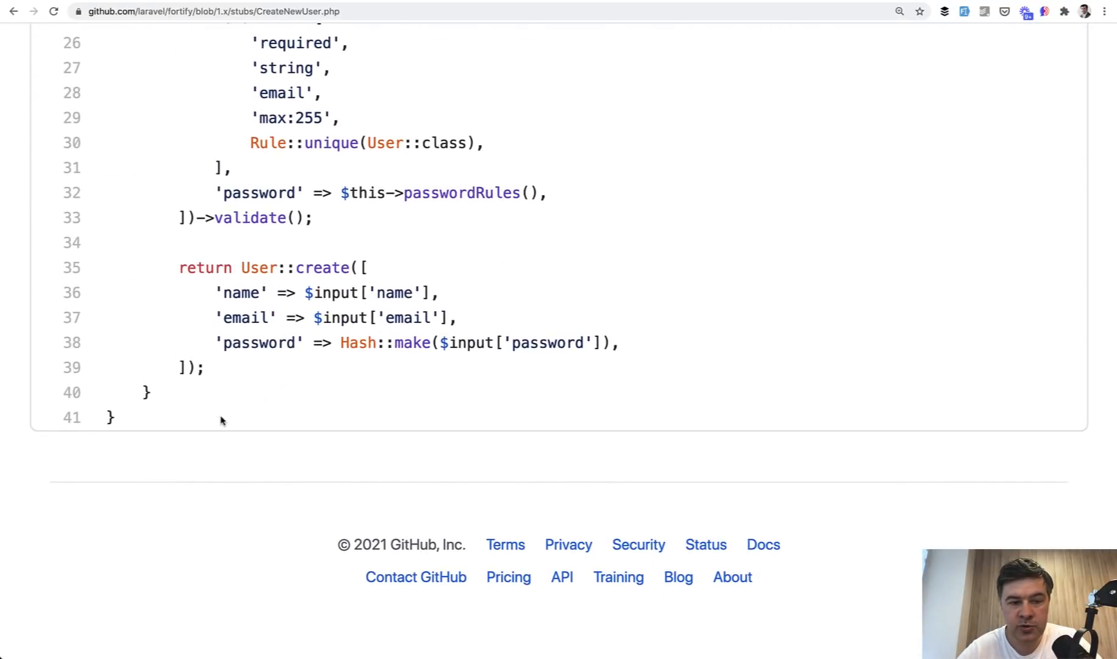
mouse_move(478, 397)
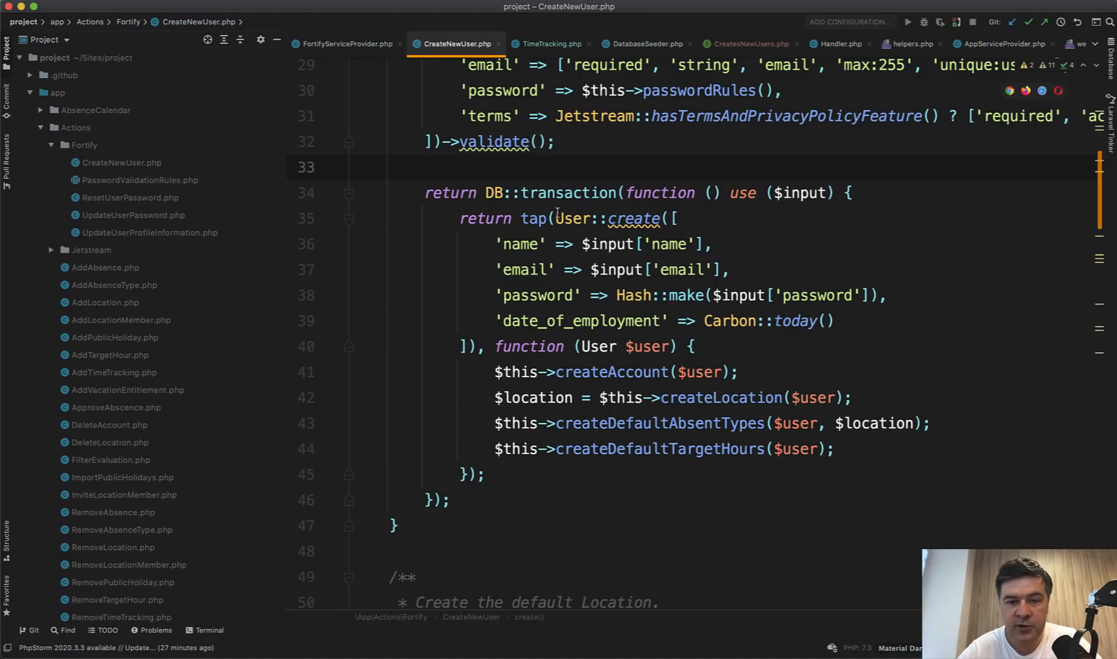
double_click(579, 321)
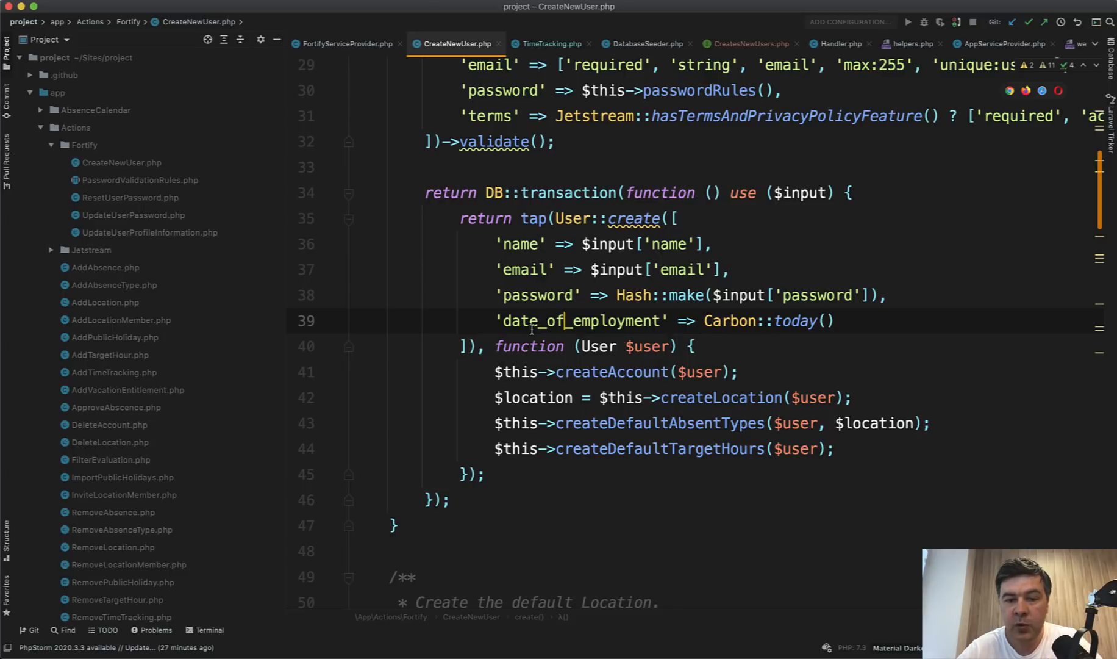
double_click(568, 219)
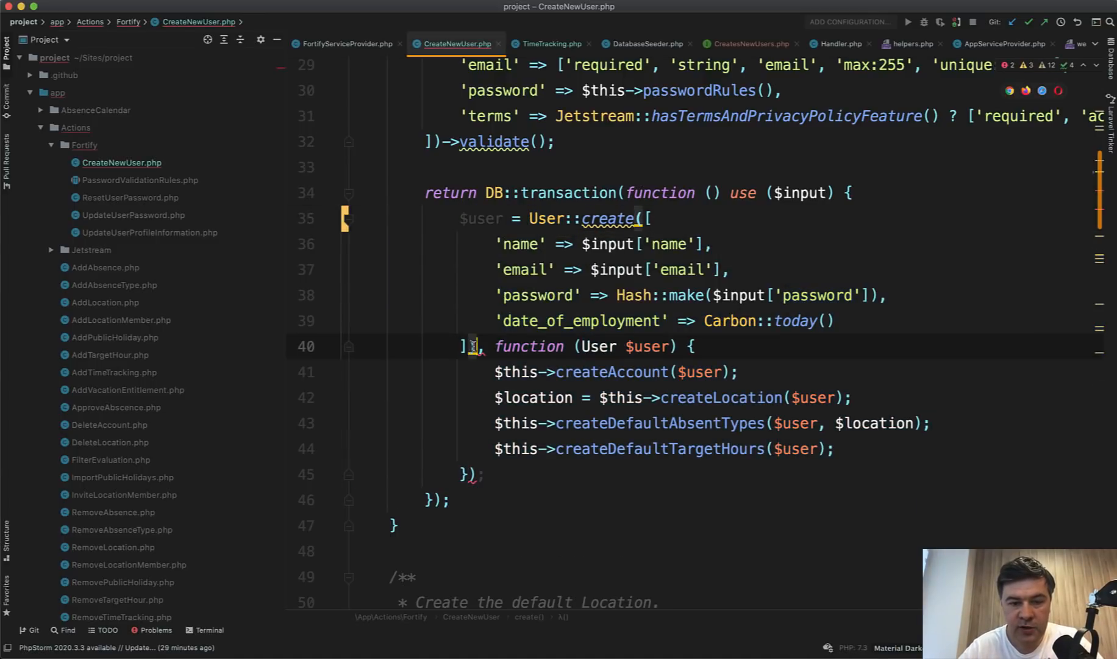
key(enter)
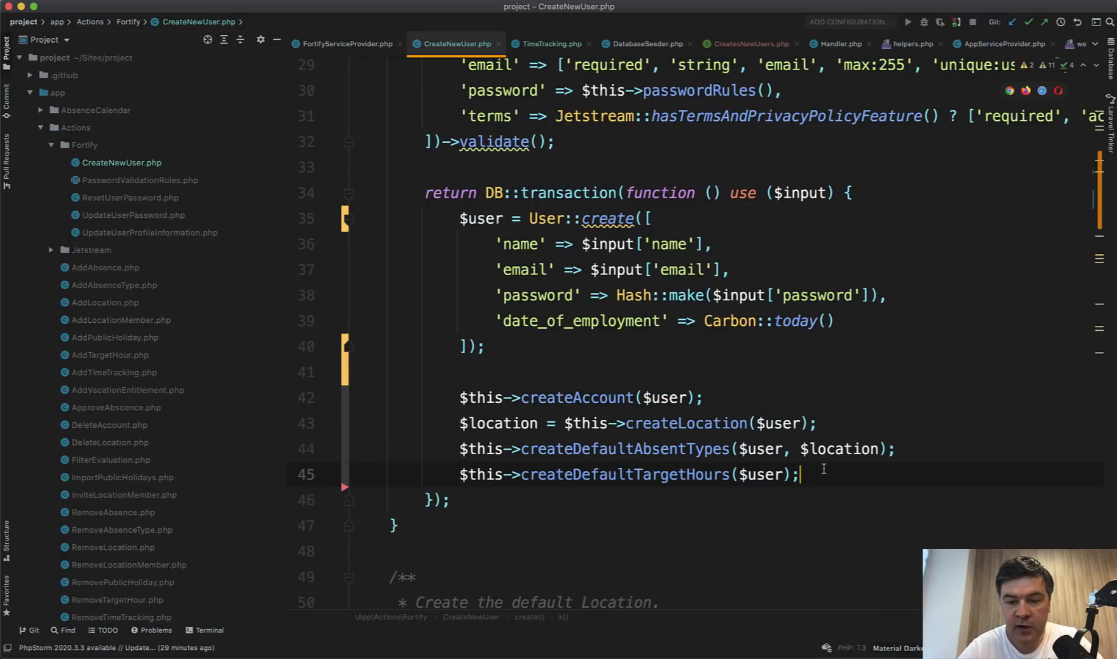
text(return $user)
click(480, 346)
text(, function (User $user) {)
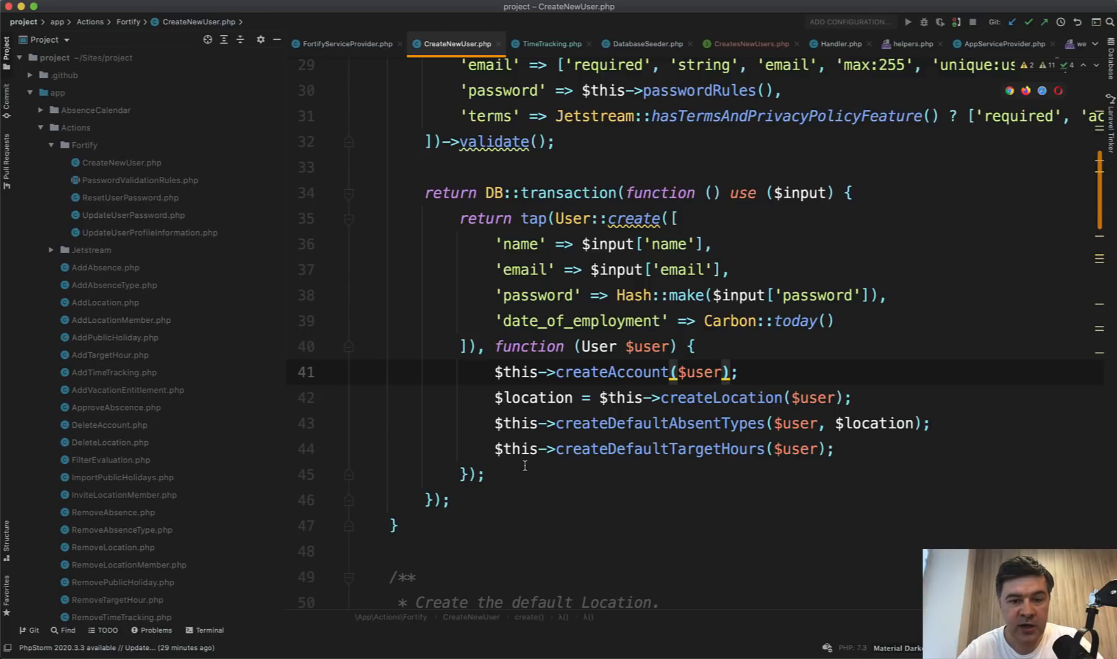
click(659, 422)
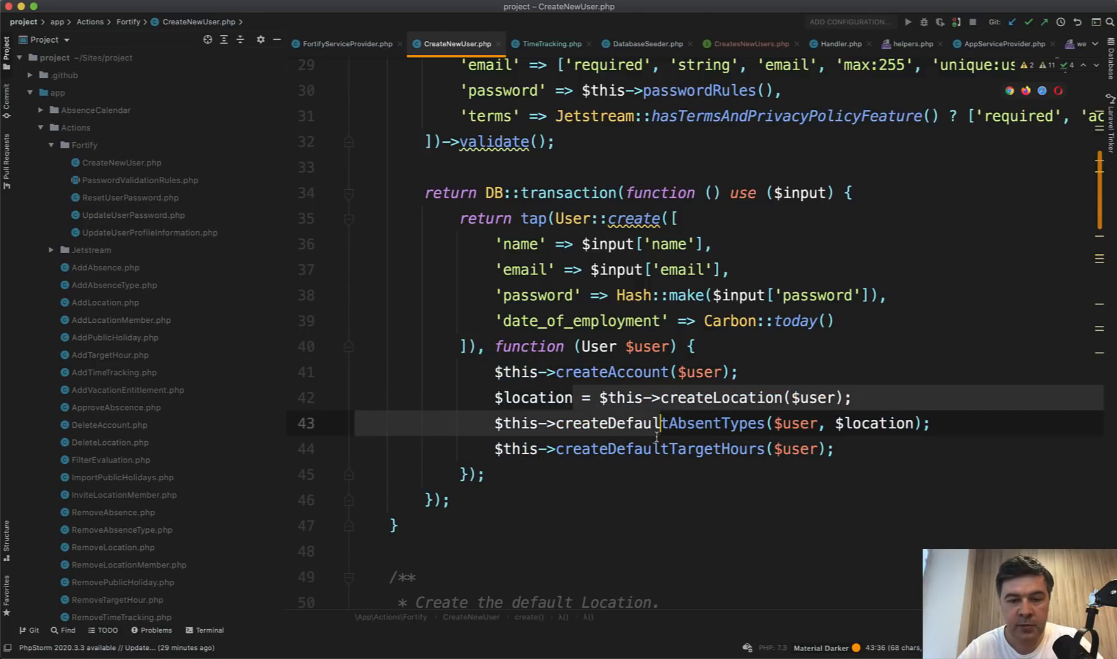
double_click(721, 397)
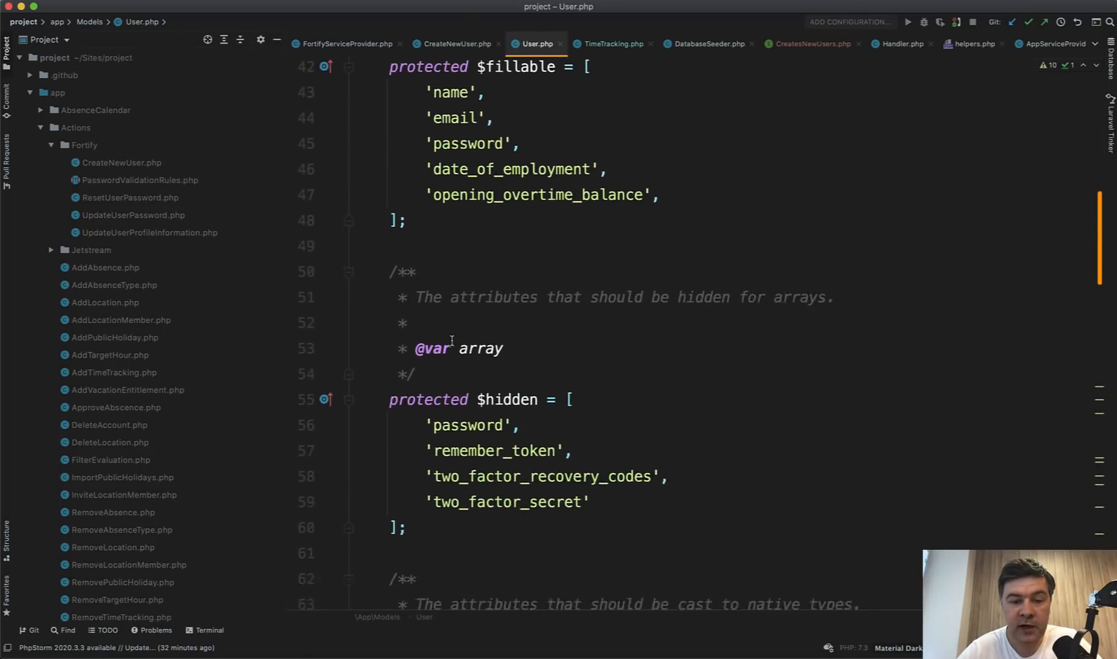
Scroll through the HasAccounts and HasLocations trait methods down to ownsLocation and isCurrentLocation
scroll(down, 3)
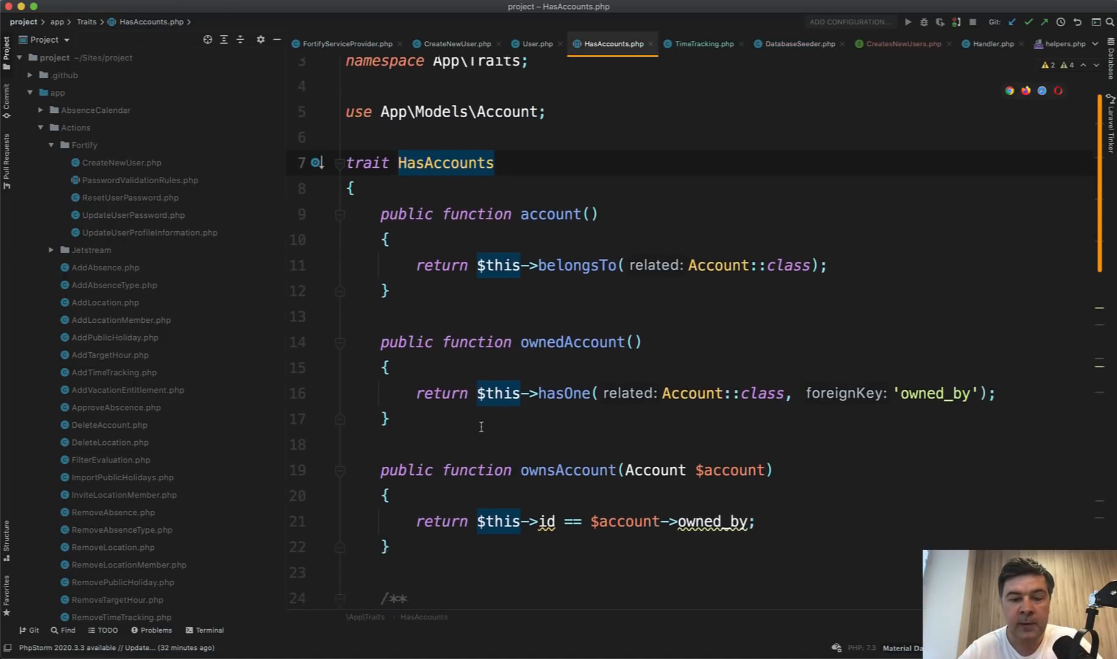
scroll(down, 3)
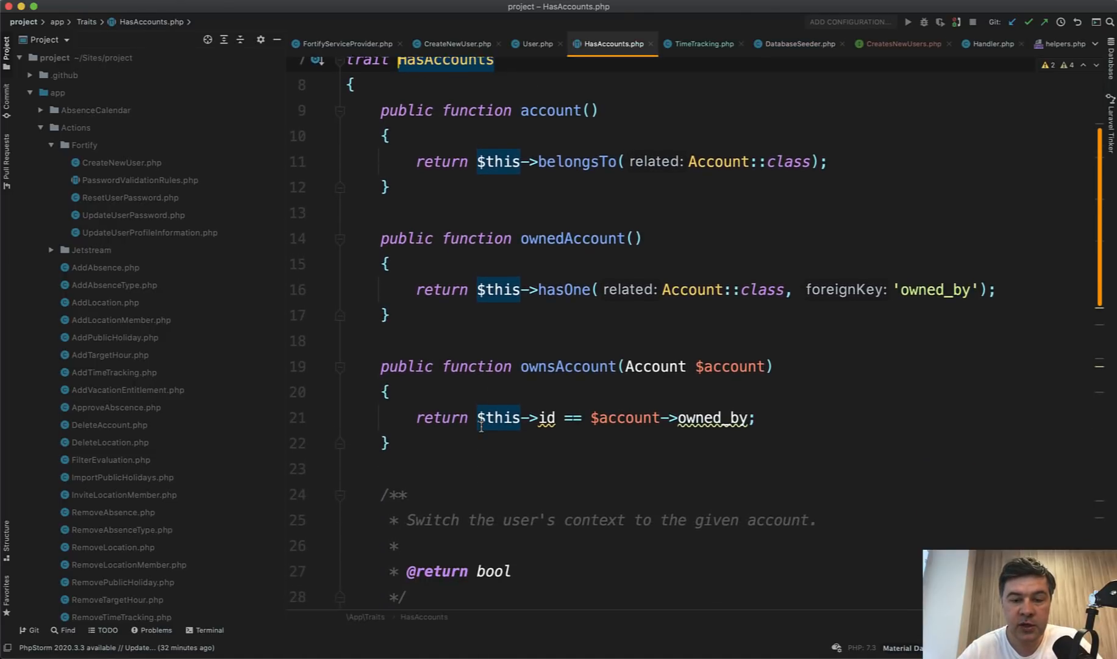
scroll(down, 3)
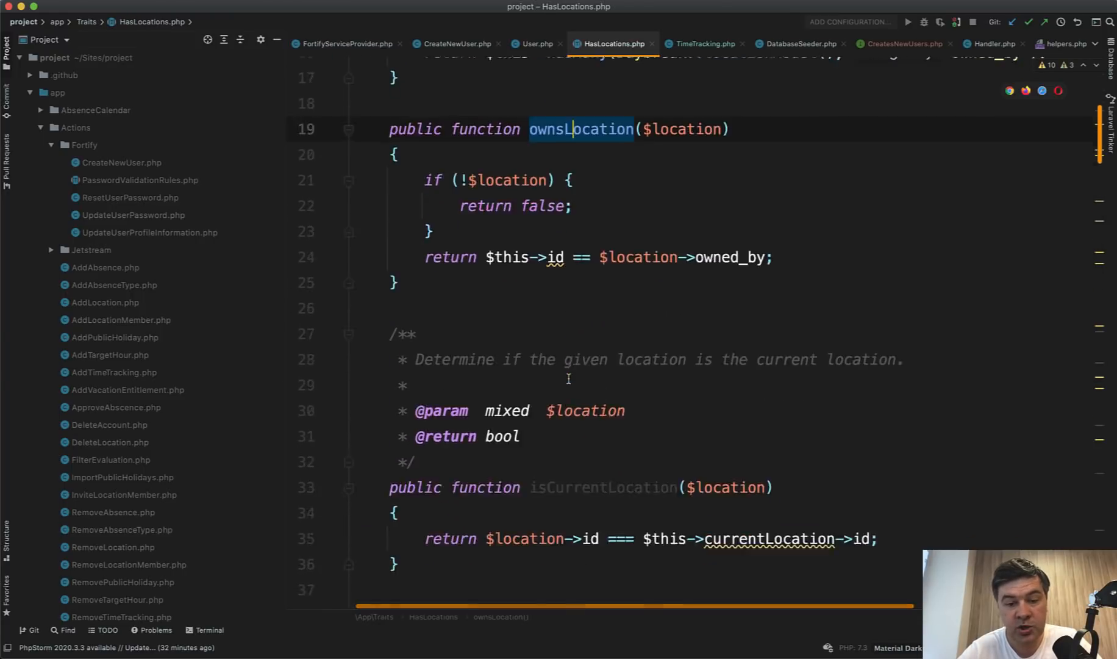
scroll(down, 3)
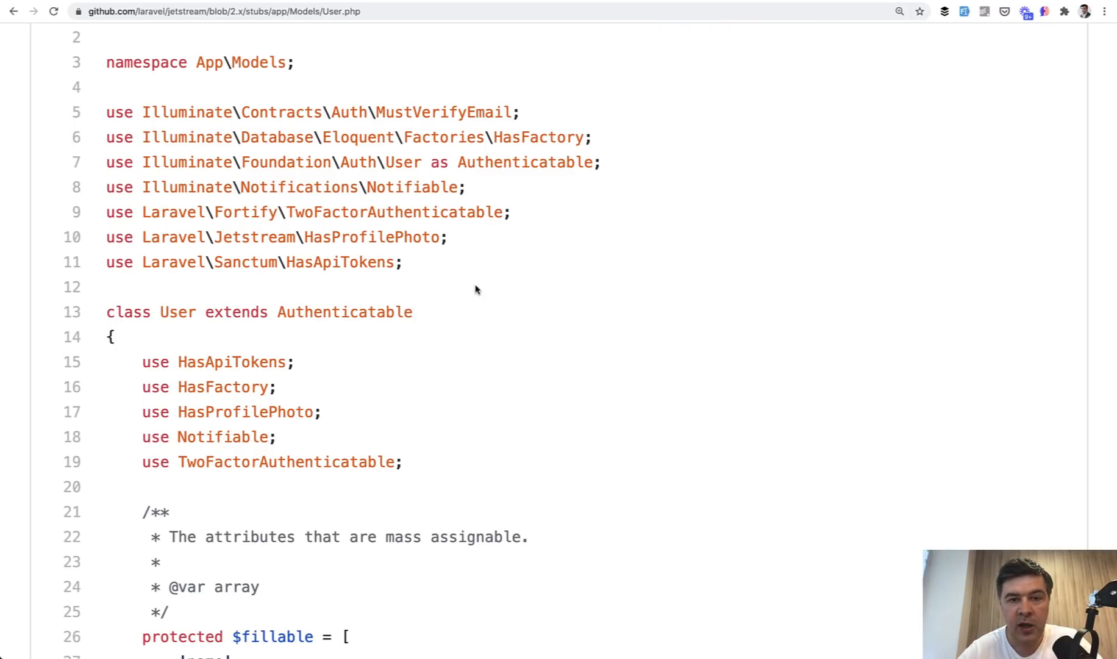
Scroll Jetstream's User stub down to its fillable name, email and password array
scroll(down, 3)
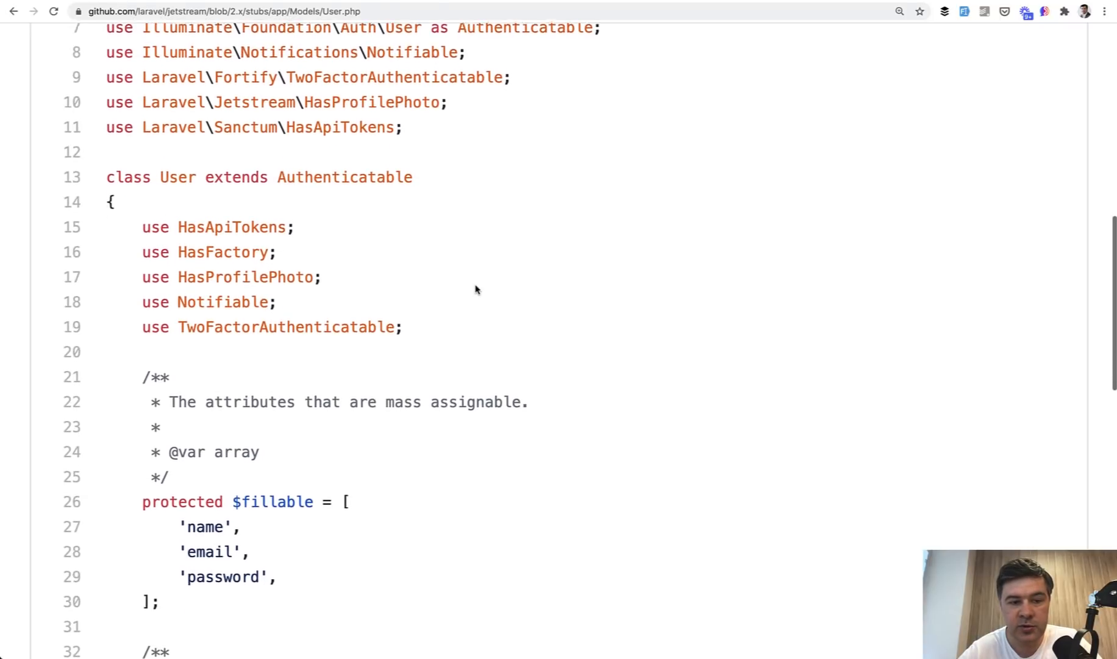
scroll(down, 3)
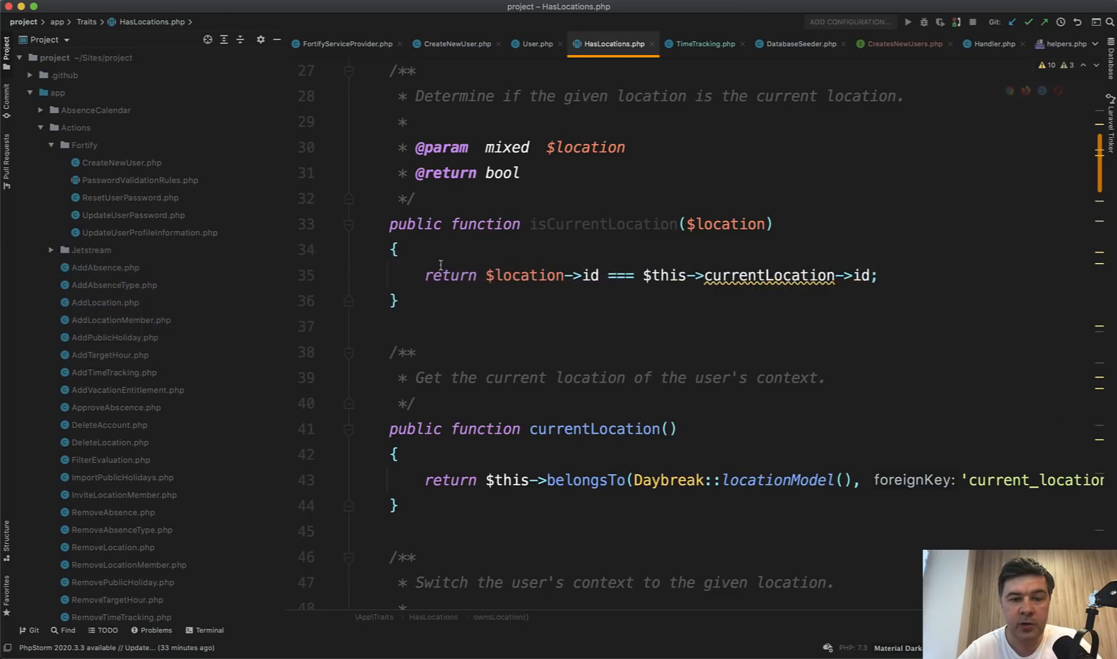
Return to User.php and review its traits, HasApiTokens through TwoFactorAuthenticatable
click(537, 43)
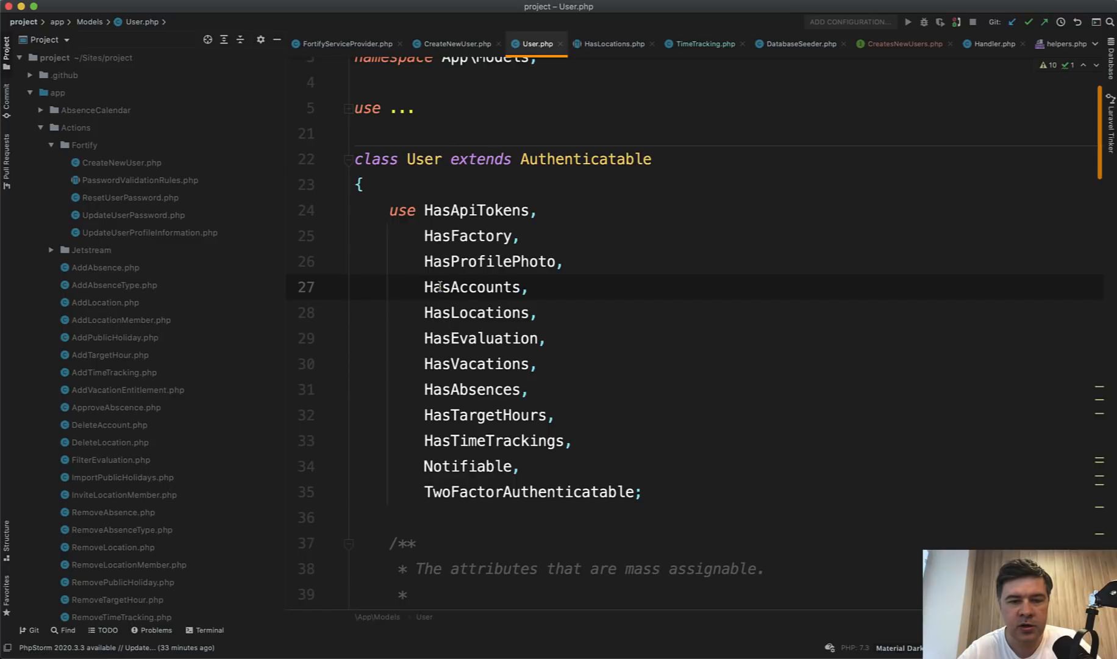
click(425, 287)
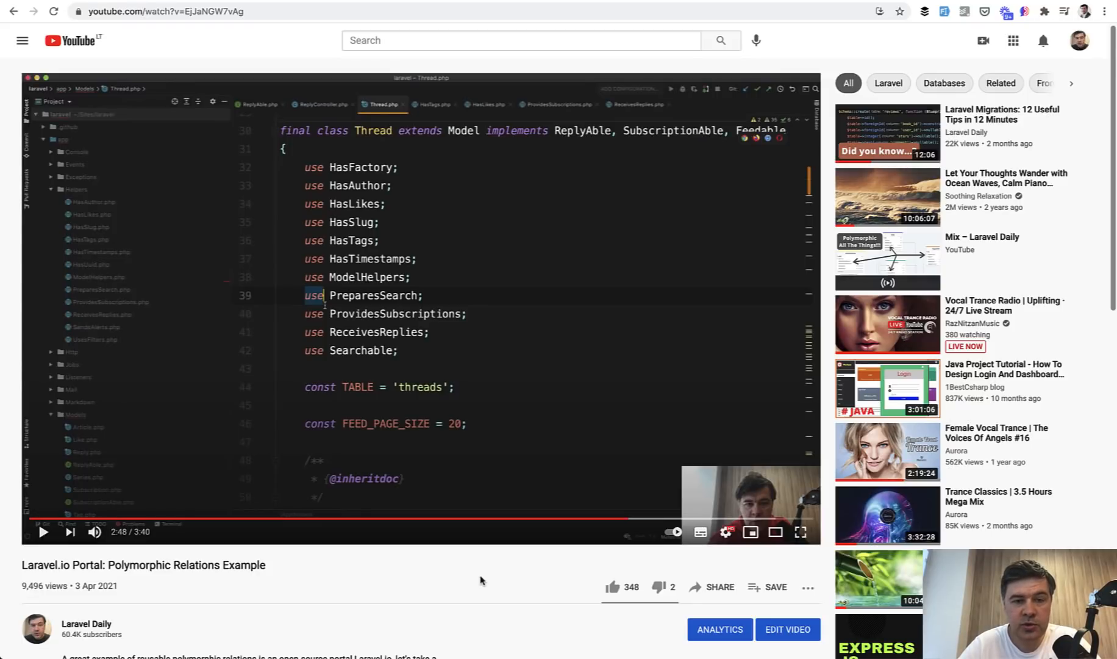
mouse_move(356, 609)
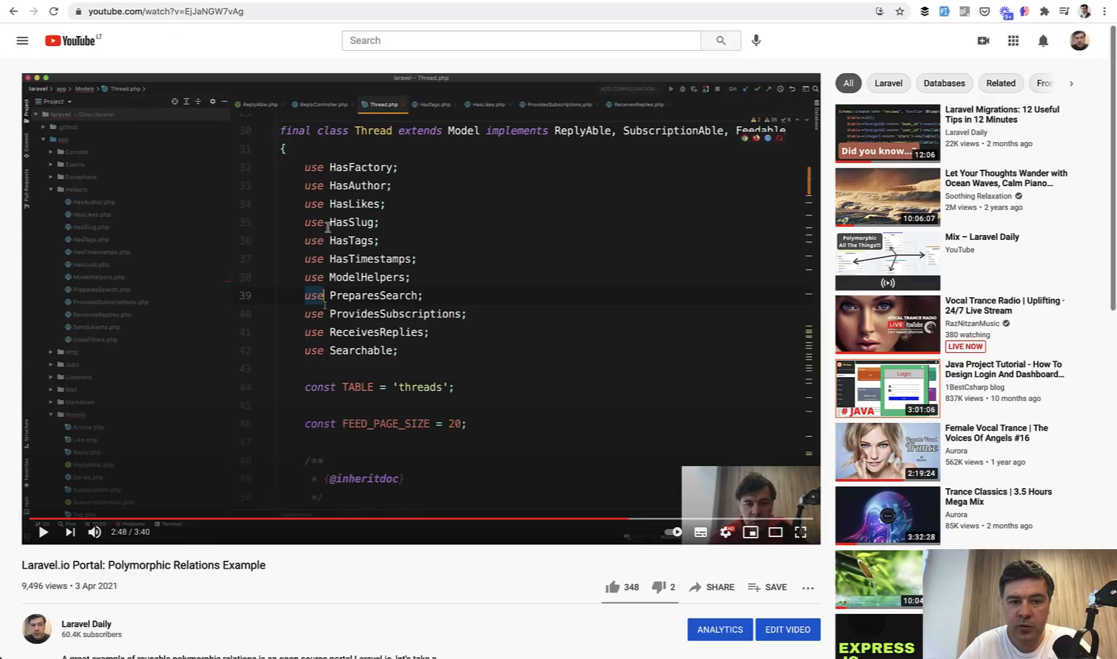
mouse_move(291, 309)
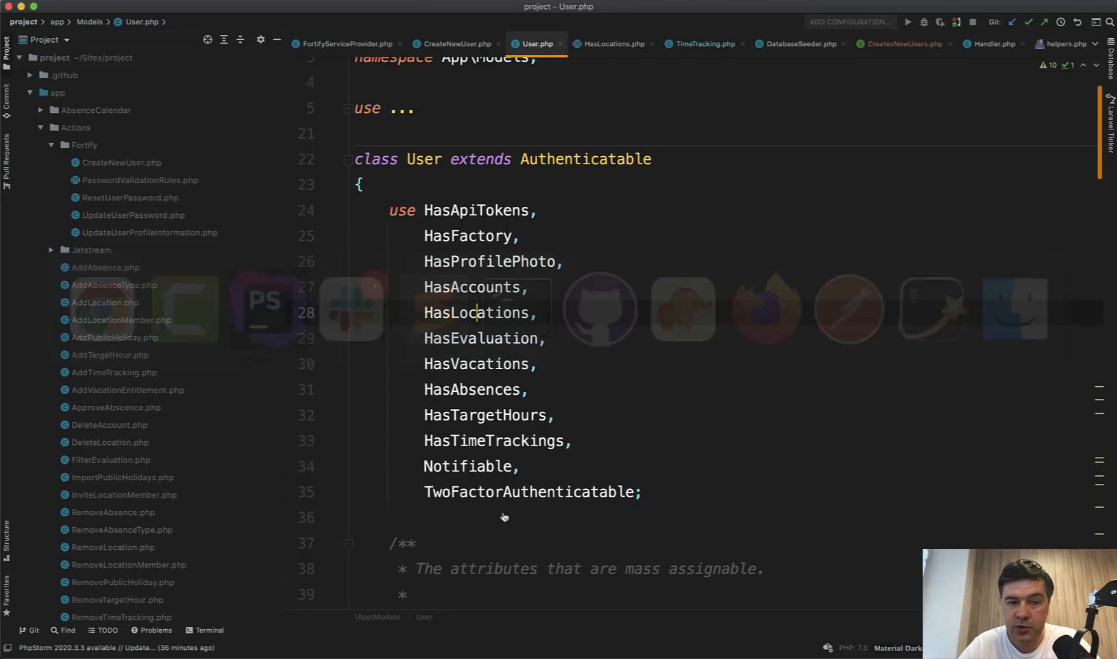
Go from FortifyServiceProvider to AppServiceProvider using the Ctrl+Tab recent-files switcher
click(347, 43)
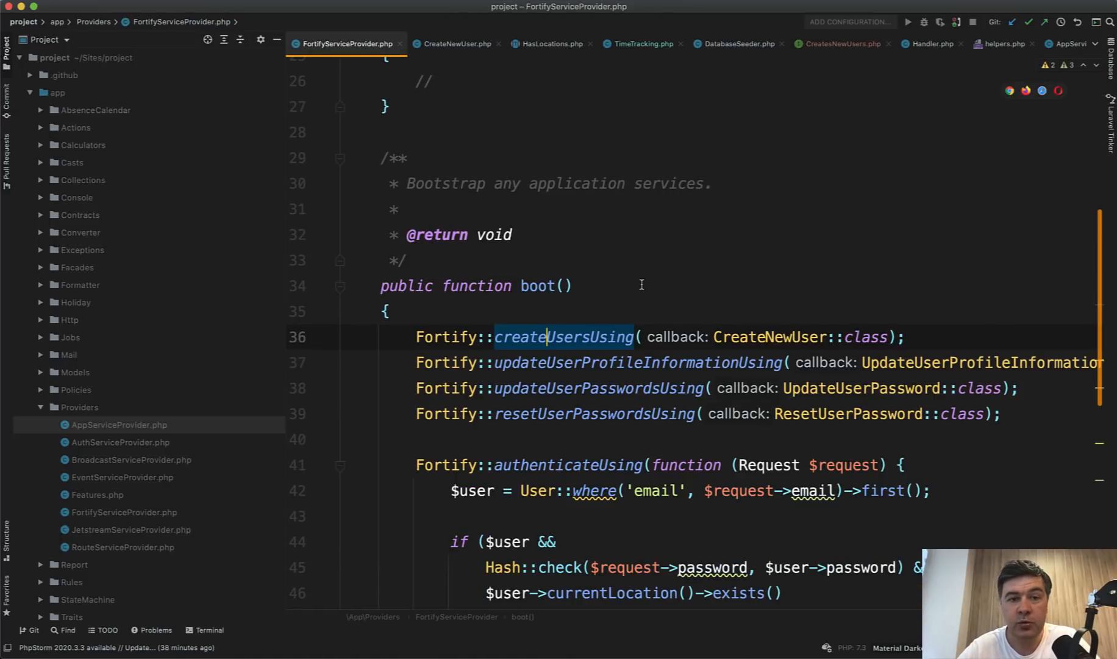
click(387, 310)
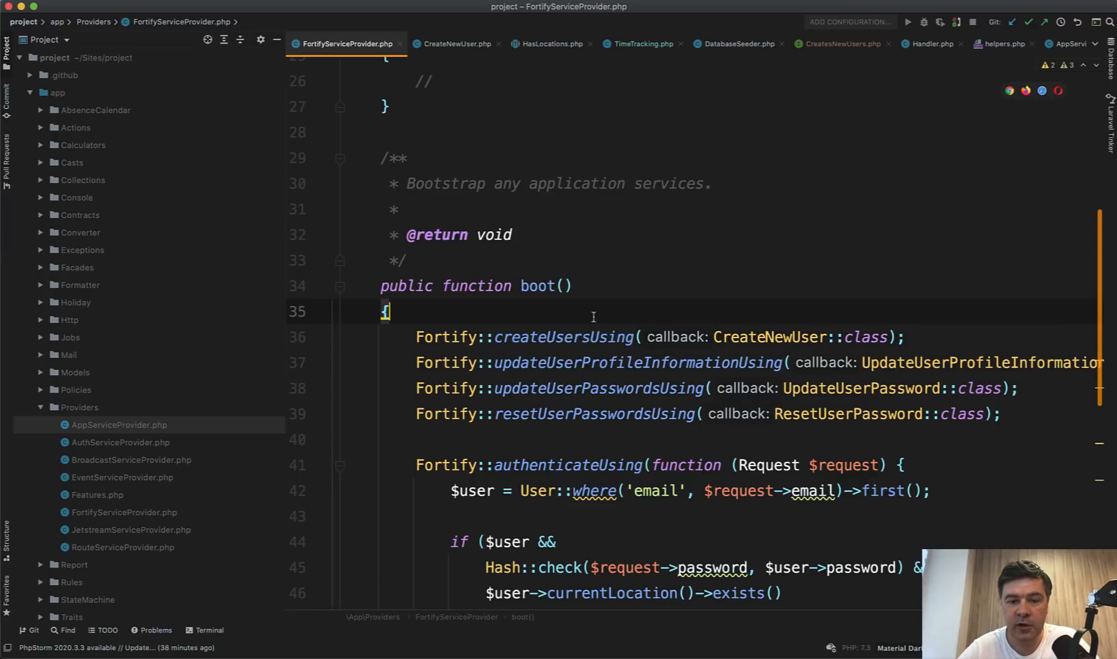
key(ctrl+tab)
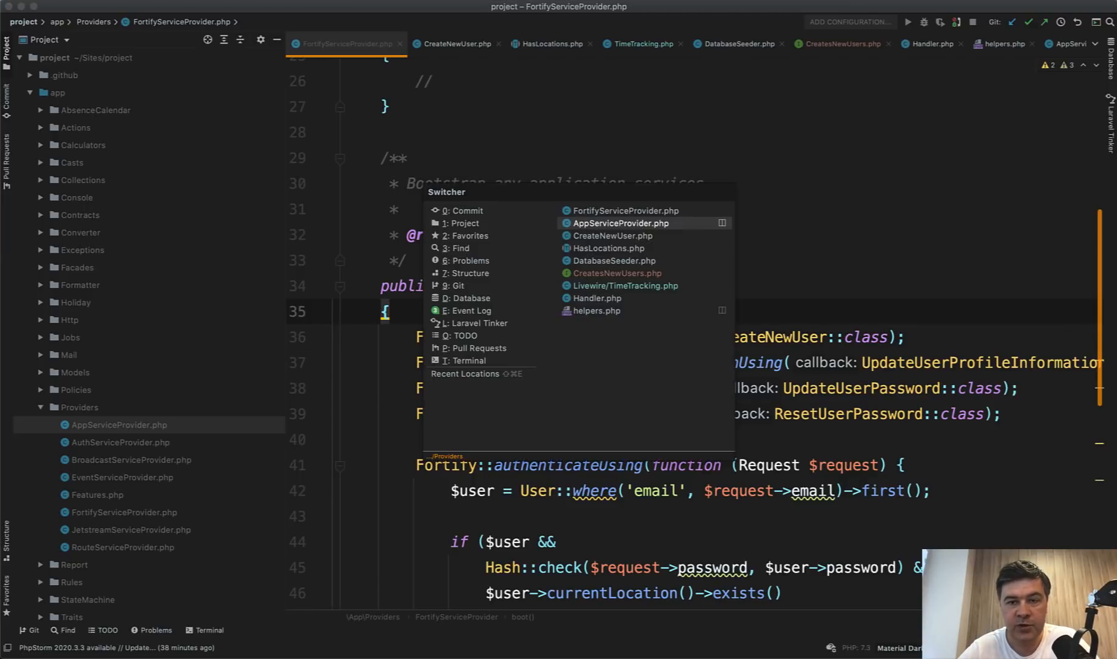
click(619, 222)
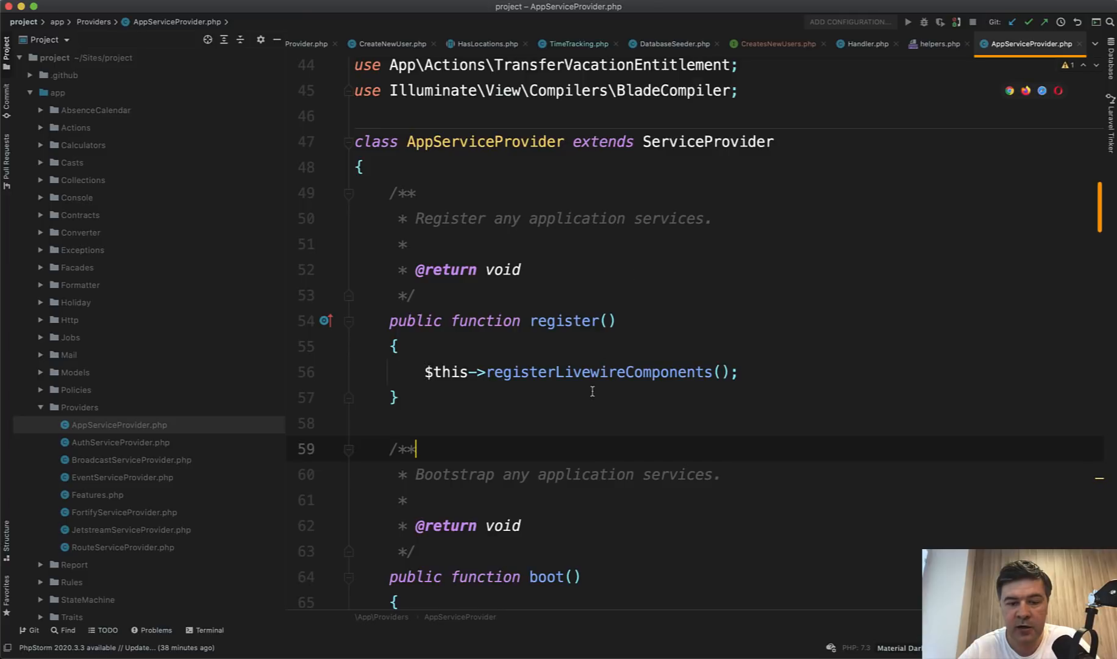
scroll(down, 3)
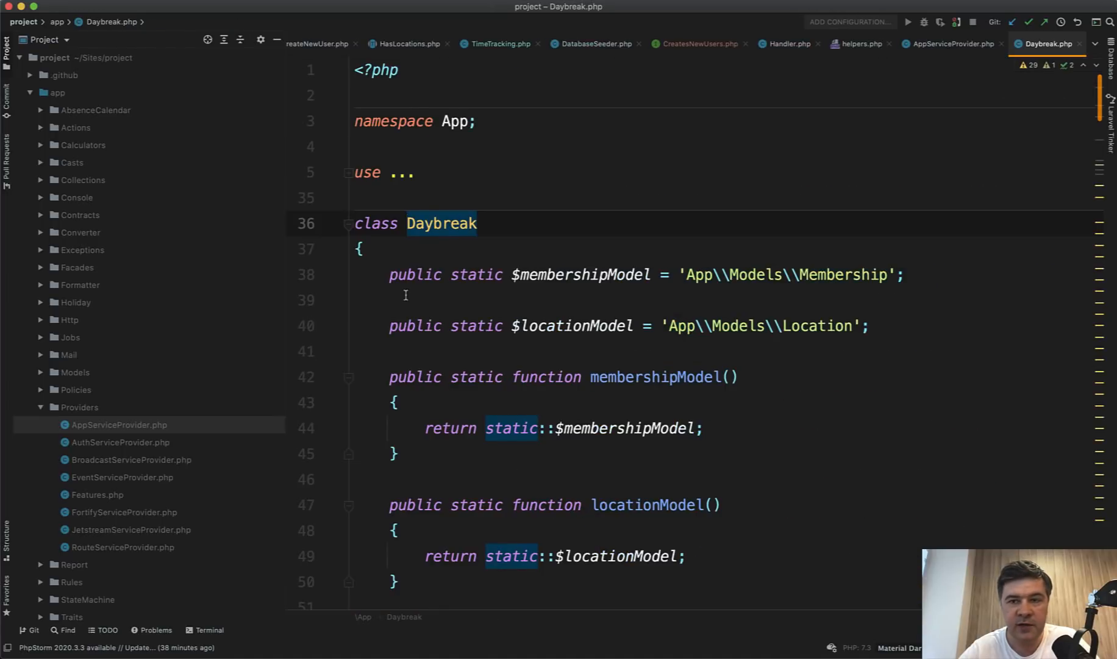
Scroll Daybreak.php, select InvitesLocationMembers, and return to AppServiceProvider's Daybreak registrations
scroll(down, 3)
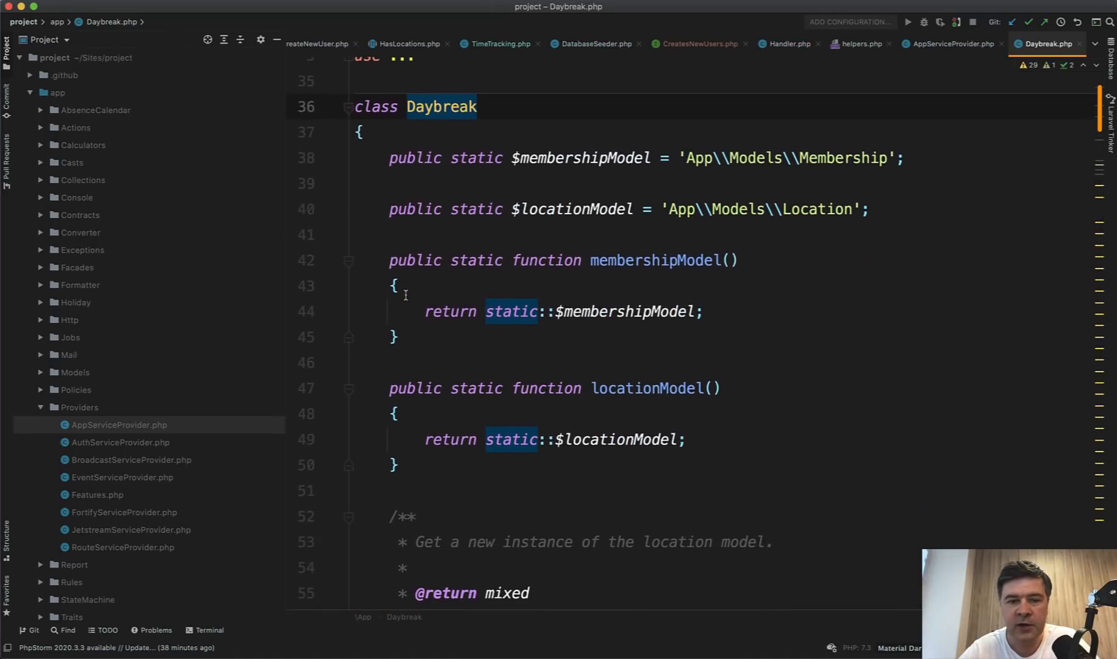
scroll(down, 3)
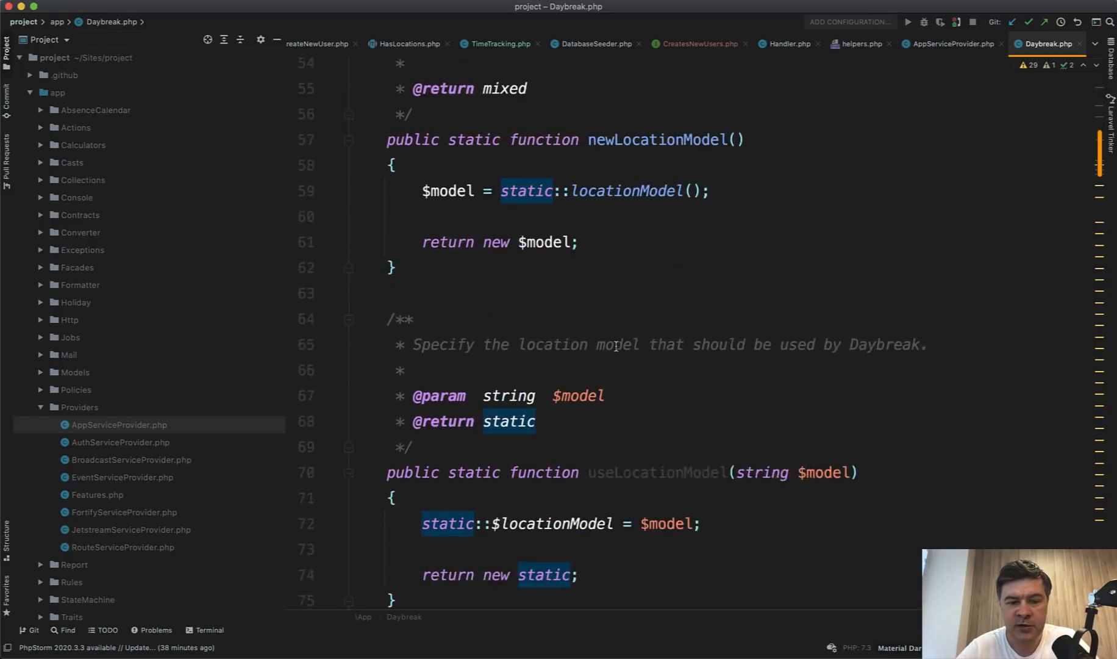
scroll(down, 3)
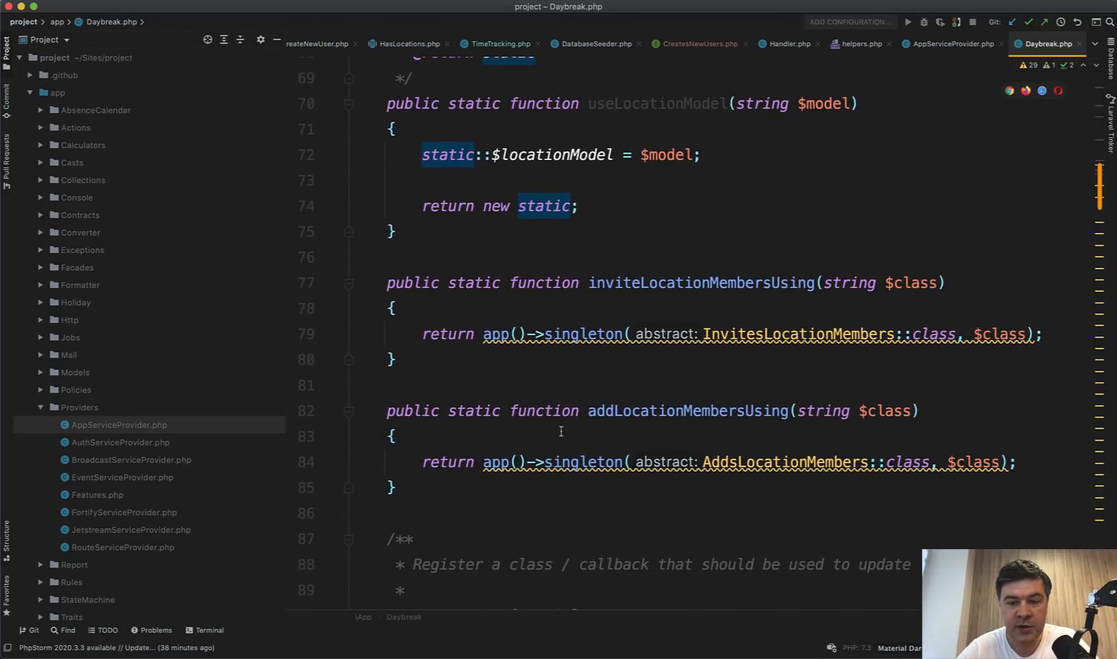
double_click(797, 334)
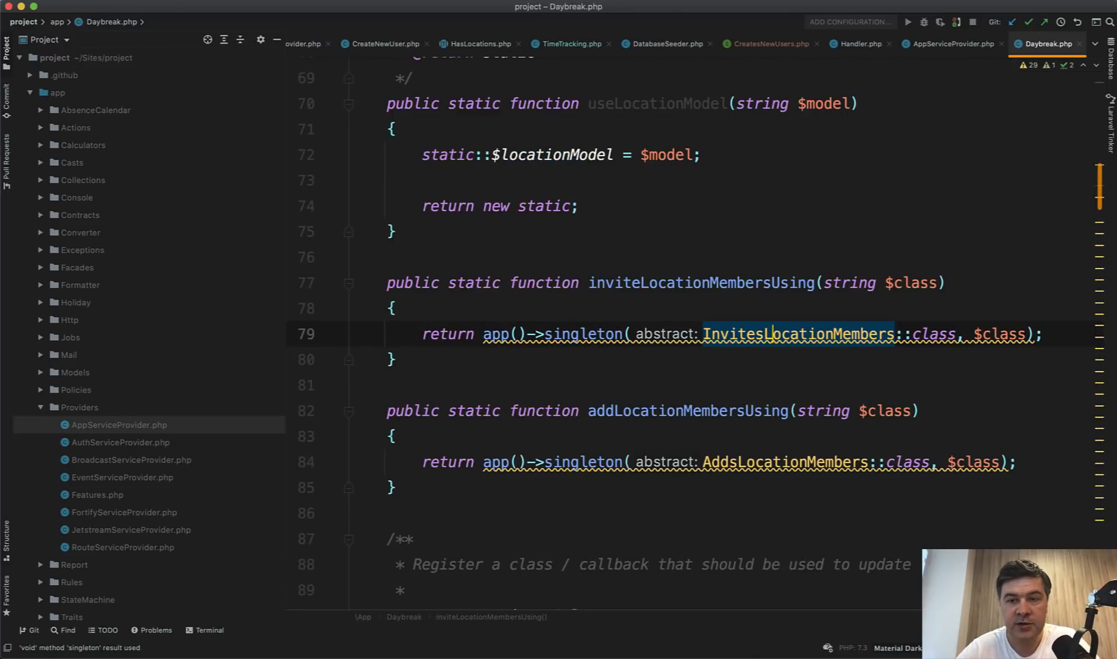
click(952, 43)
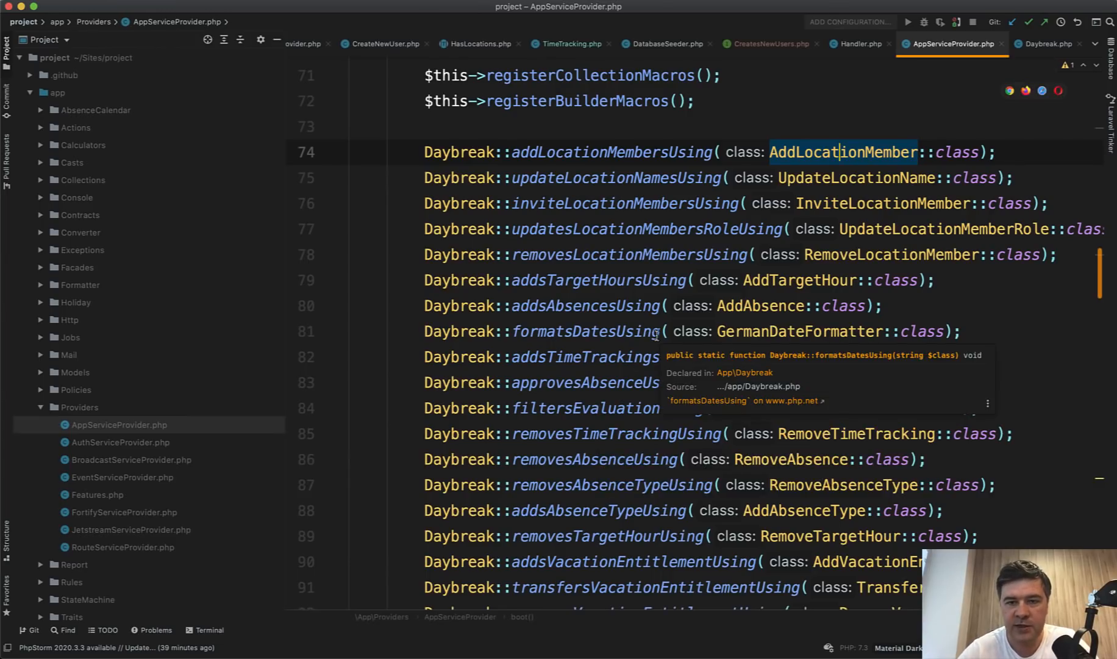
mouse_move(386, 232)
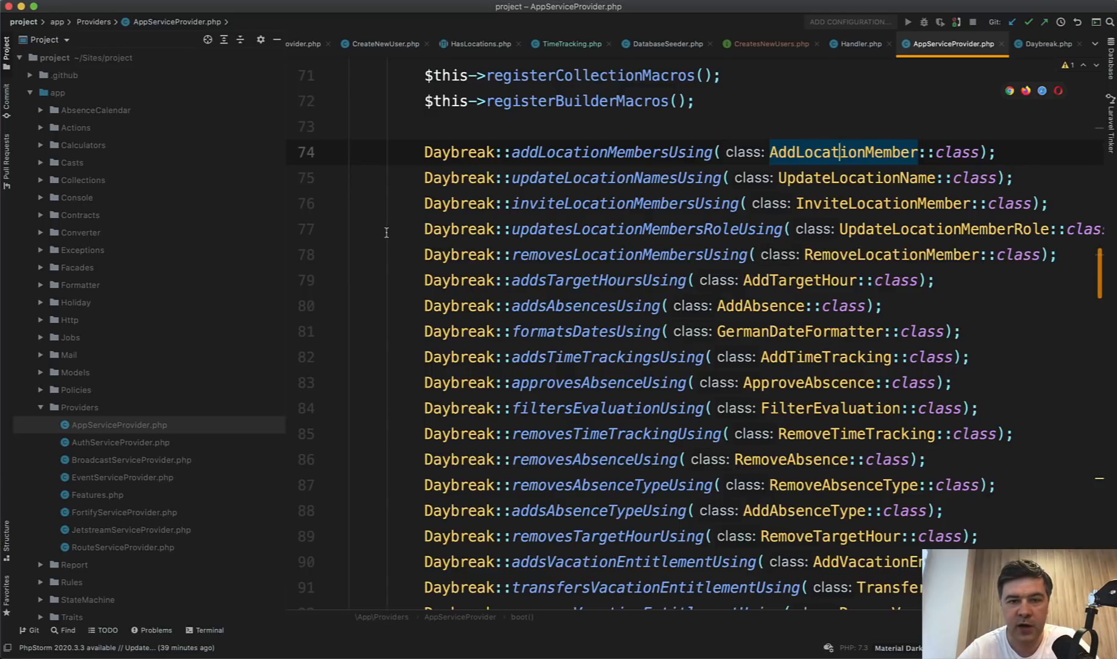
Select the addsAbsencesUsing registration among AppServiceProvider's Daybreak calls
double_click(609, 152)
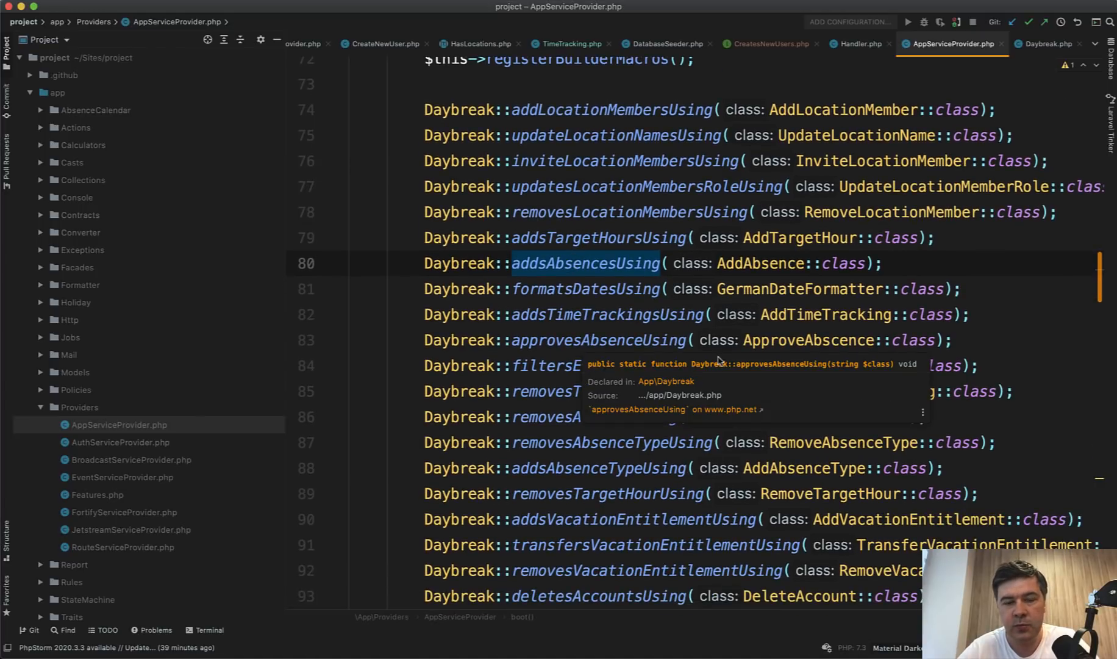
mouse_move(815, 281)
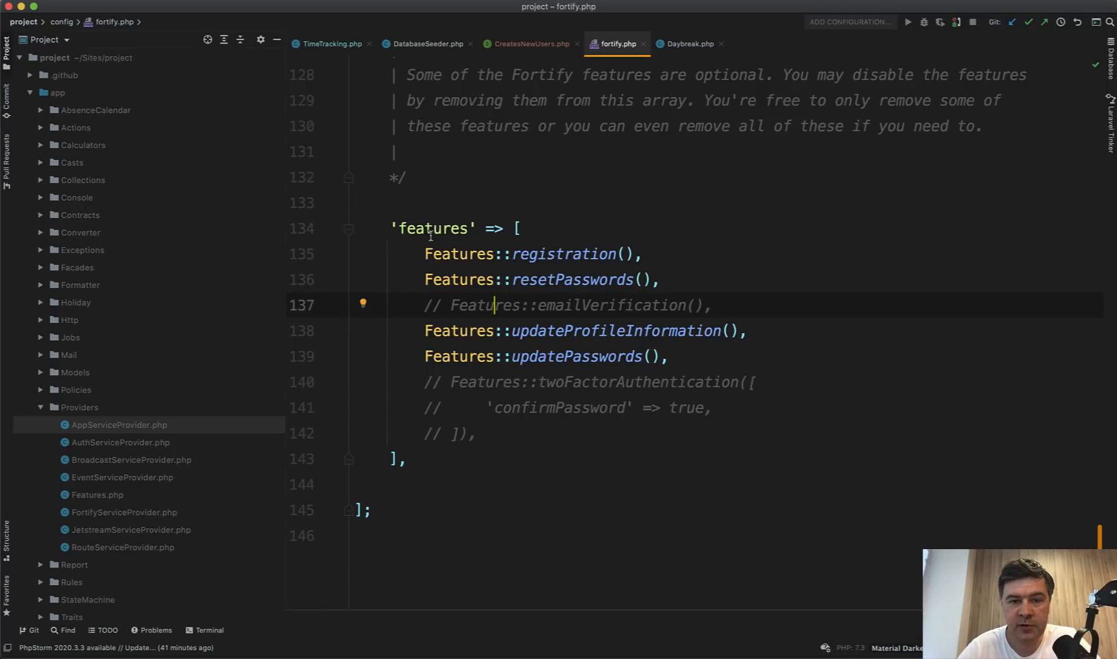
Open config/app.php, then scroll Features.php through the project billing, payroll and CalDAV checks
click(678, 44)
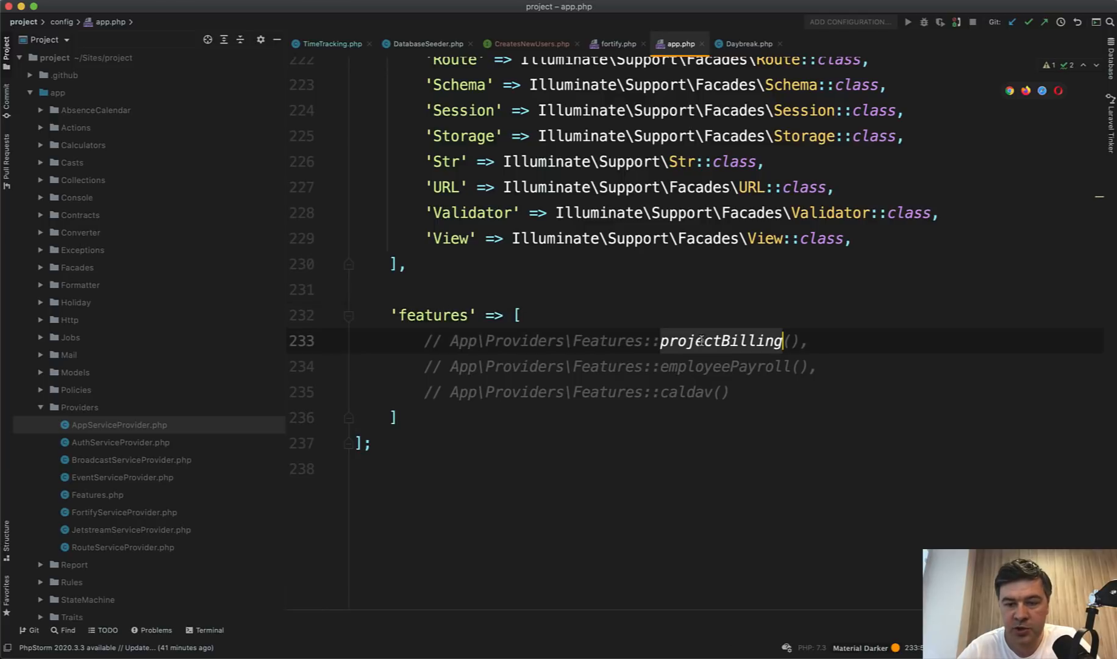
click(686, 392)
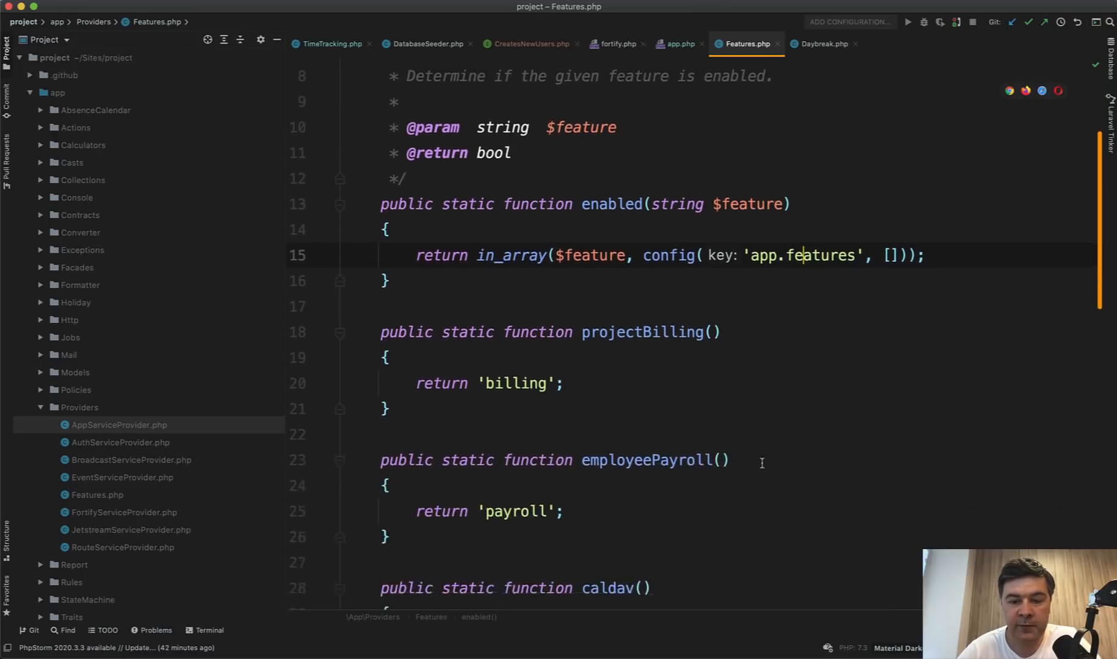
scroll(down, 3)
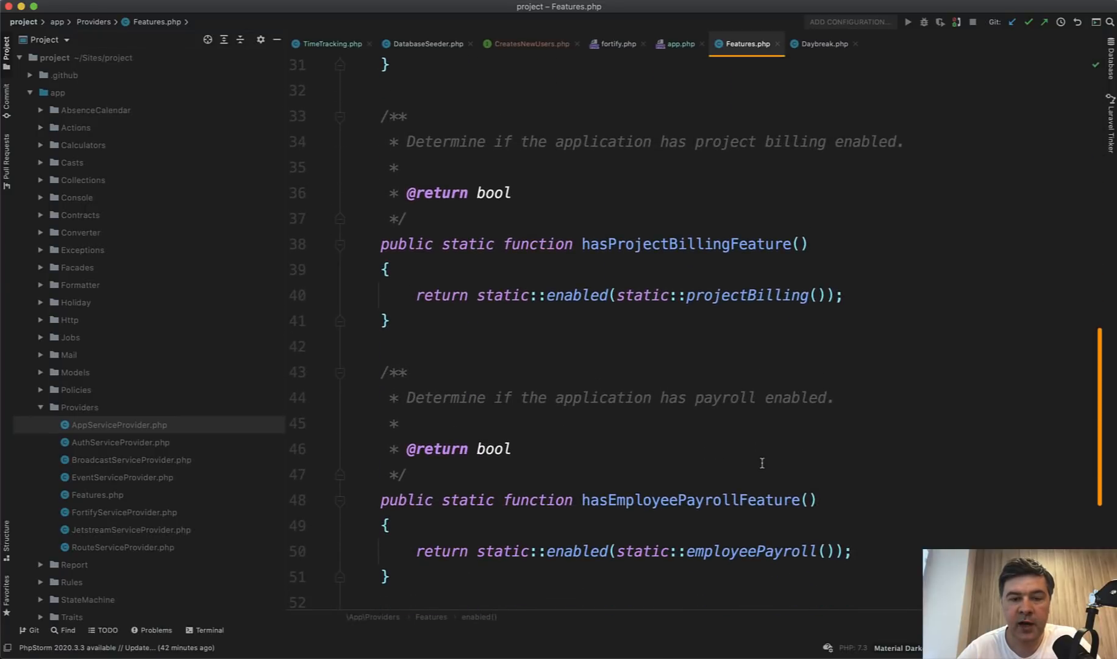
scroll(down, 3)
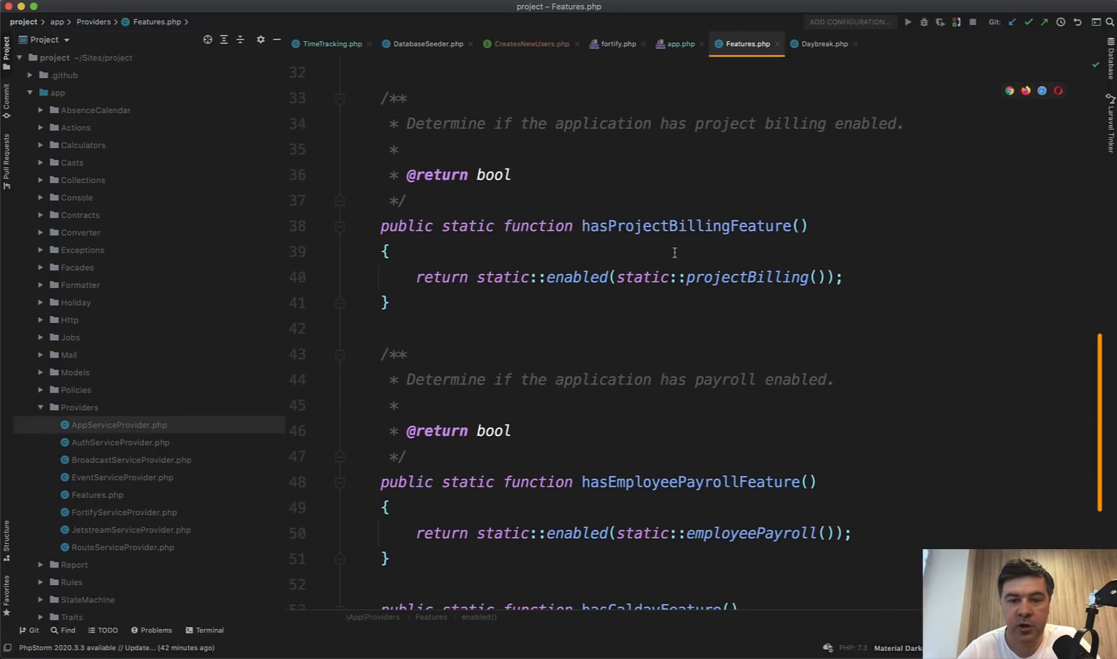
scroll(down, 3)
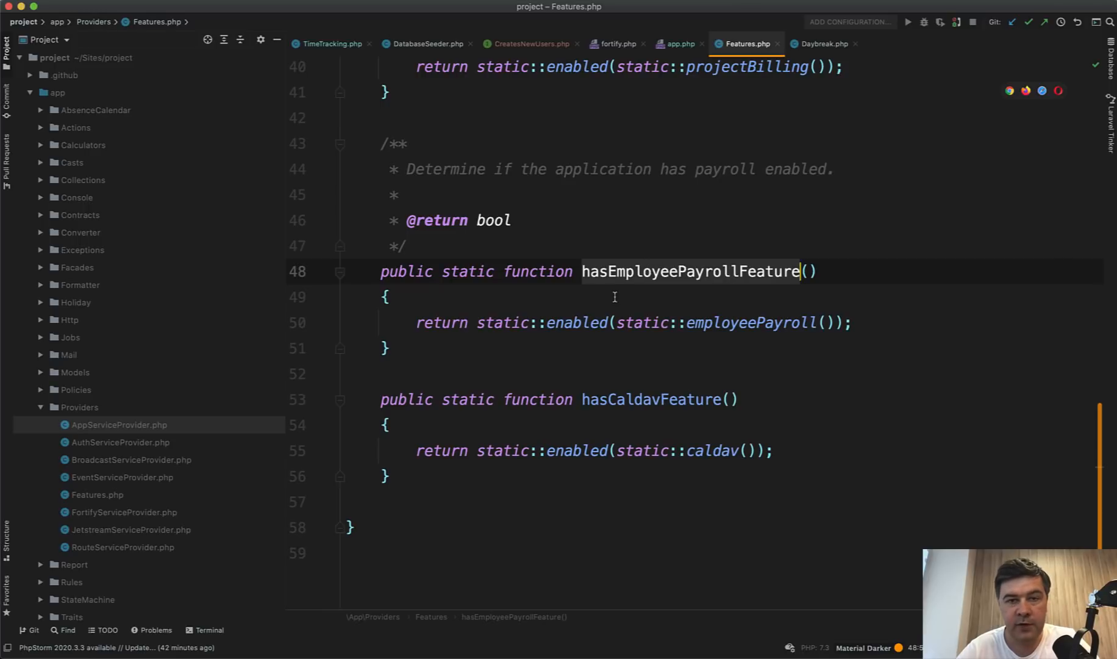
mouse_move(106, 54)
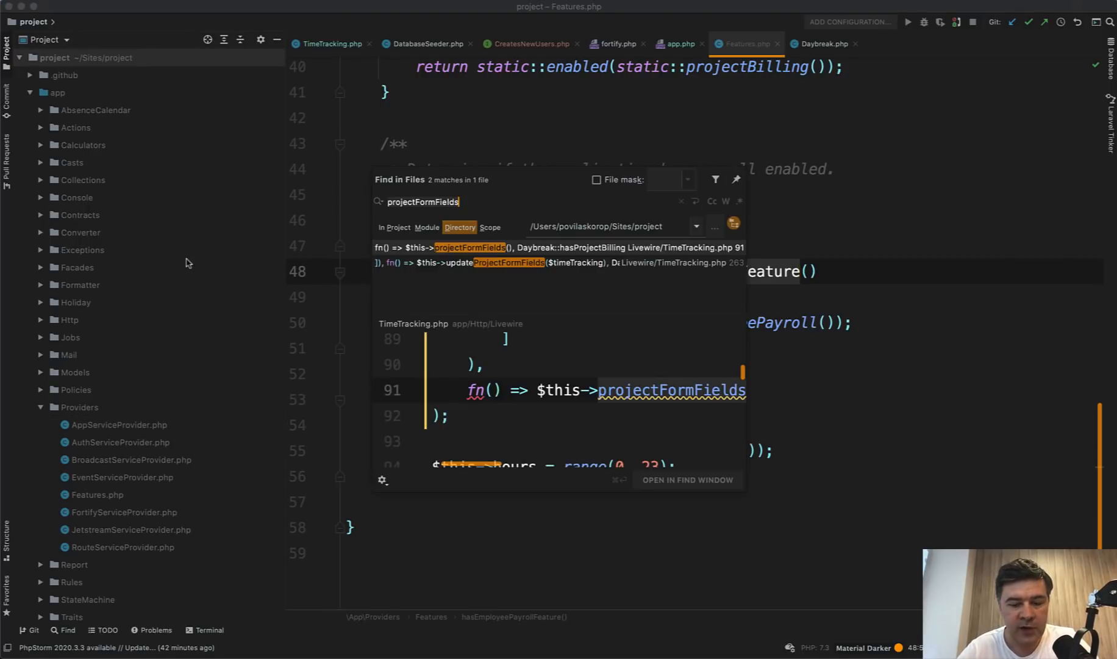
Search the project for hasEmployeePayrollFeature to reach saveEmployeeProfile in EditUserProfile.php
text(hasEmployeePayrollFeature)
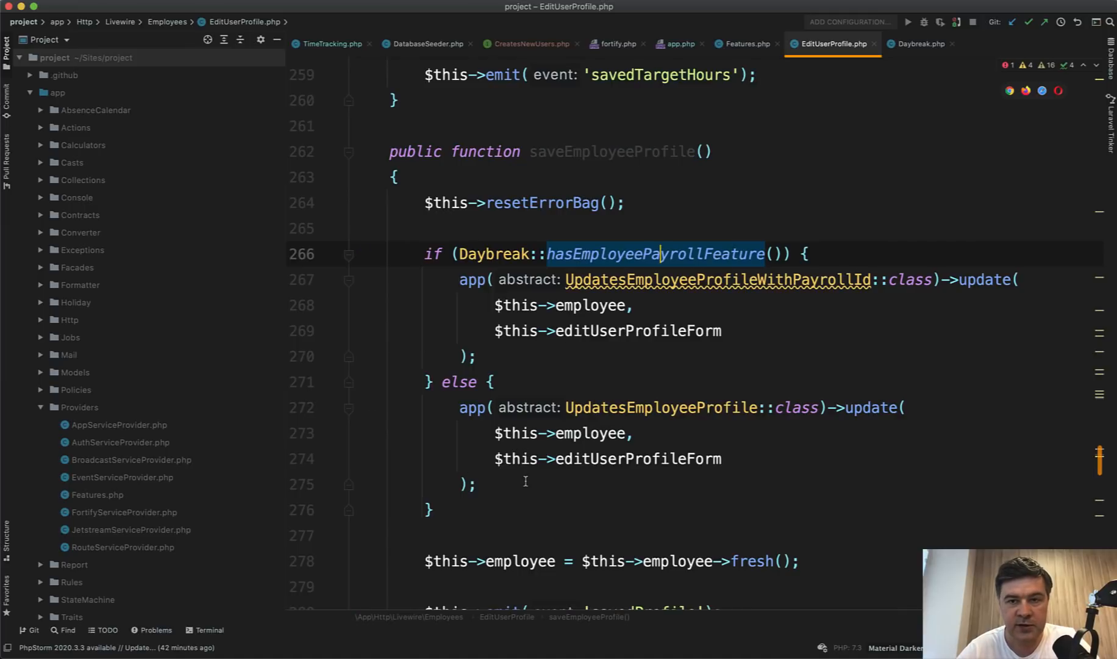
mouse_move(746, 43)
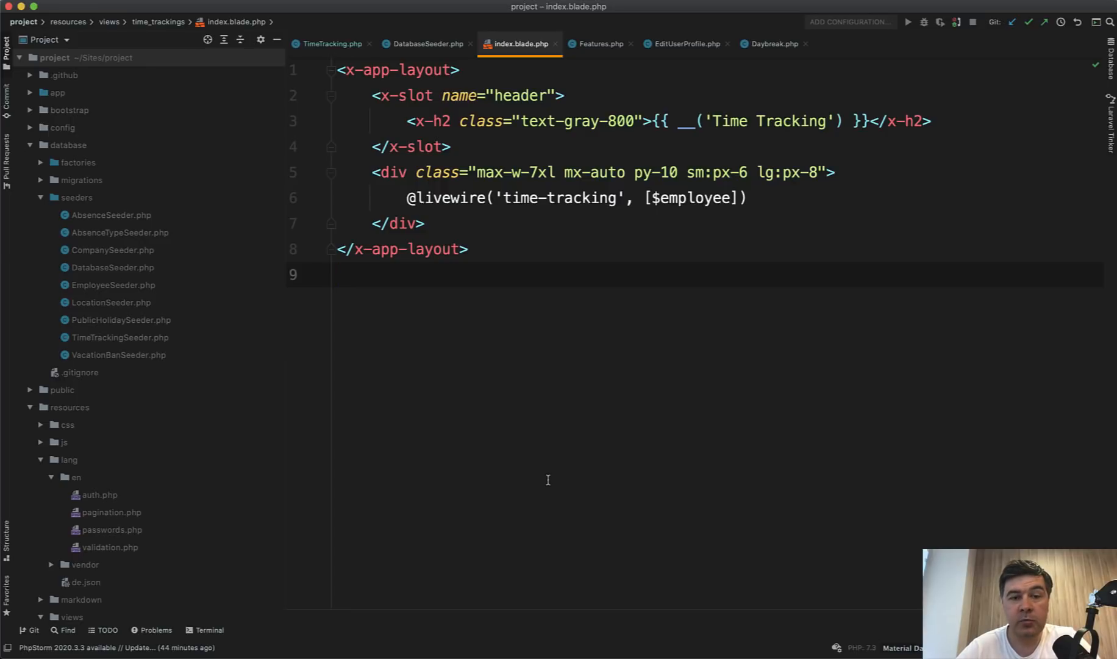
mouse_move(394, 200)
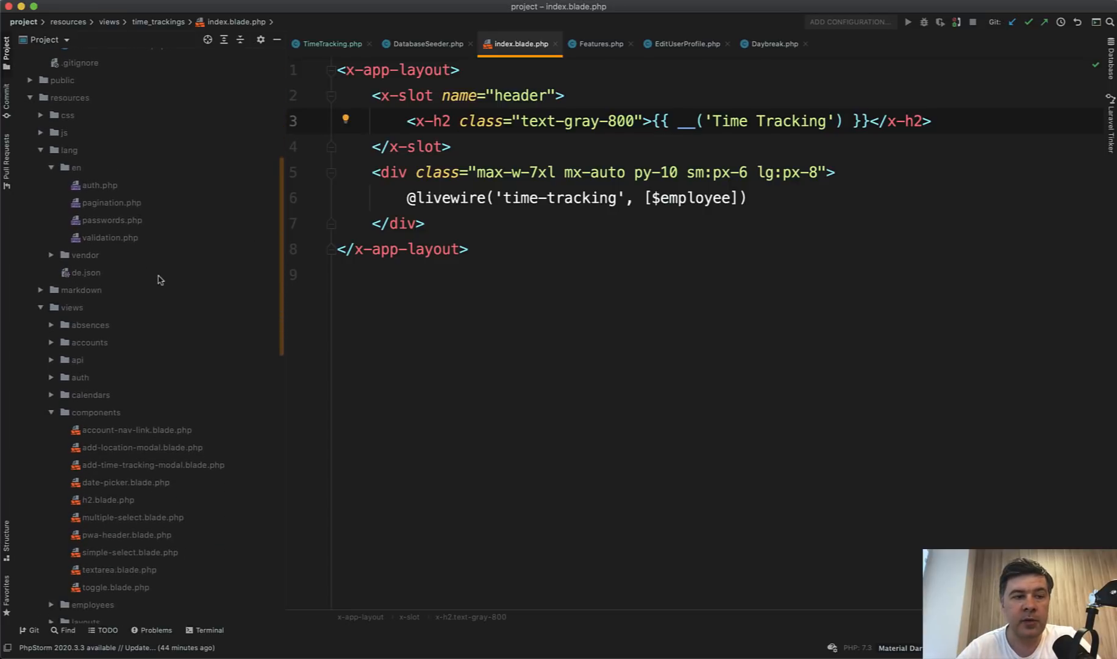
mouse_move(51, 333)
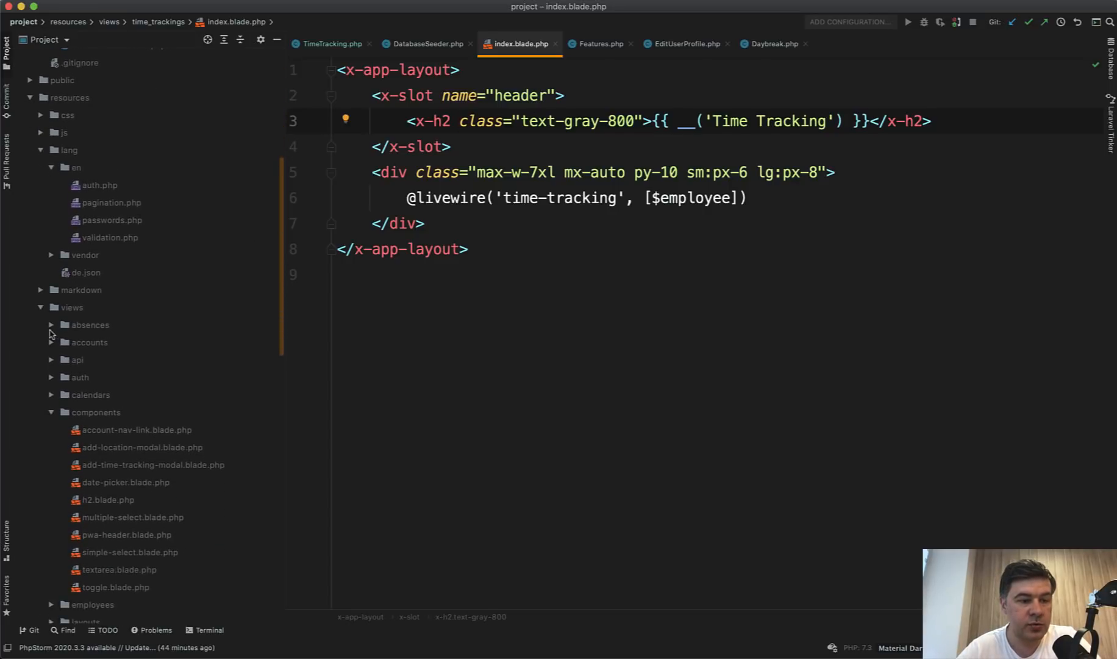
Open the x-h2 component's source, h2.blade.php, and inspect its default classes
scroll(down, 3)
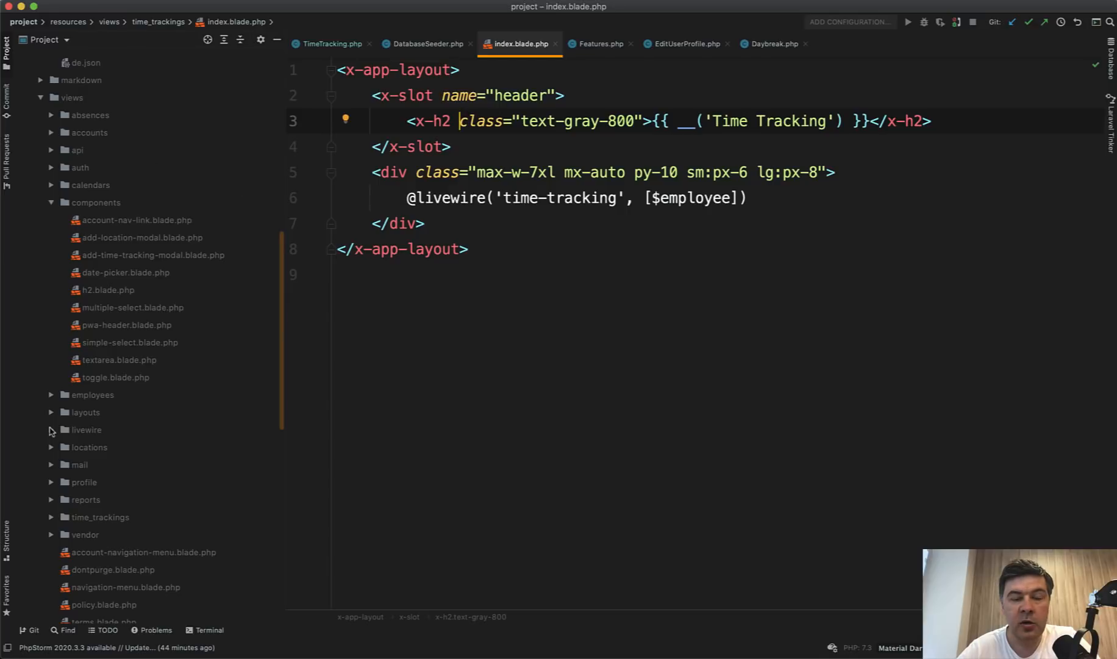
mouse_move(56, 428)
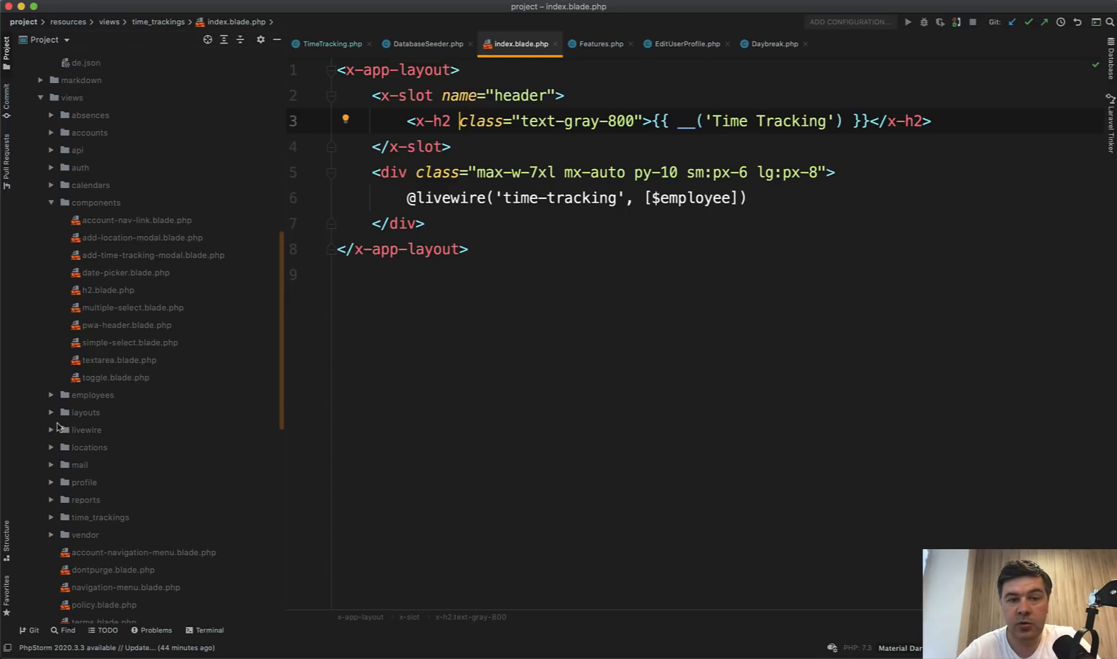
click(108, 289)
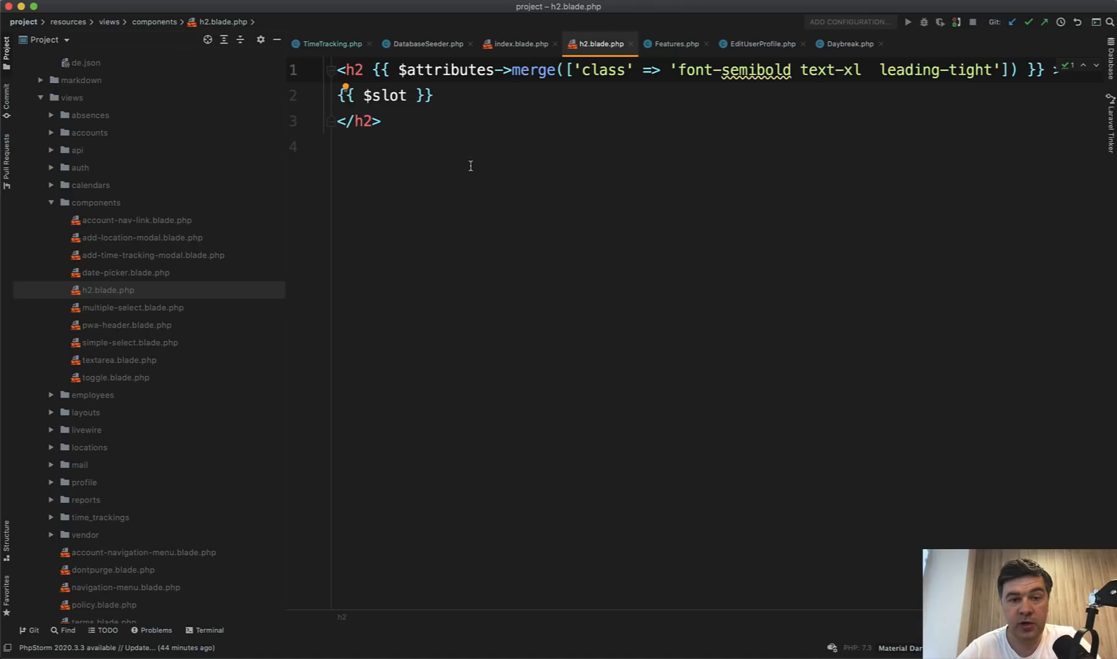
click(721, 70)
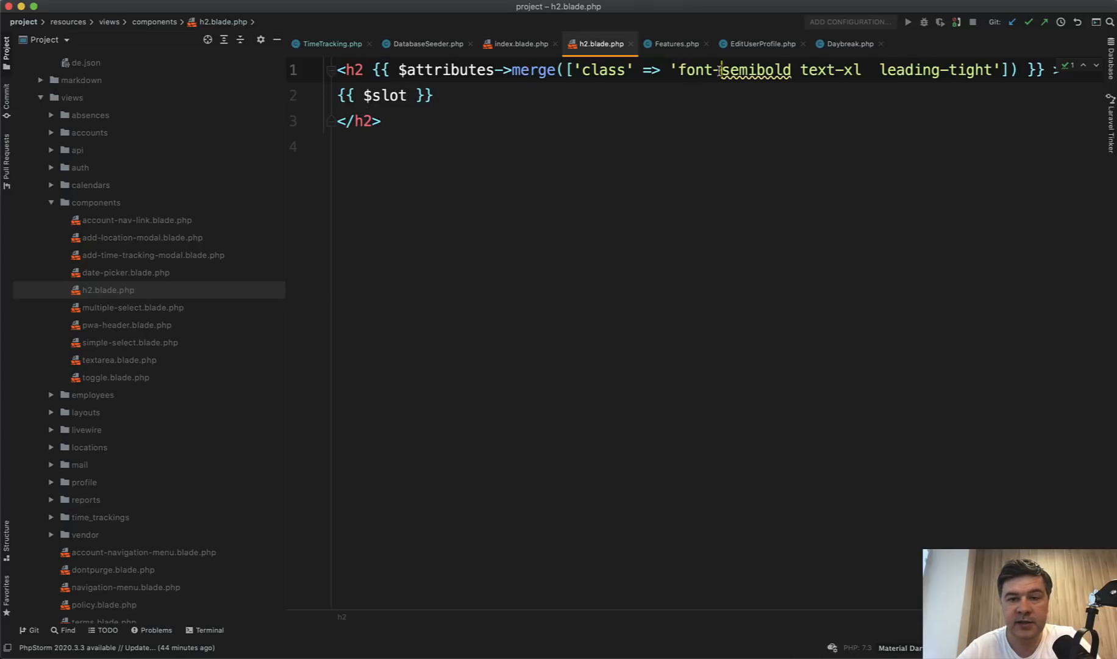
Move between recent files with the Switcher, ending on livewire/time-tracking.blade.php
key(ctrl+tab)
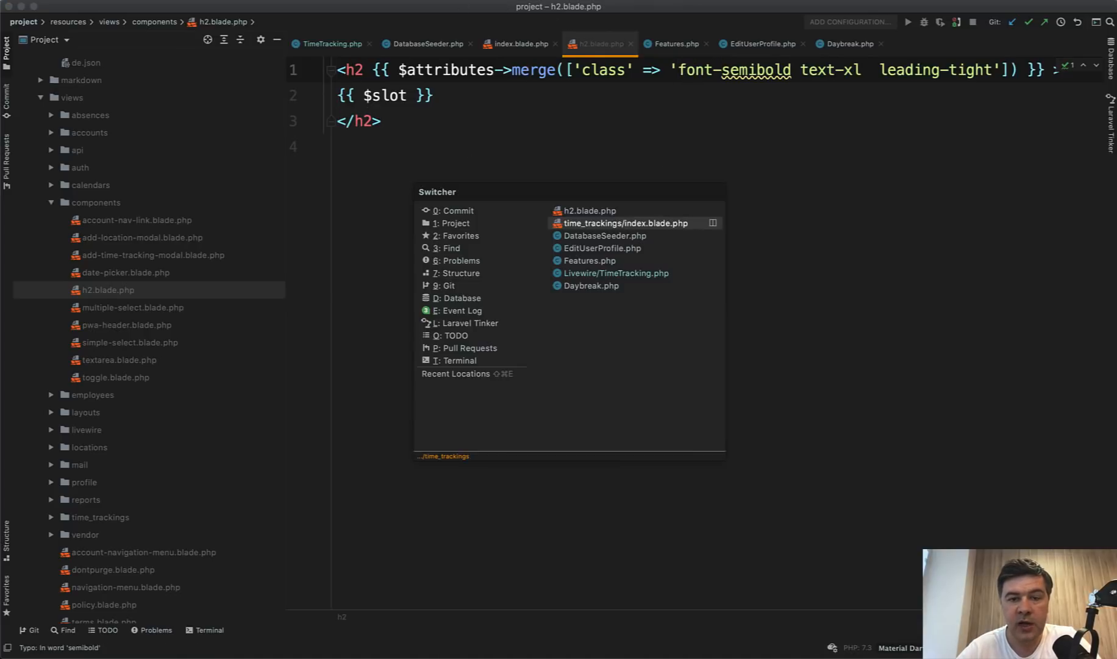
click(625, 222)
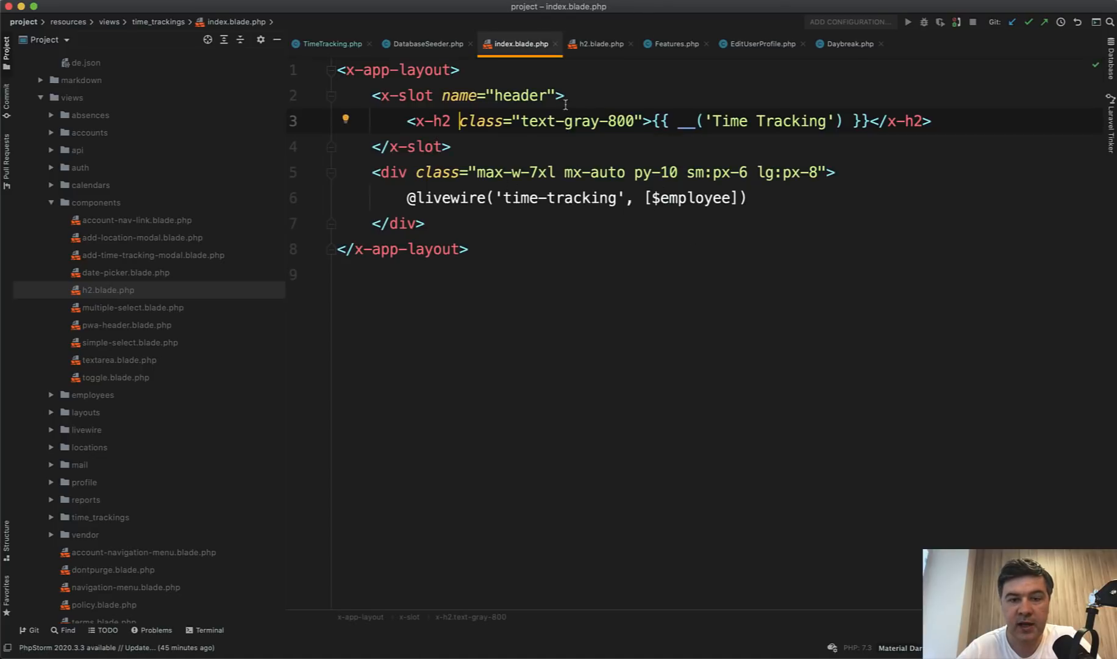
click(600, 44)
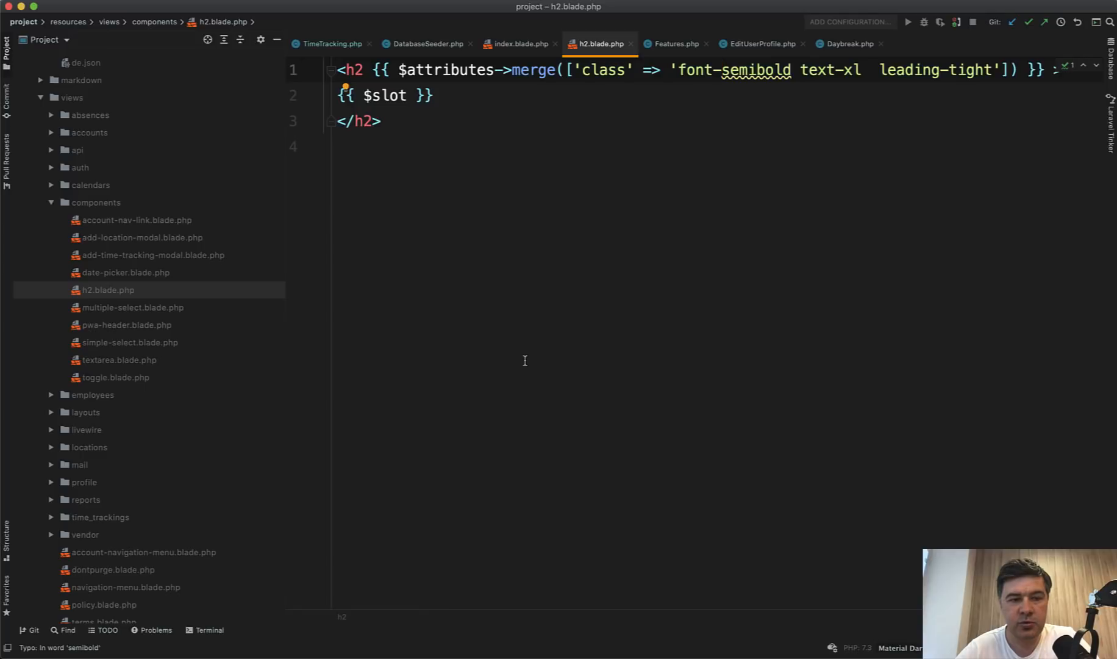
click(519, 43)
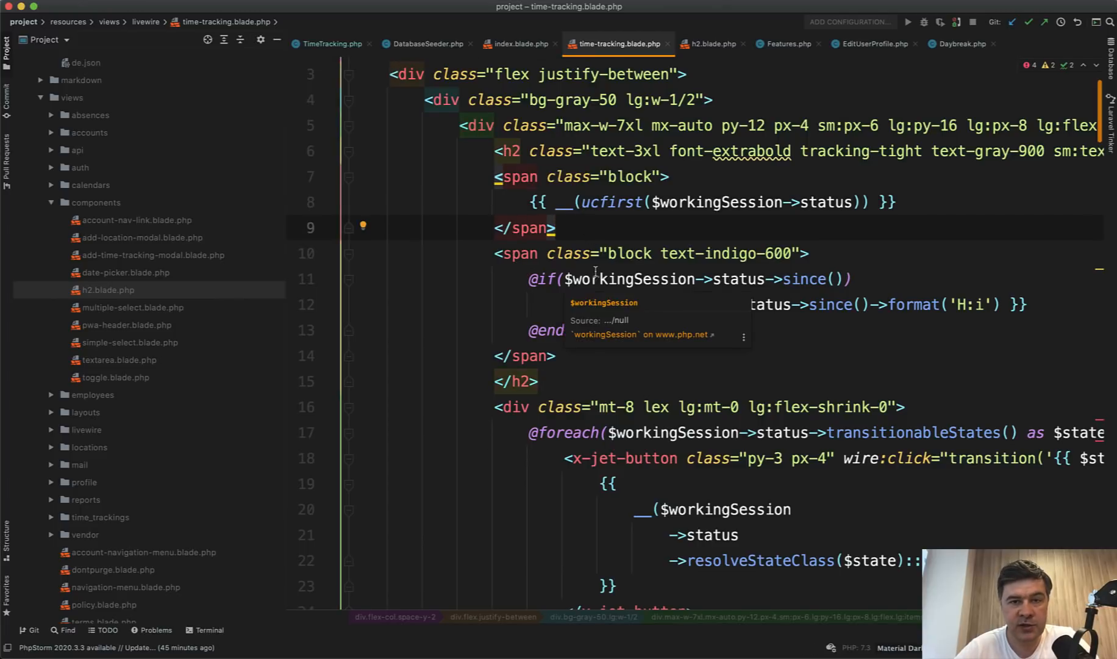
mouse_move(584, 285)
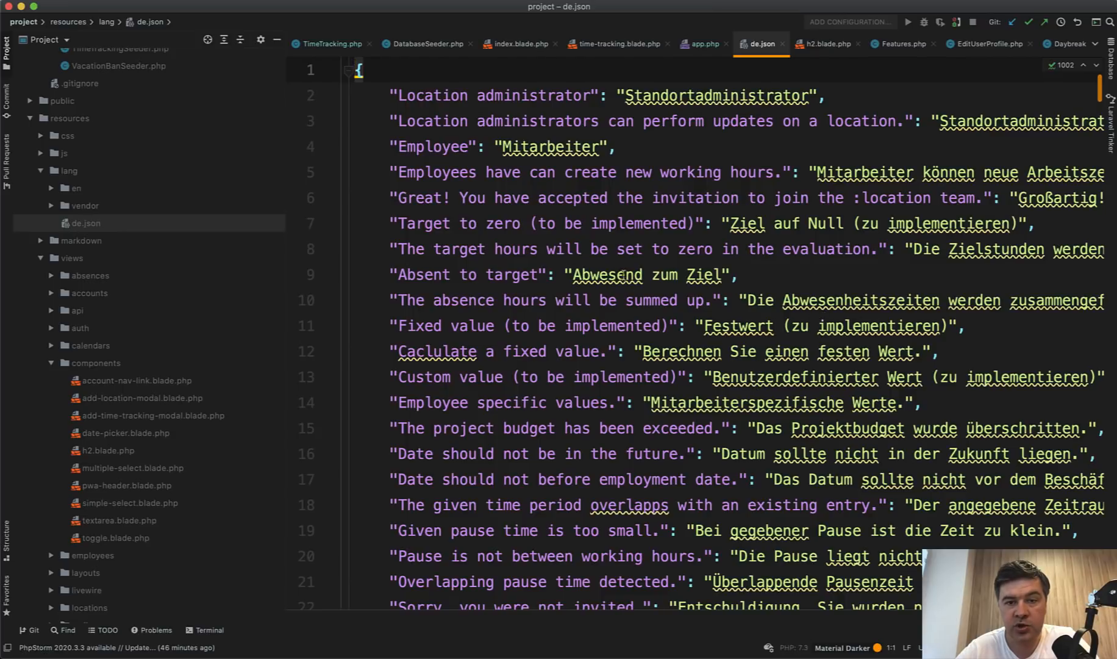
Open resources/lang/de.json from the Project tool window to review German translations
double_click(499, 95)
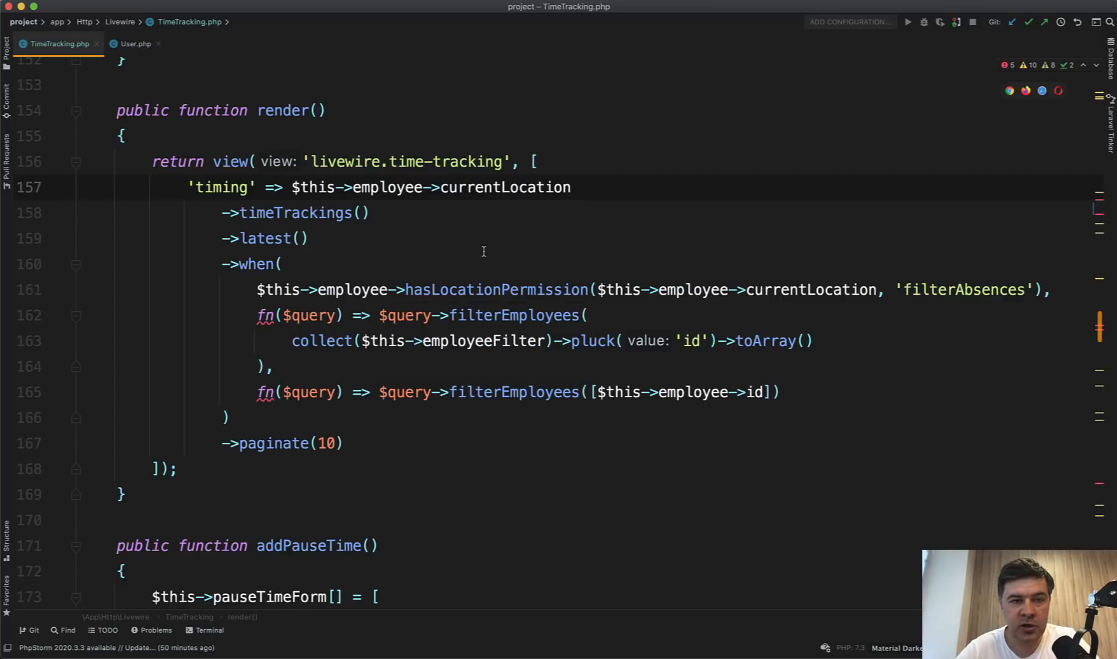
Trace currentLocation into HasLocations.php and check the User model's traits
click(135, 44)
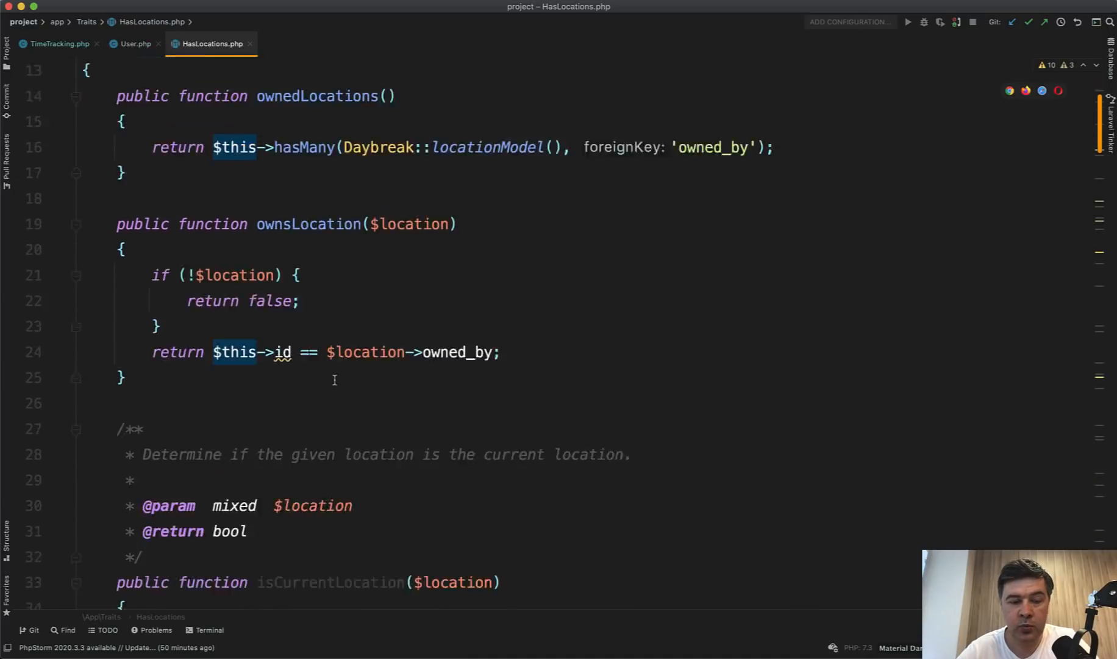
scroll(down, 3)
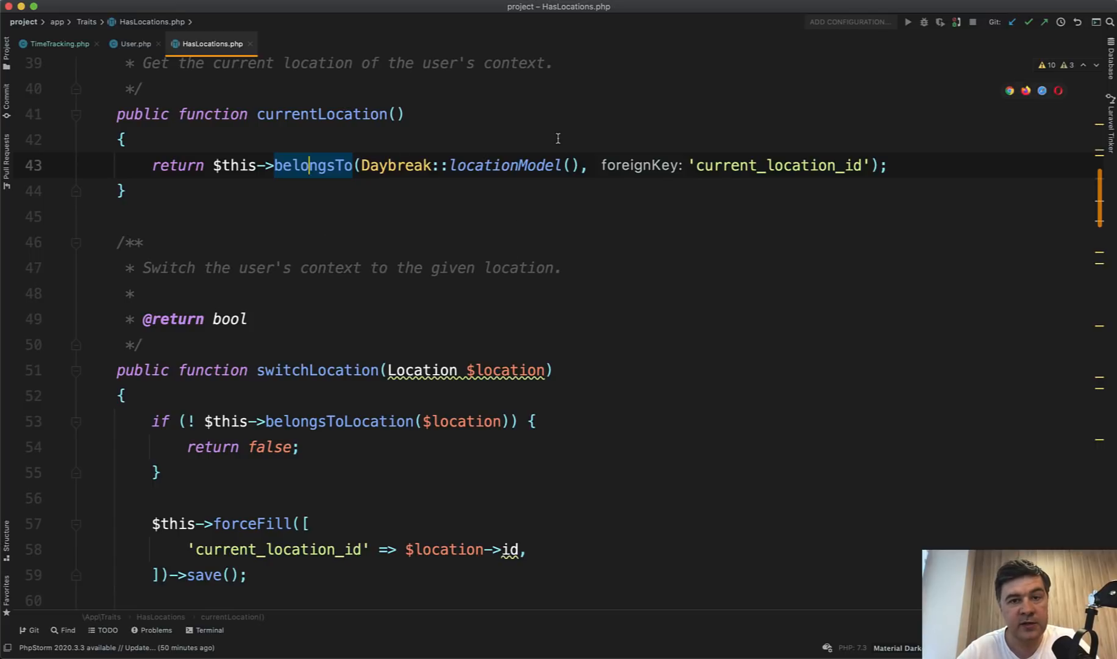
mouse_move(458, 210)
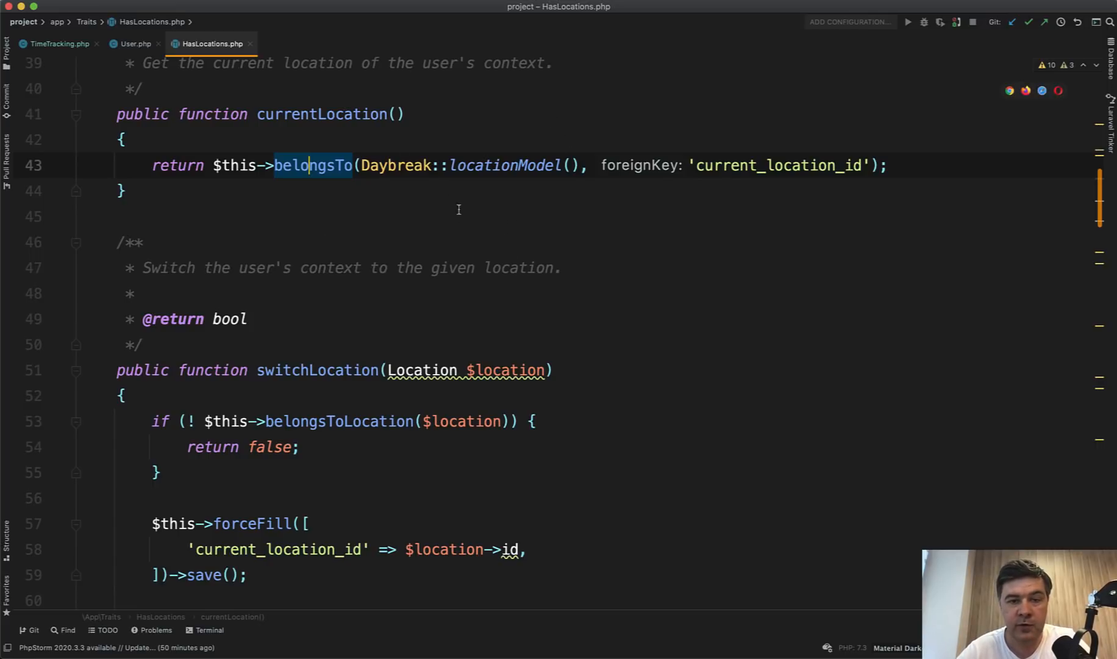
click(135, 43)
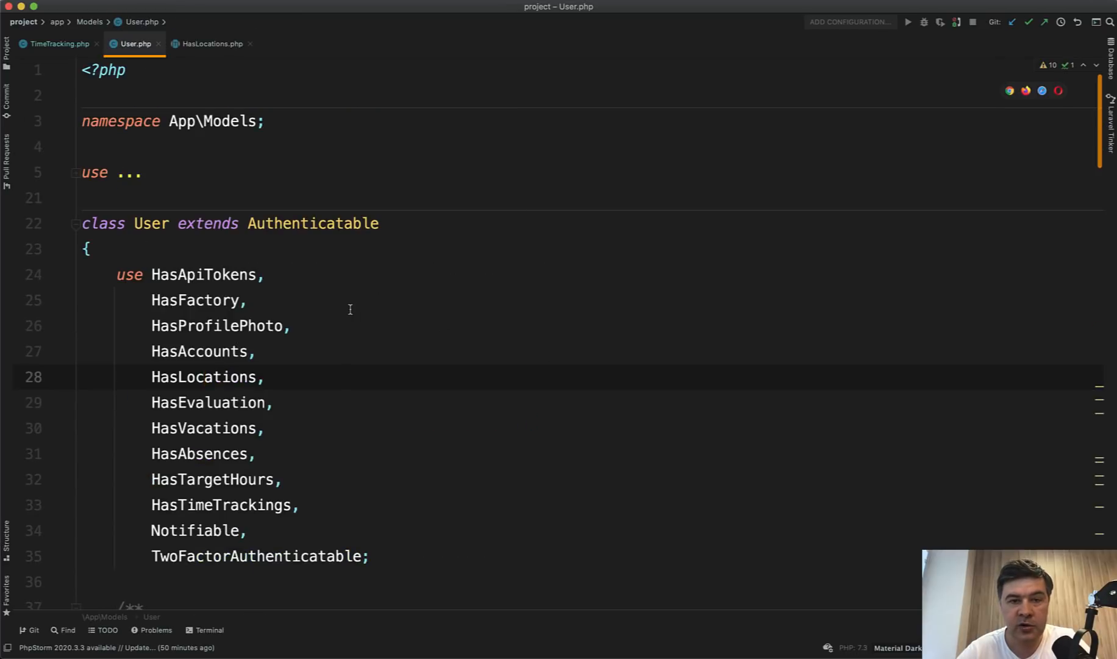
Go back to the TimeTracking render method, then open the Location model
click(59, 43)
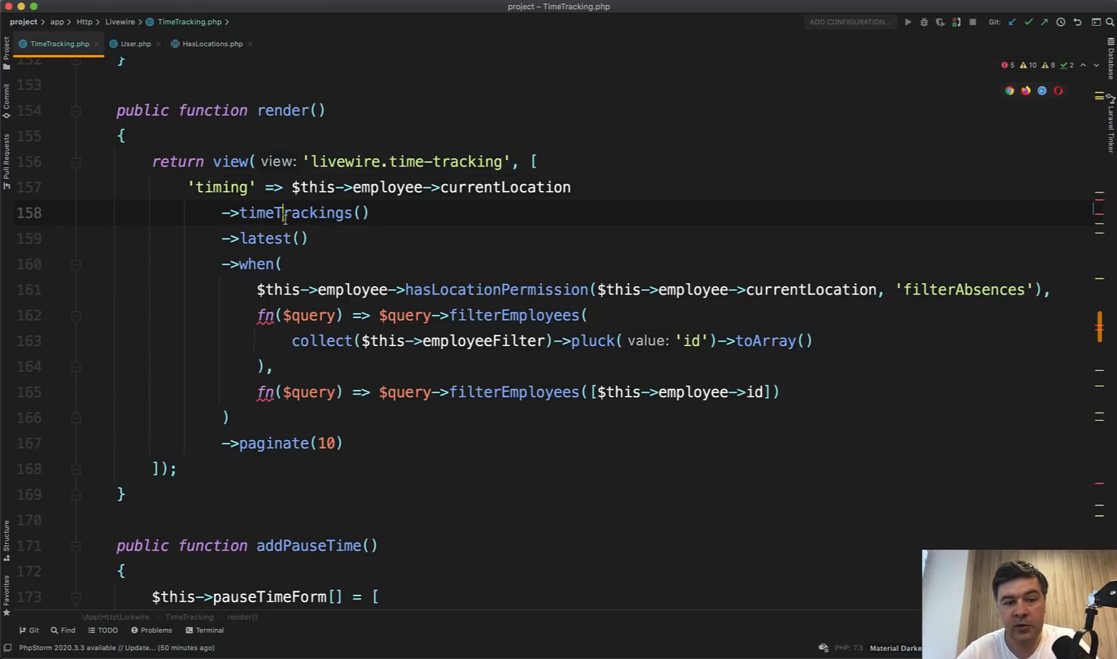
key(ctrl+tab)
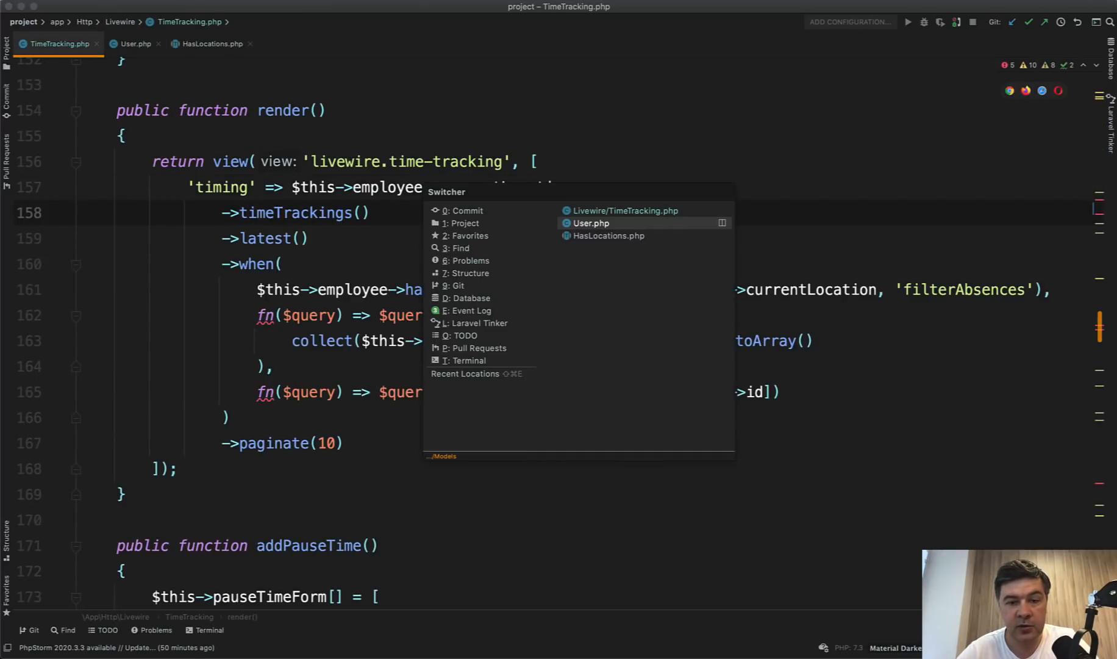
click(609, 235)
text(location.php)
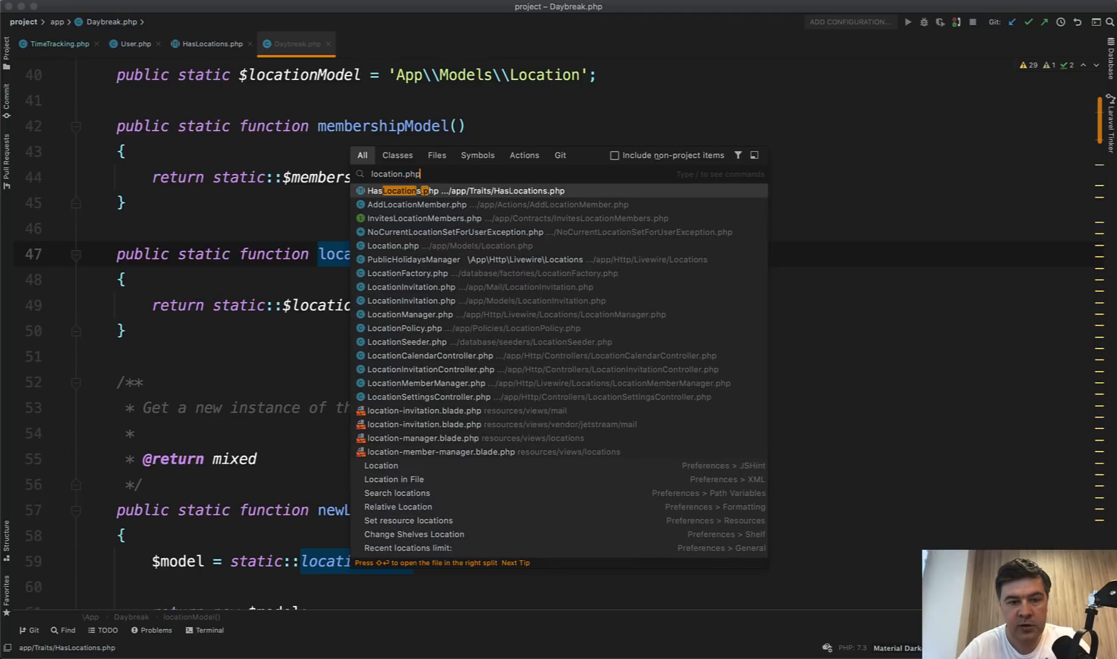
click(392, 245)
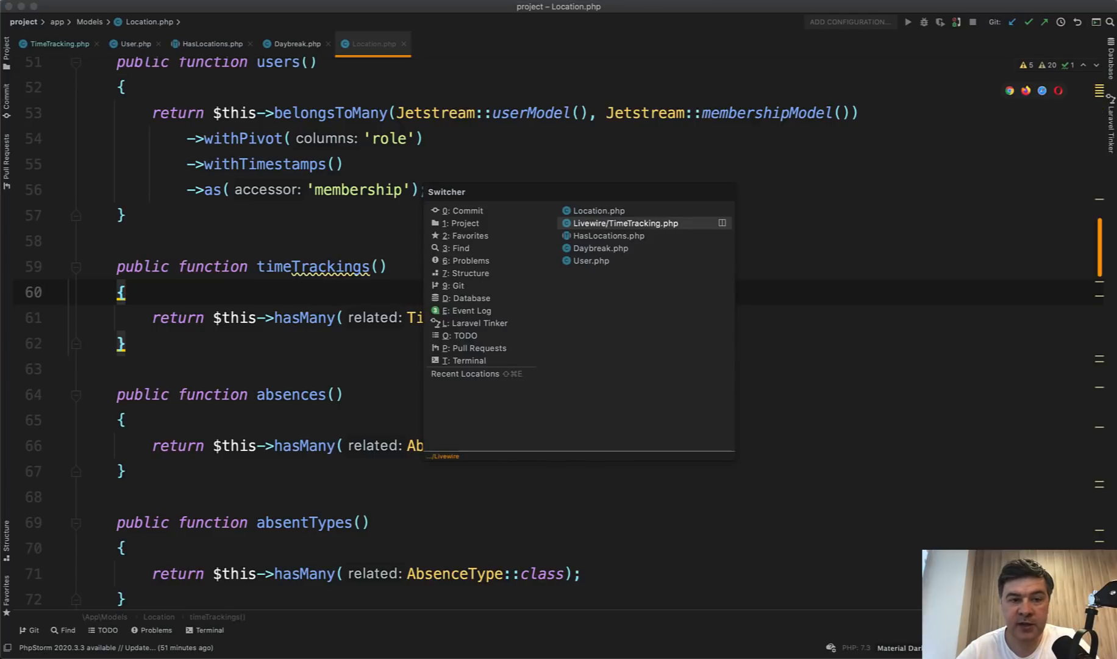
In TimeTracking render(), inspect latest(), employee and $query, then jump to scopeFilterEmployees
click(626, 222)
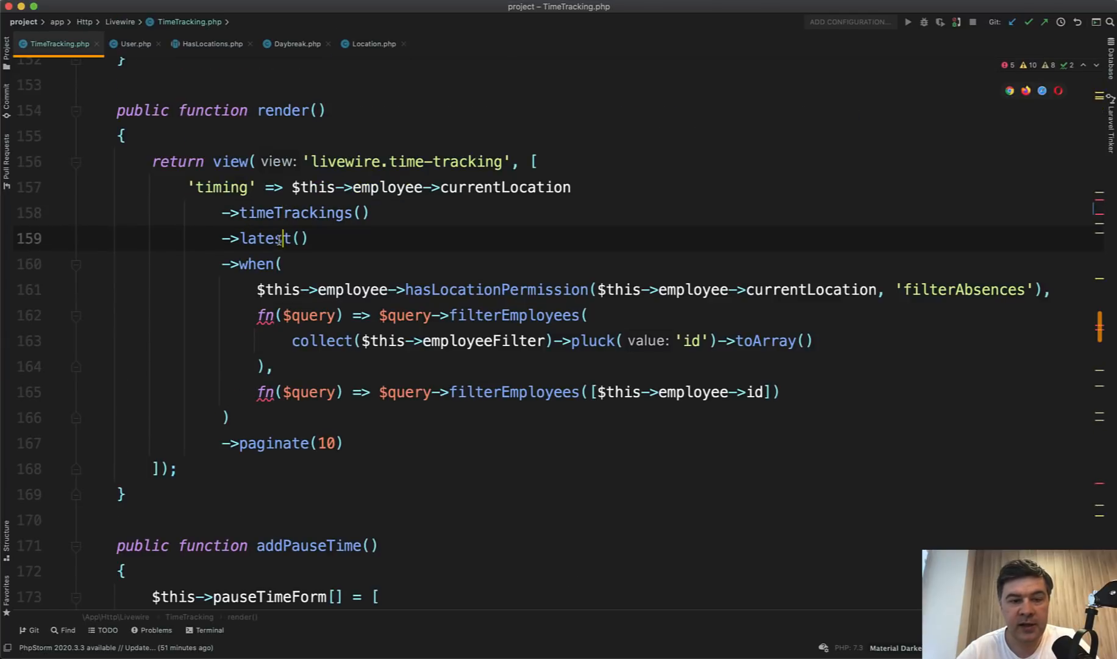
click(278, 238)
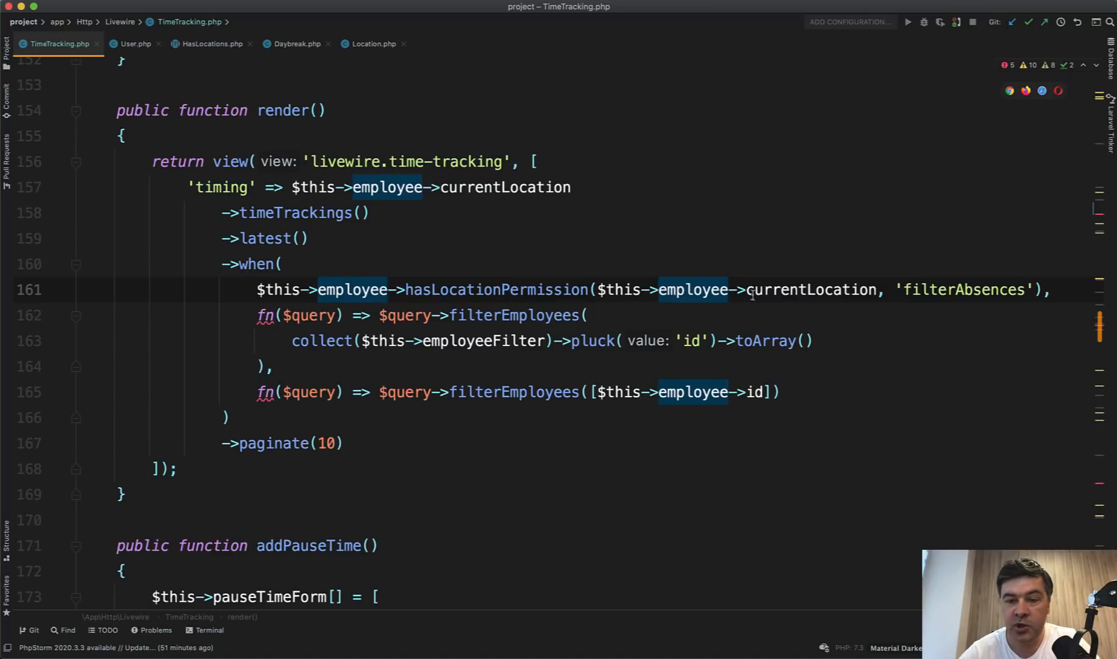
click(811, 290)
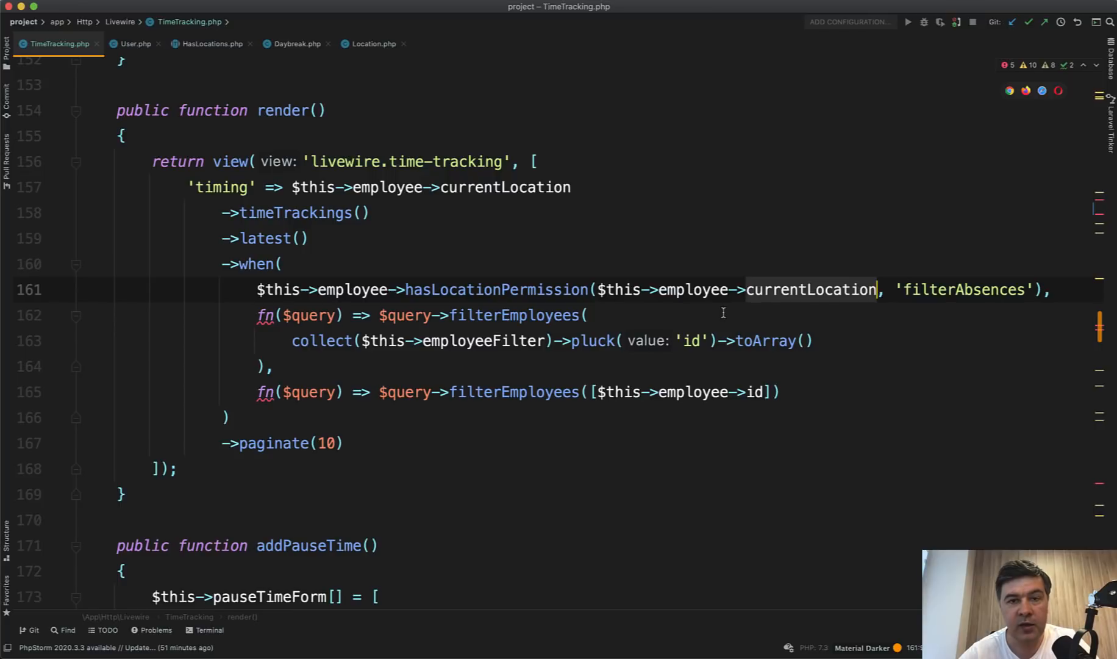
mouse_move(336, 289)
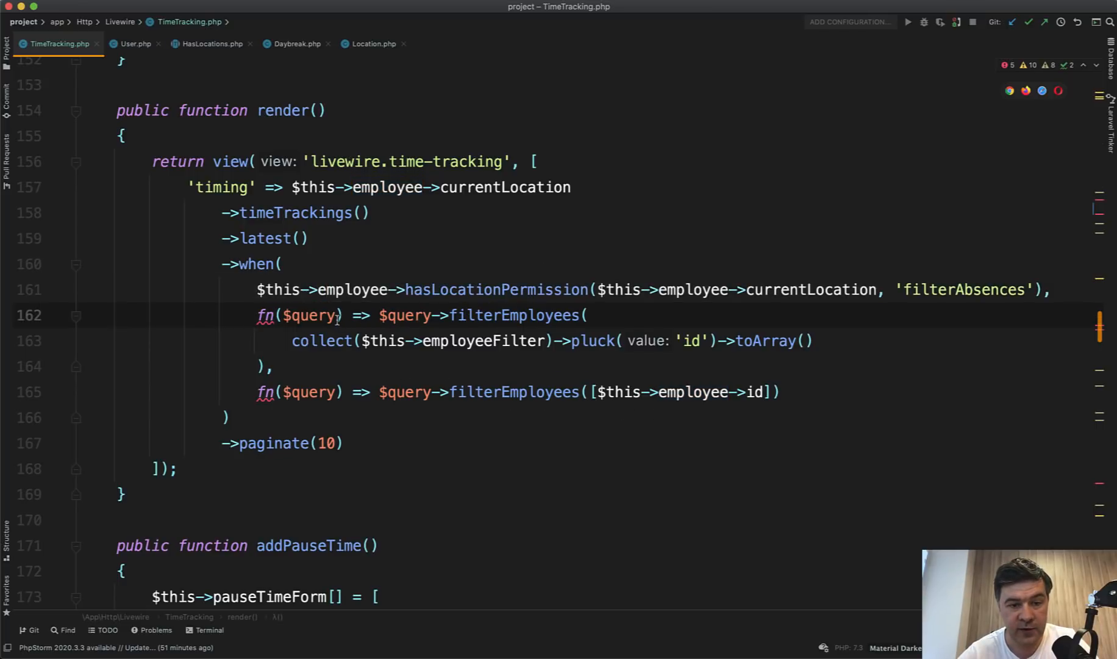
double_click(404, 314)
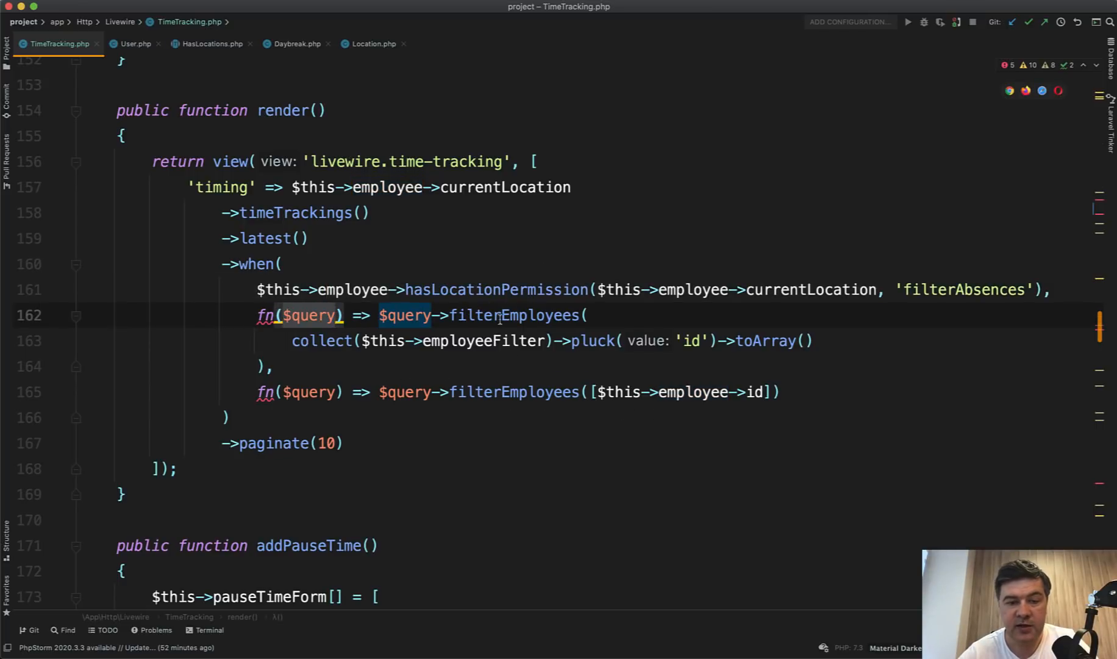
click(503, 316)
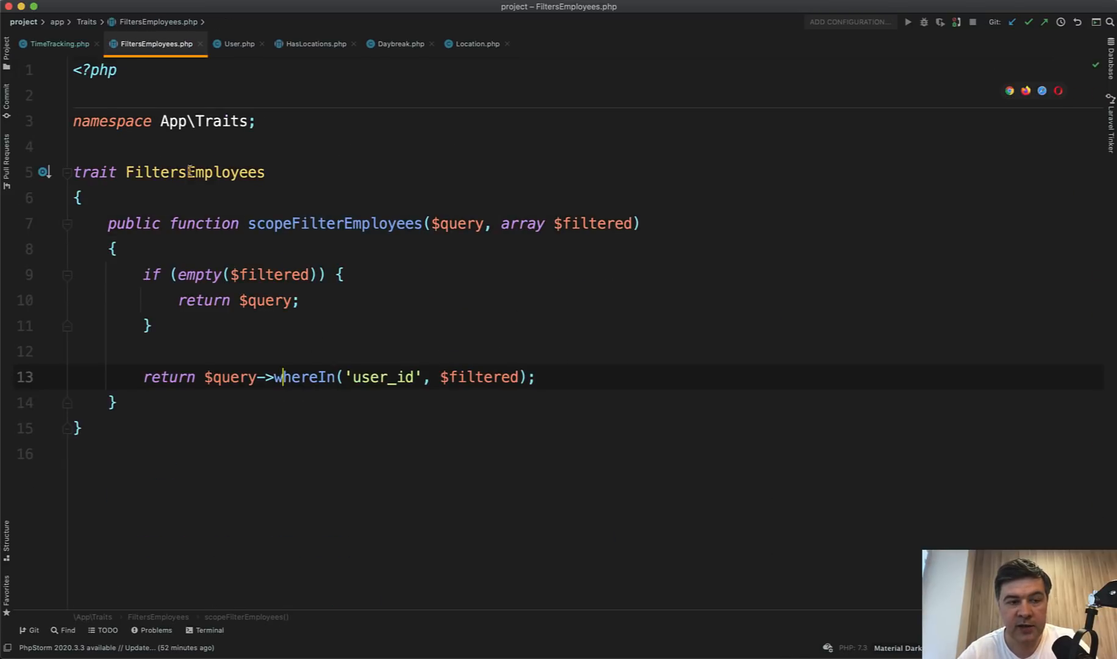
Find usages of FiltersEmployees, then return to Livewire TimeTracking and scroll to mount()
right_click(194, 172)
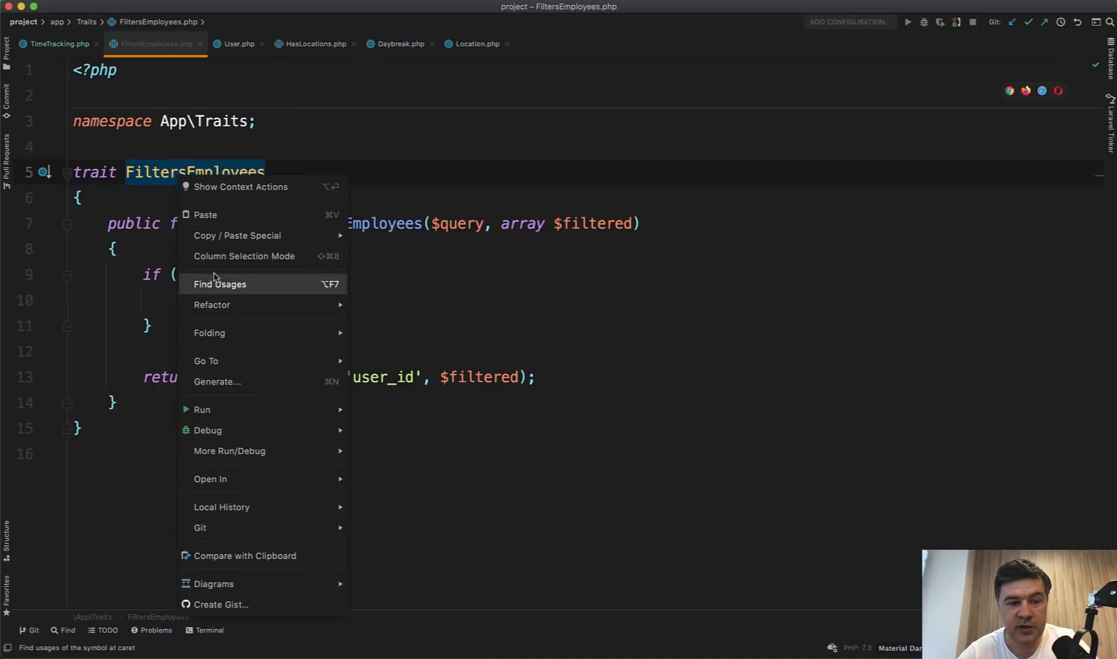
click(220, 284)
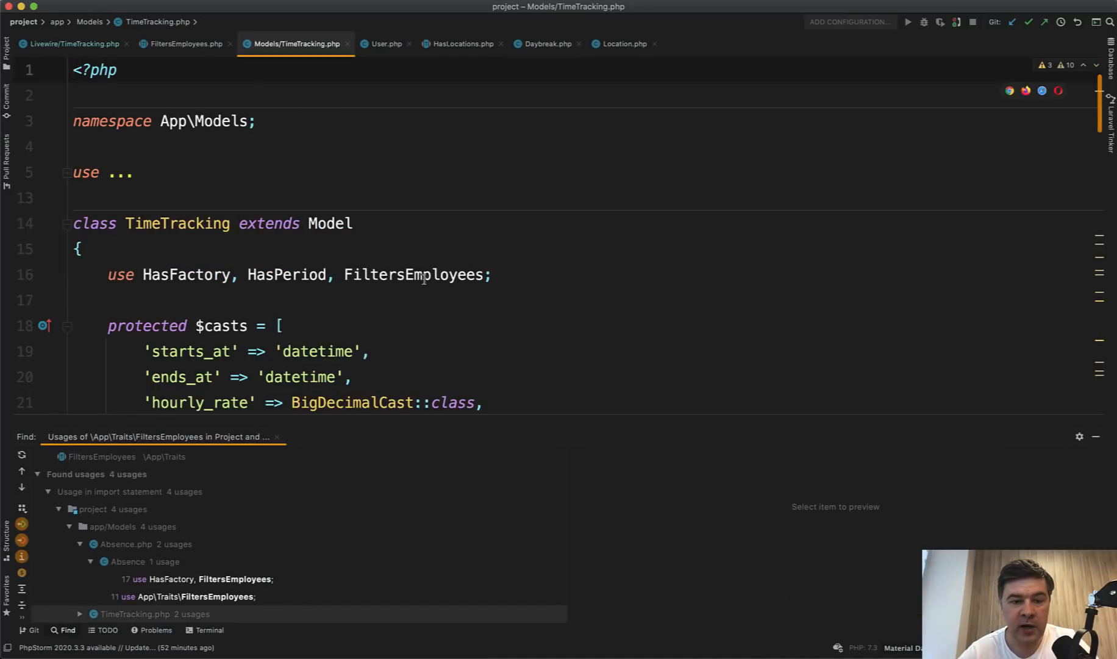
click(72, 44)
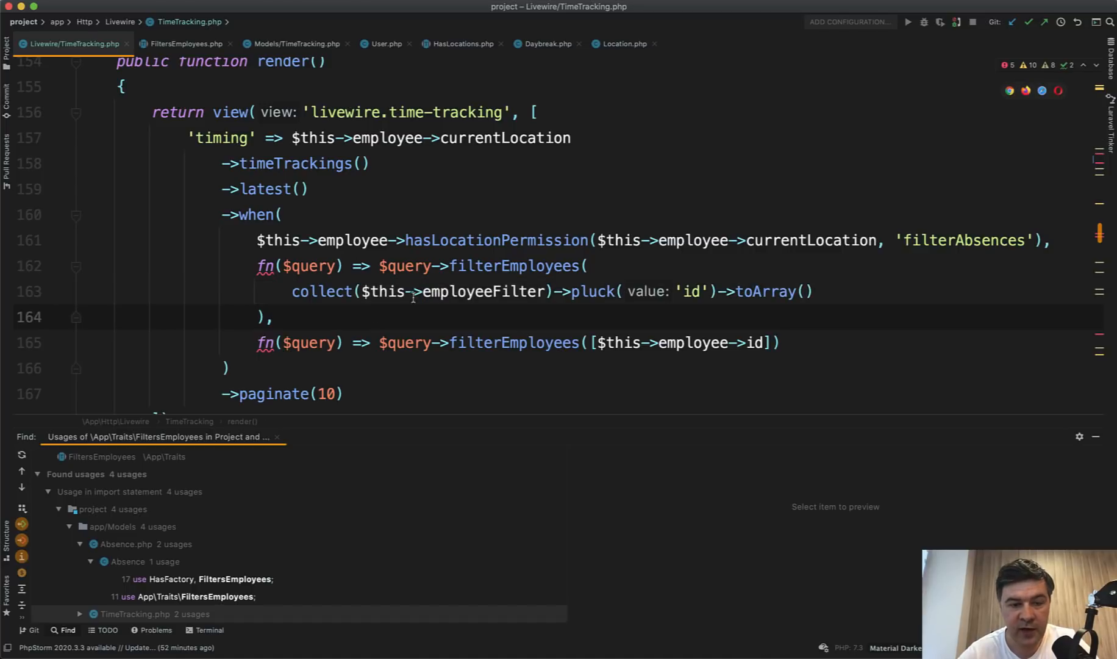
mouse_move(483, 291)
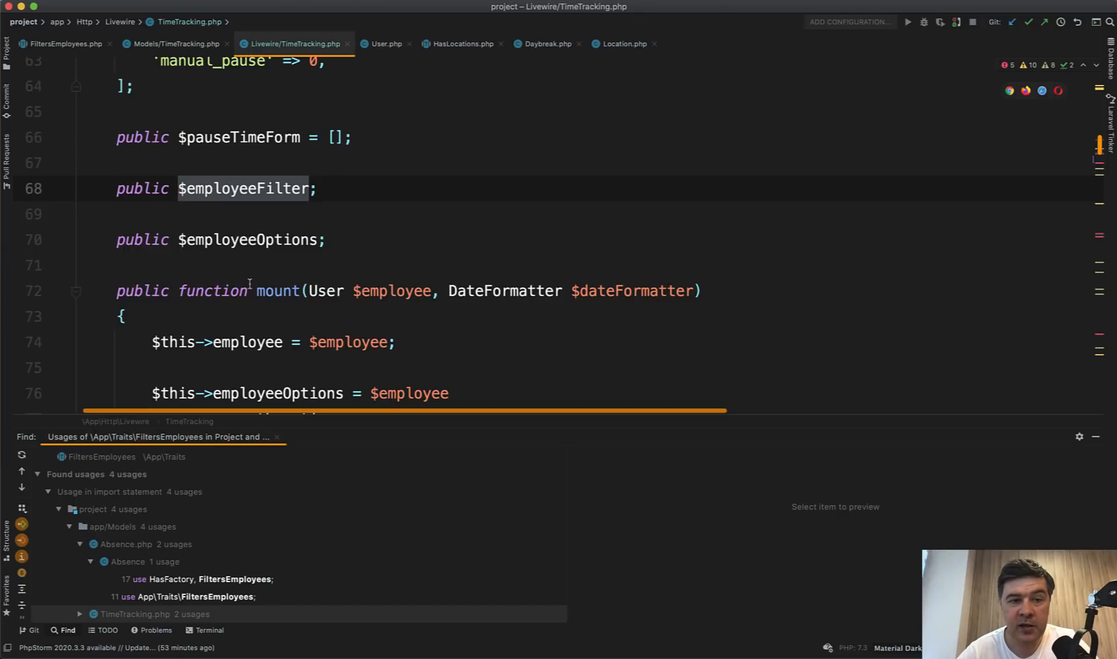
scroll(down, 3)
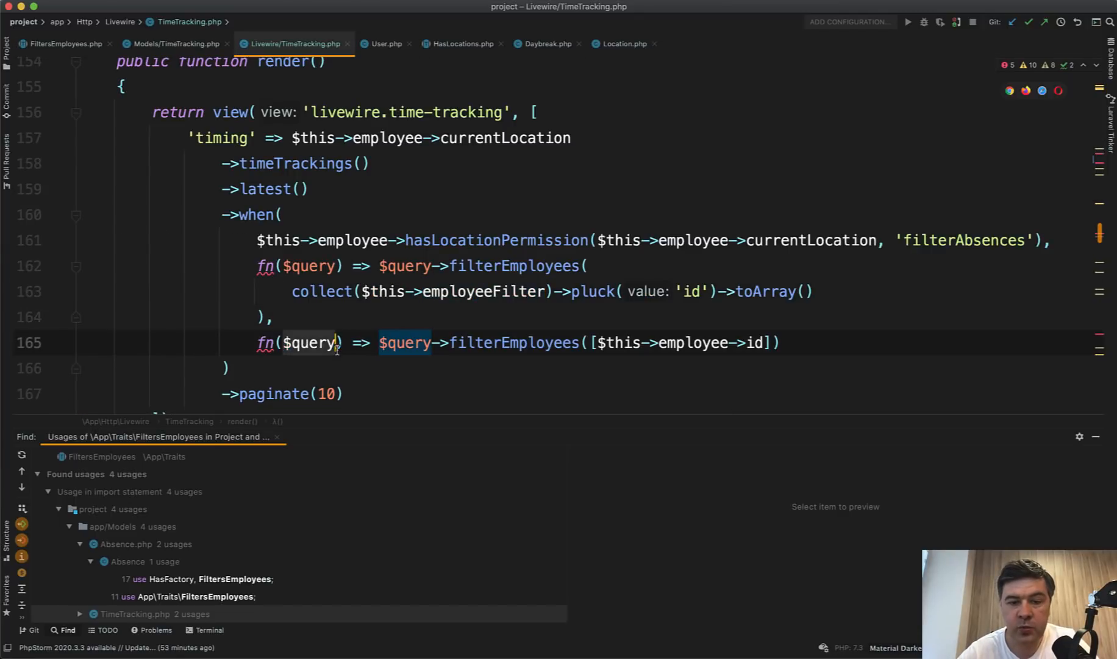
mouse_move(644, 342)
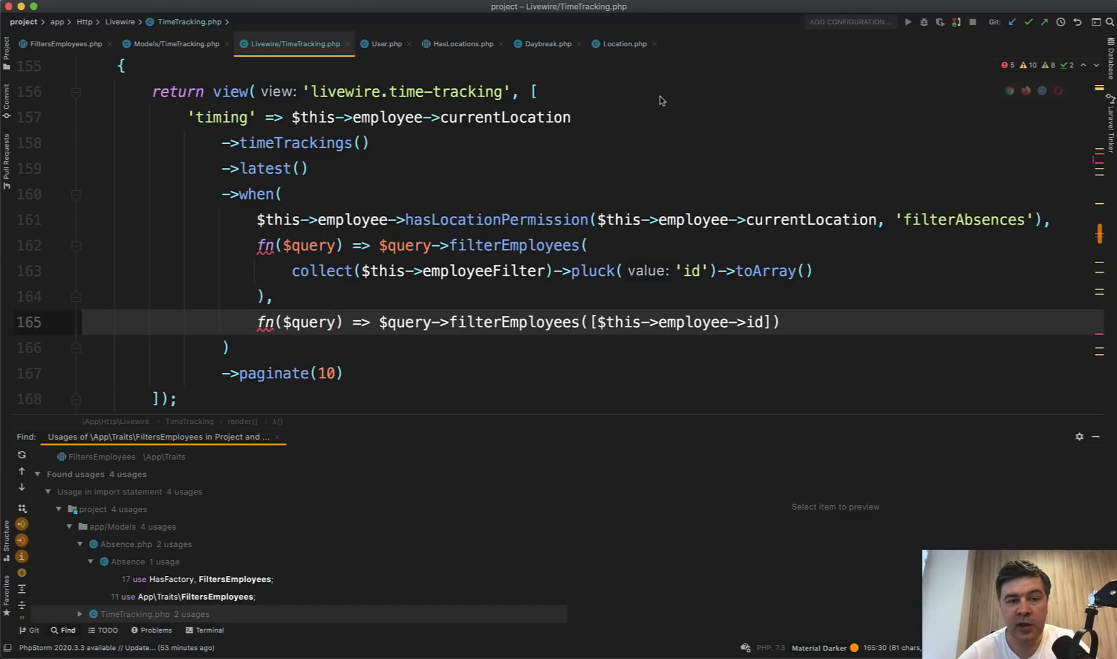
mouse_move(399, 164)
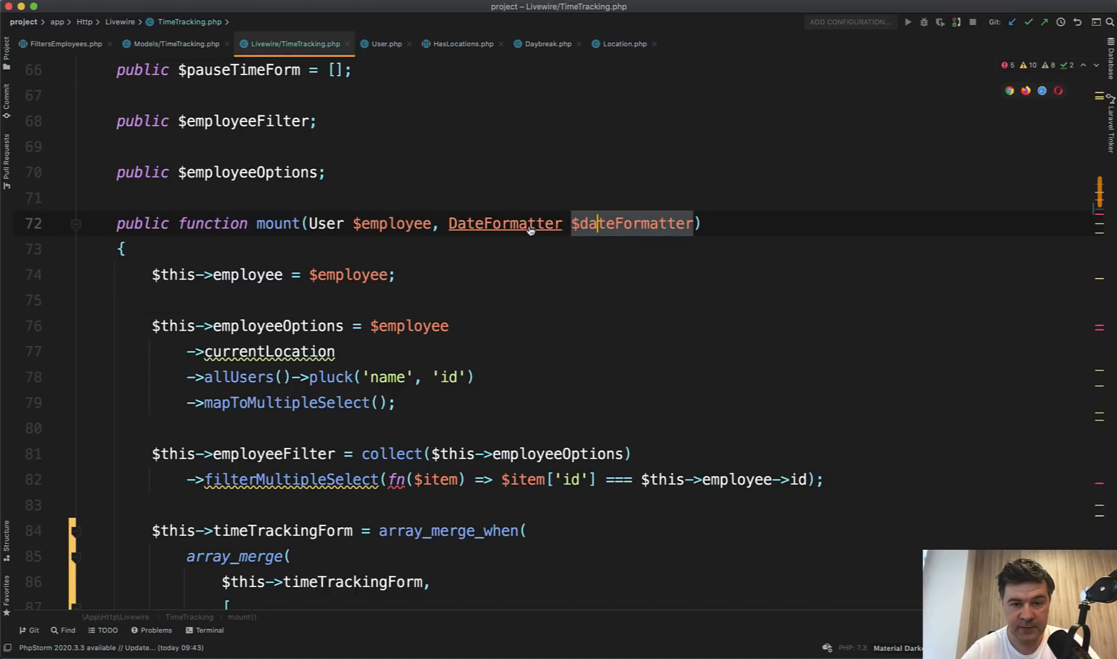
Open the DateFormatter interface from mount(), scroll its methods, then switch to GermanDateFormatter
click(505, 223)
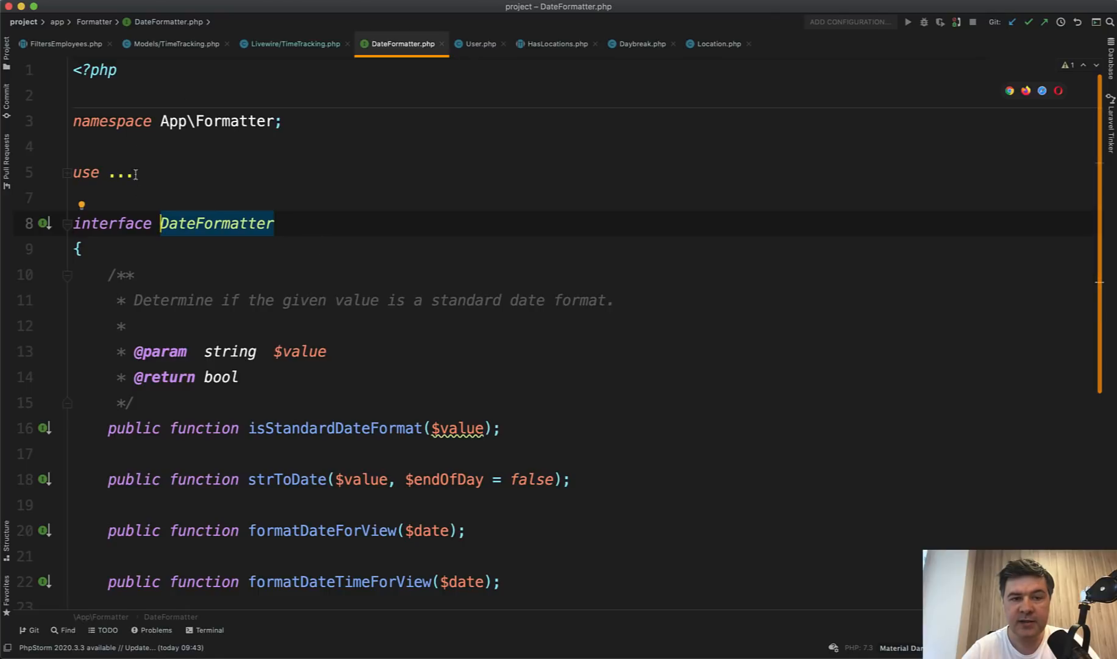
scroll(down, 3)
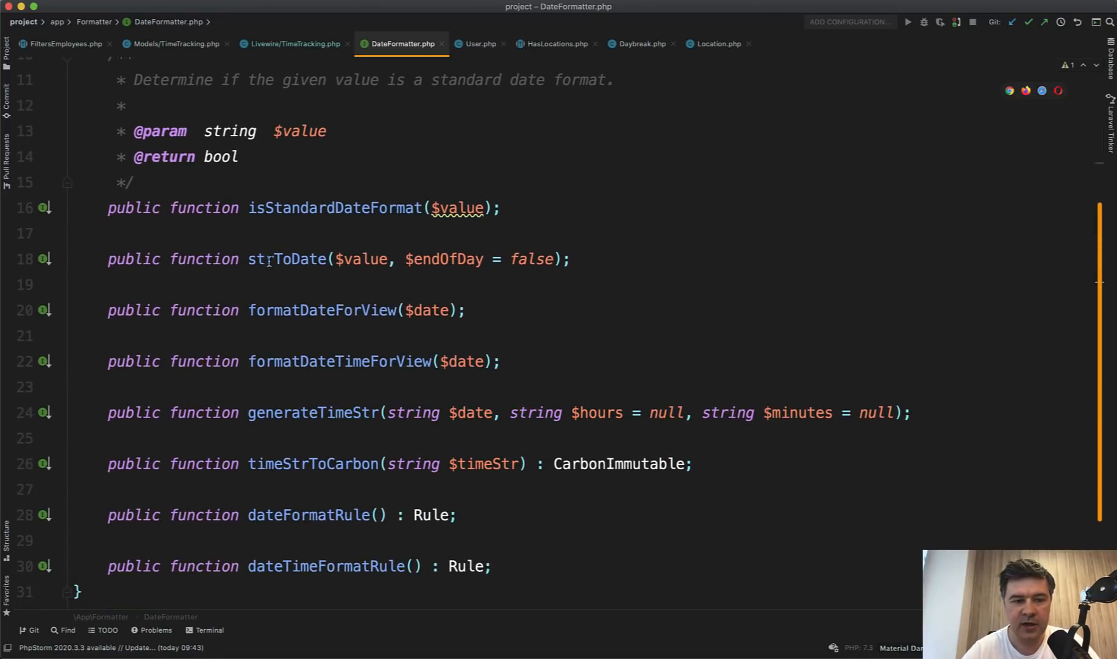
scroll(down, 3)
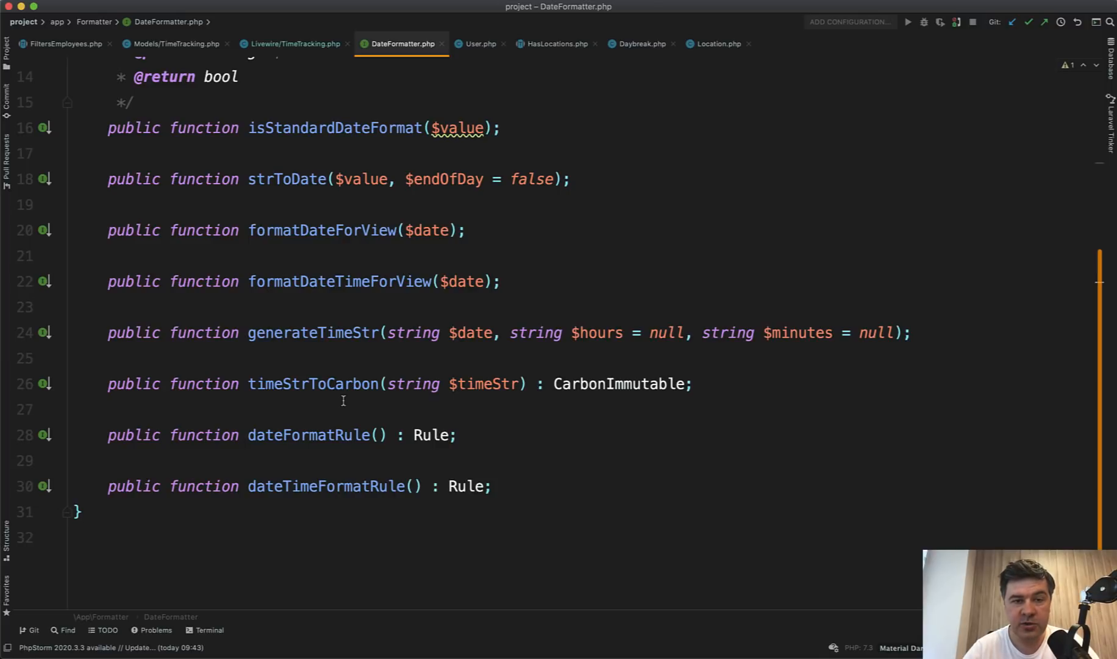
click(504, 44)
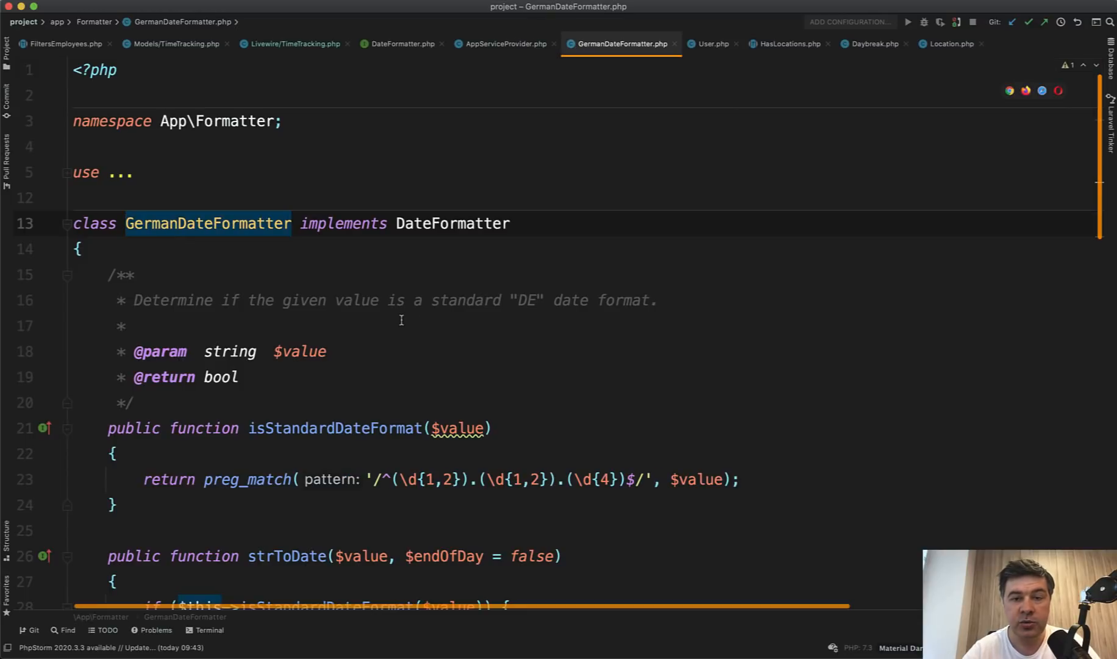
Scroll through GermanDateFormatter and confirm its formatsDatesUsing registration in AppServiceProvider
scroll(down, 3)
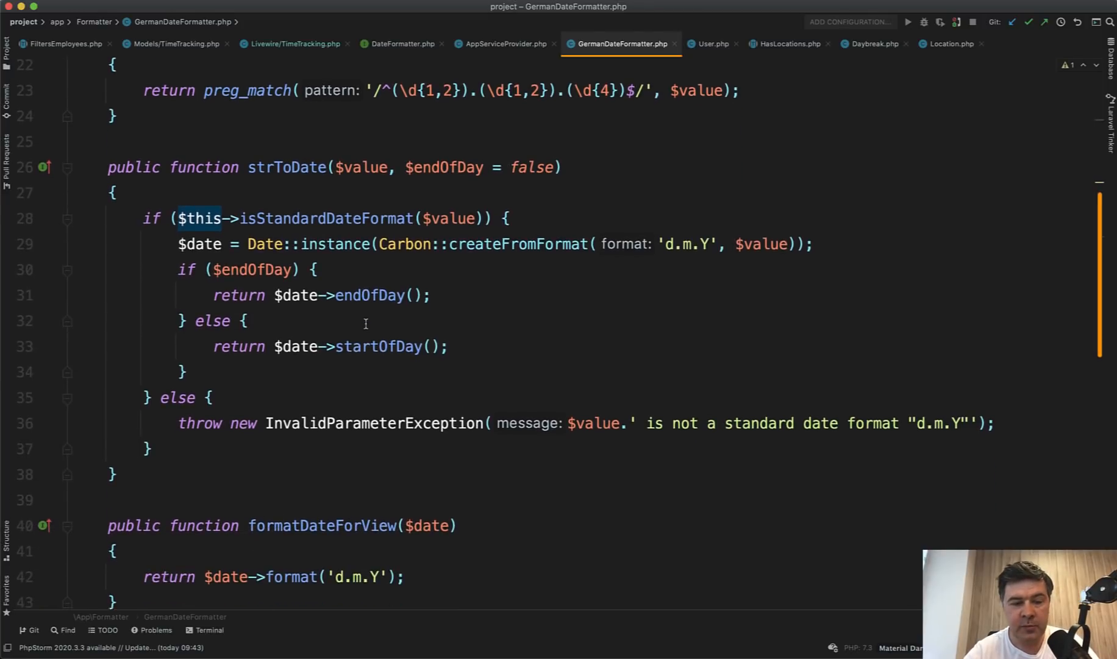
scroll(down, 3)
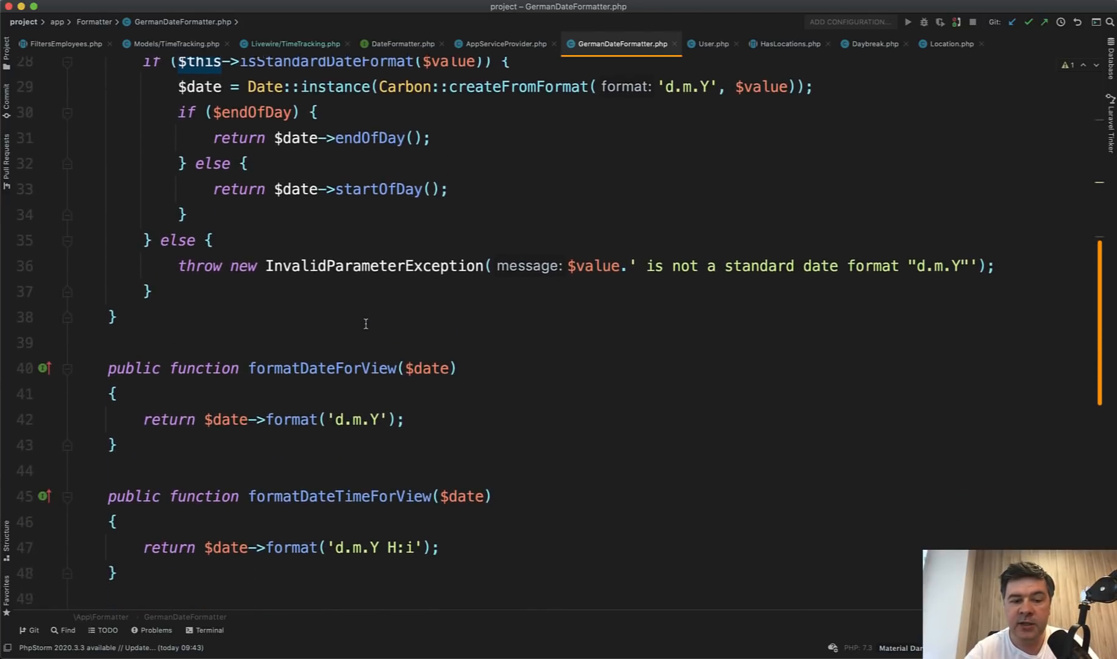
scroll(down, 3)
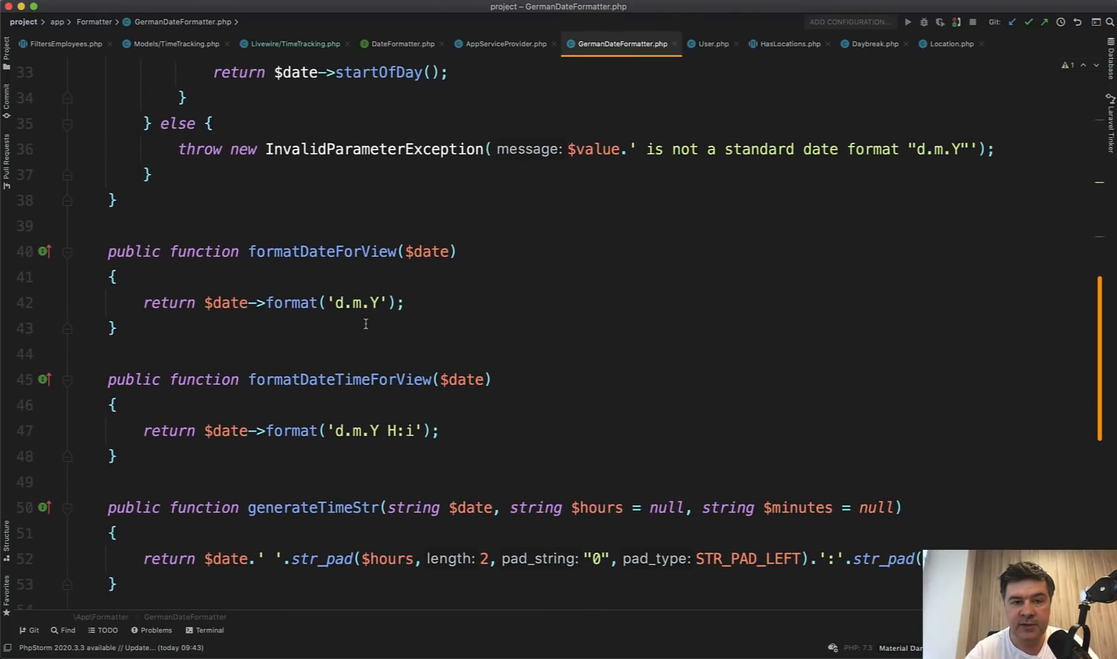
scroll(down, 3)
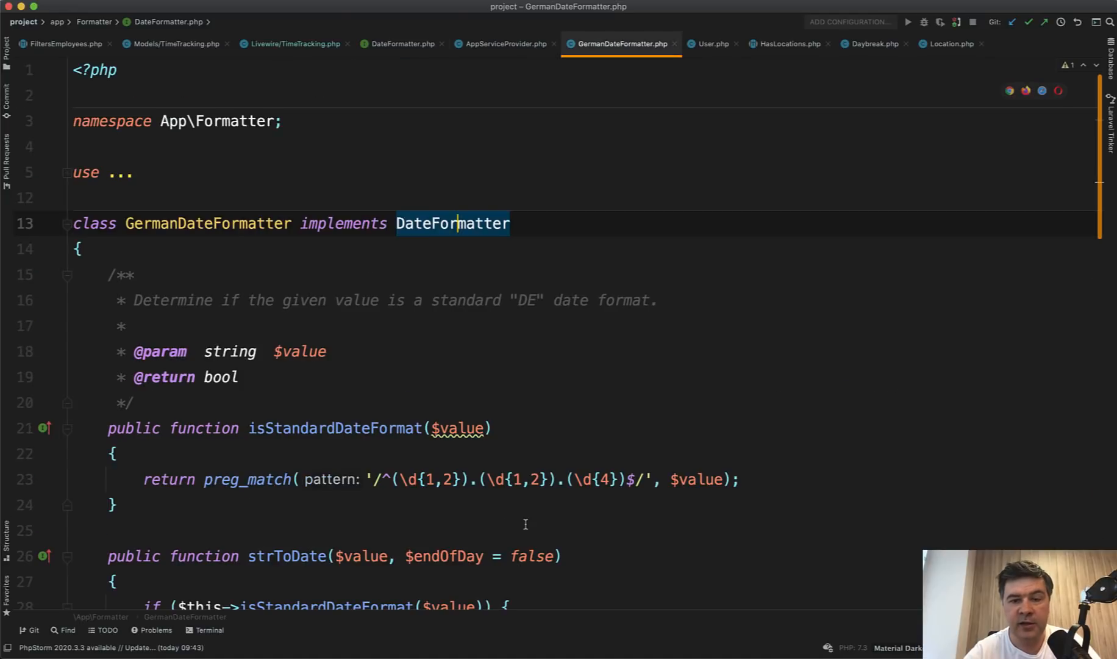
scroll(down, 3)
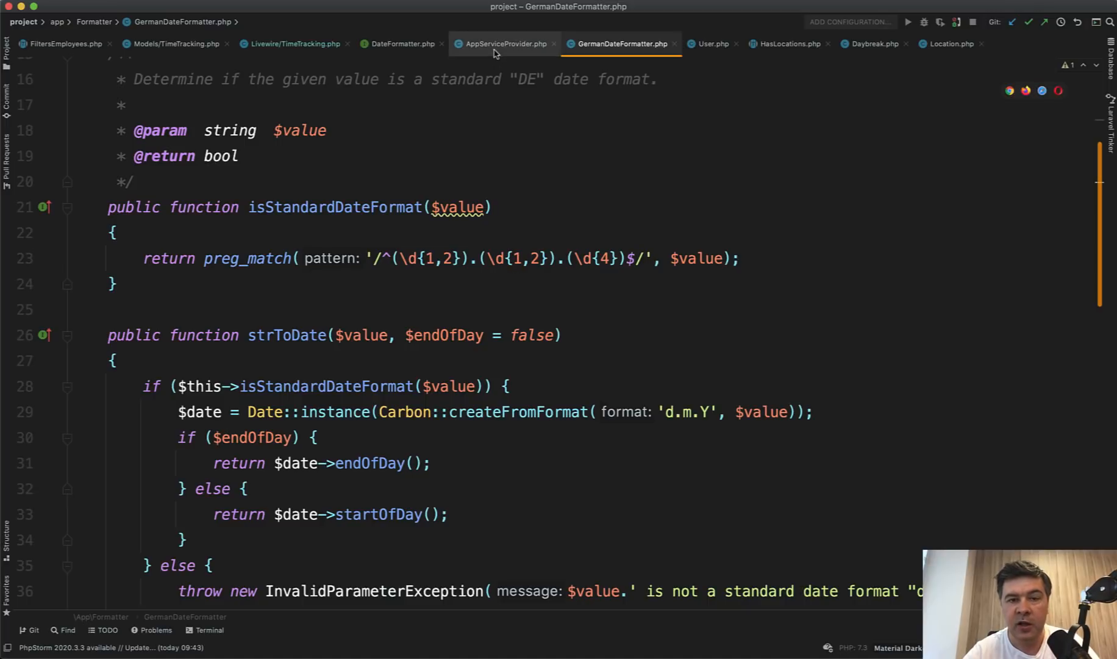
click(503, 43)
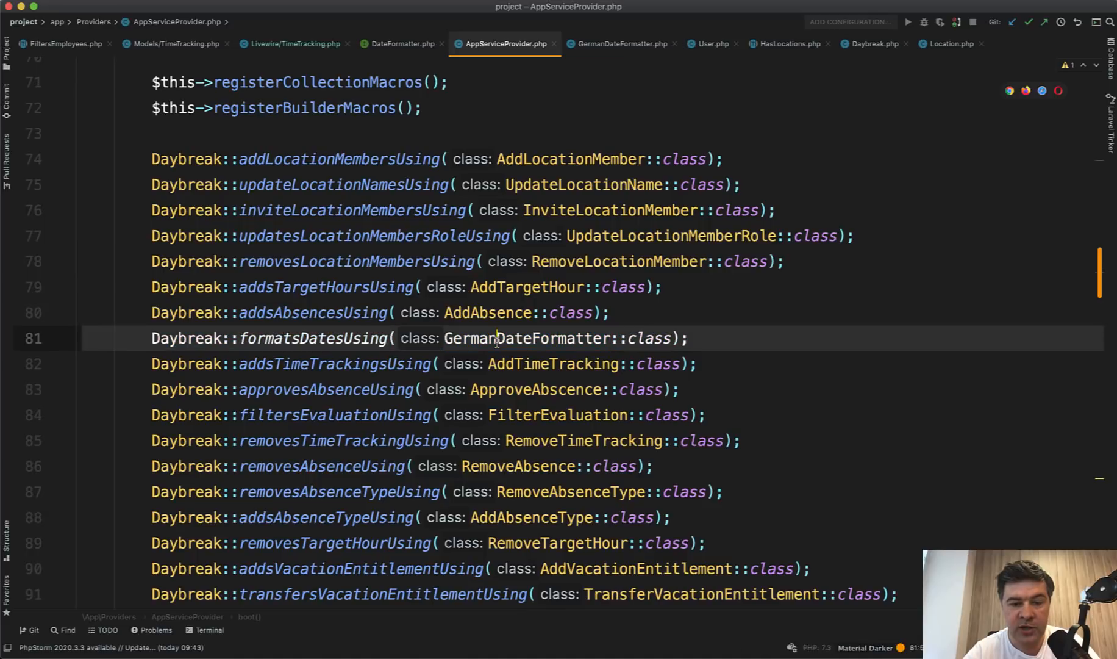
mouse_move(524, 338)
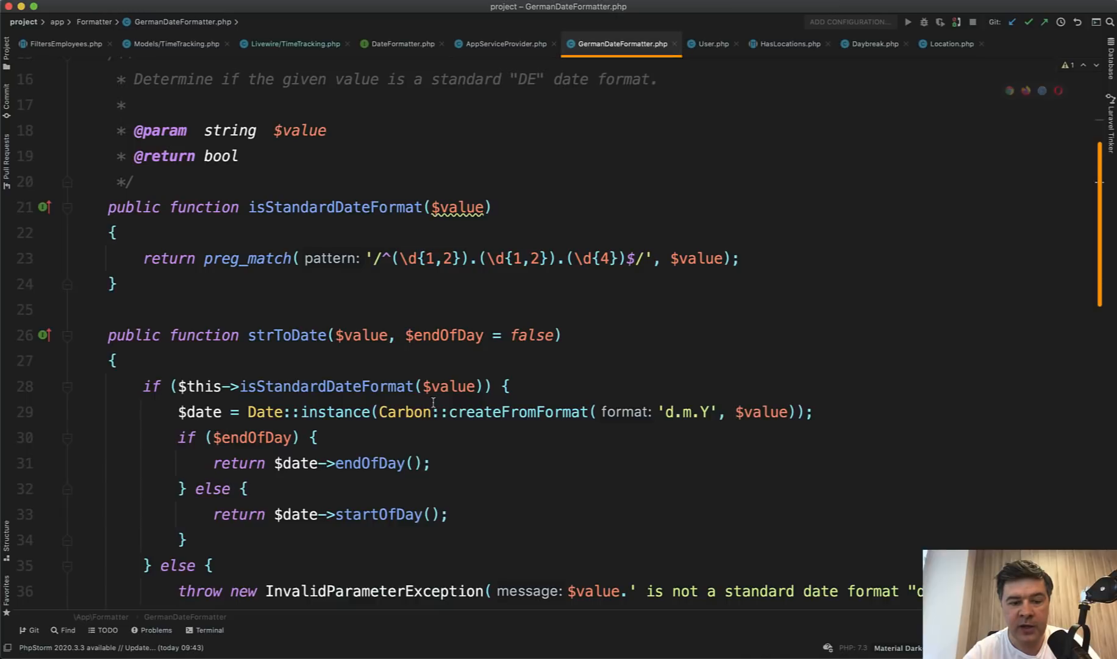
scroll(down, 3)
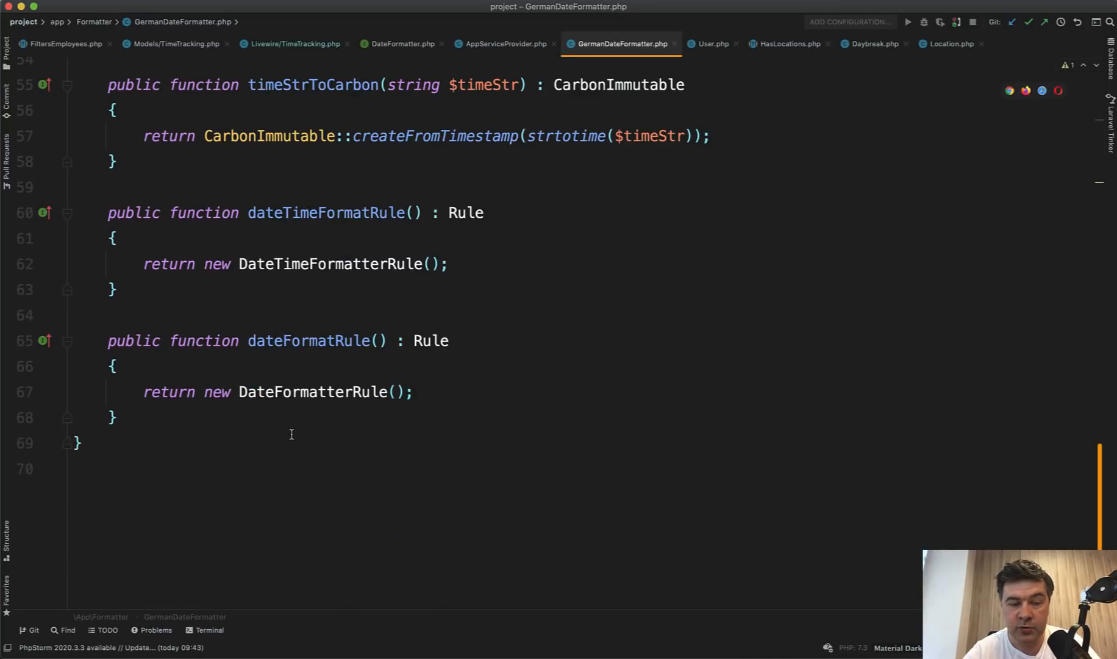
mouse_move(368, 115)
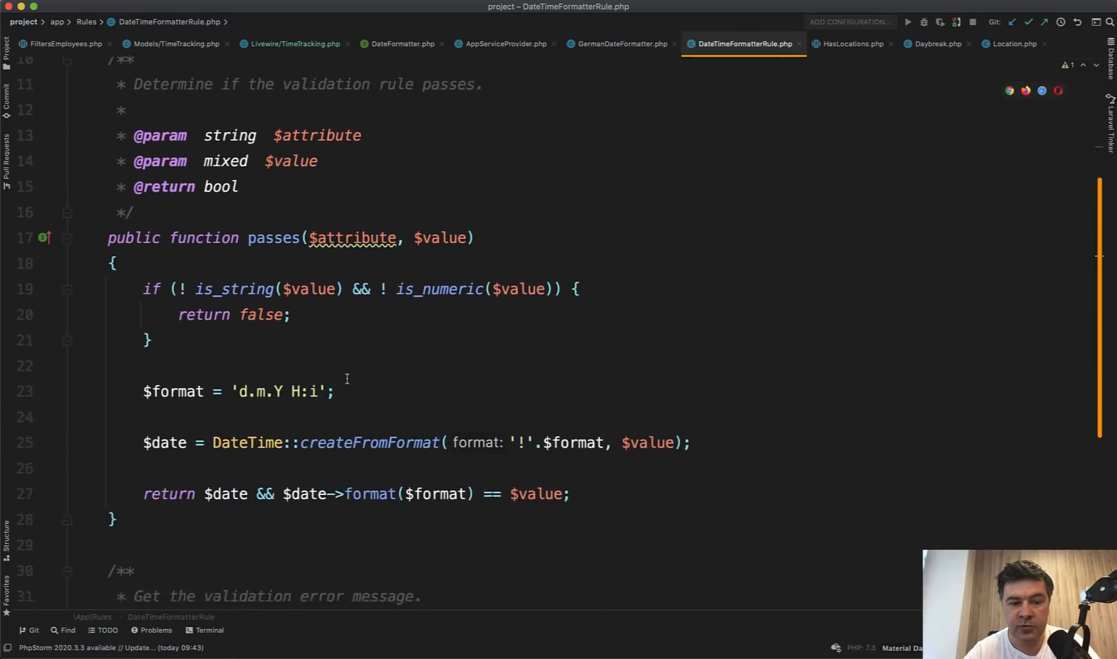
Scroll DateTimeFormatterRule, select GermanDateFormatter in AppServiceProvider, then return to DateFormatter
scroll(down, 3)
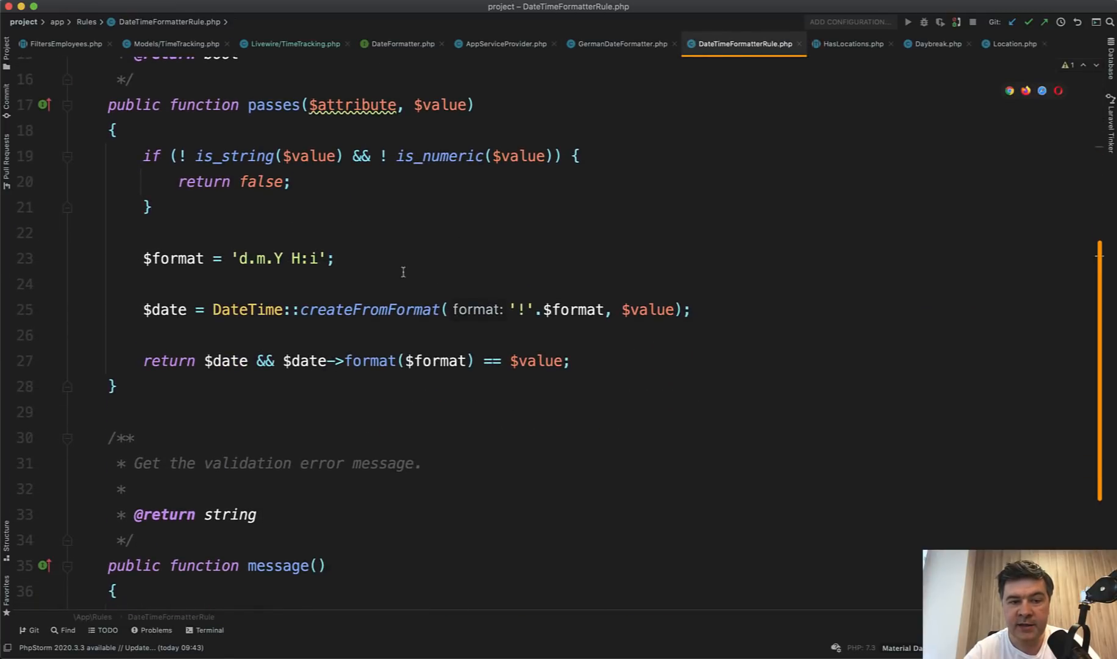
scroll(down, 3)
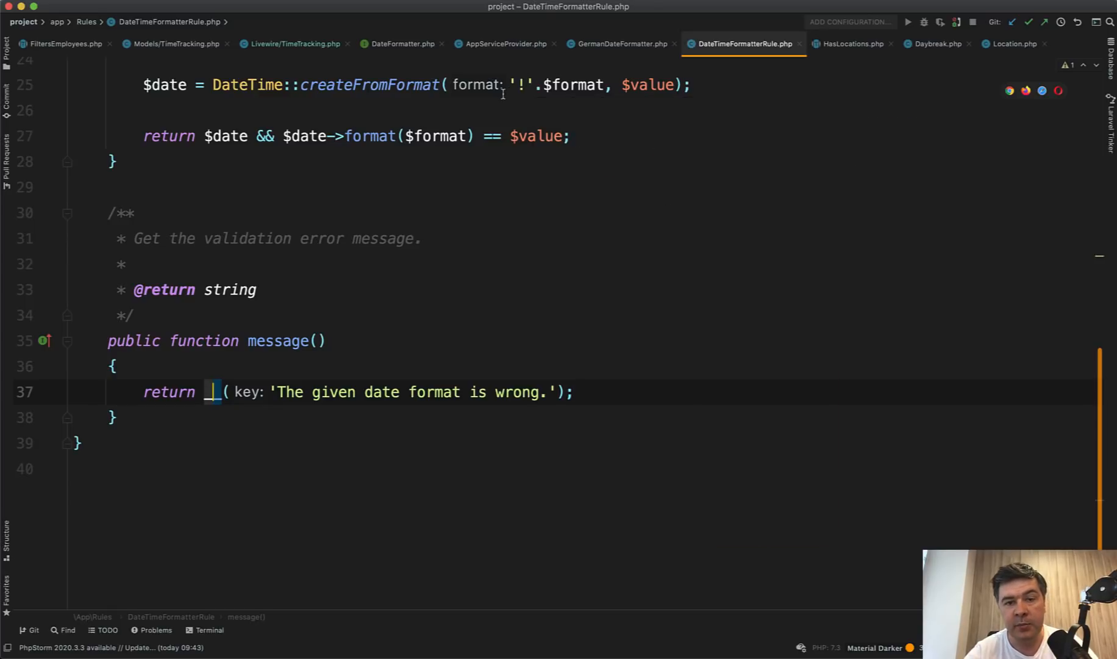
click(502, 44)
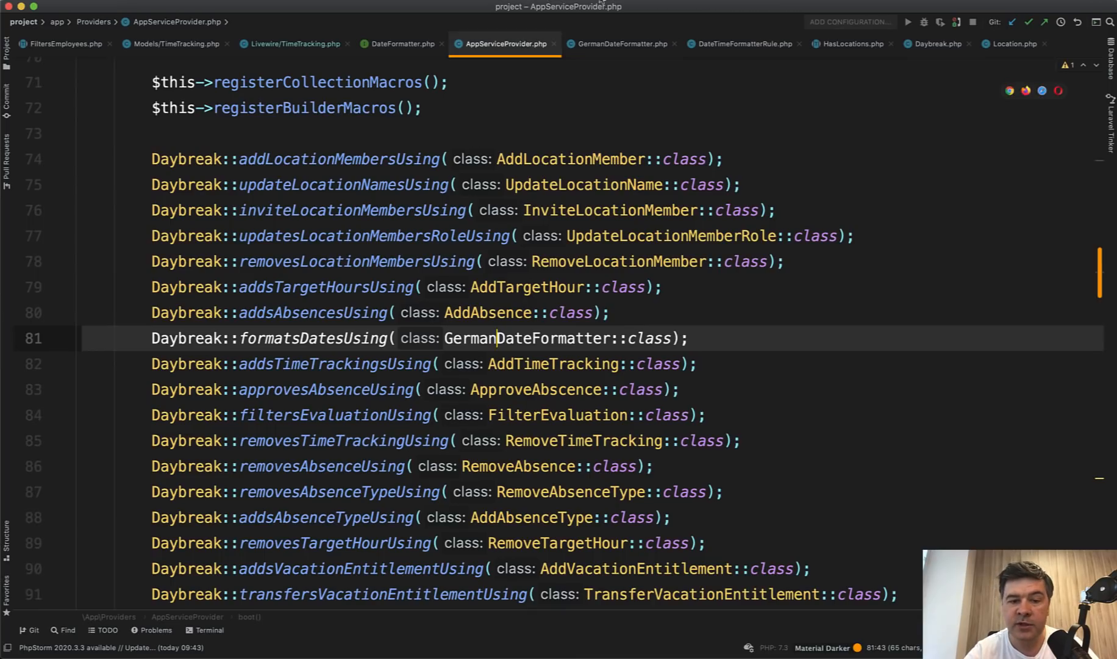
double_click(526, 338)
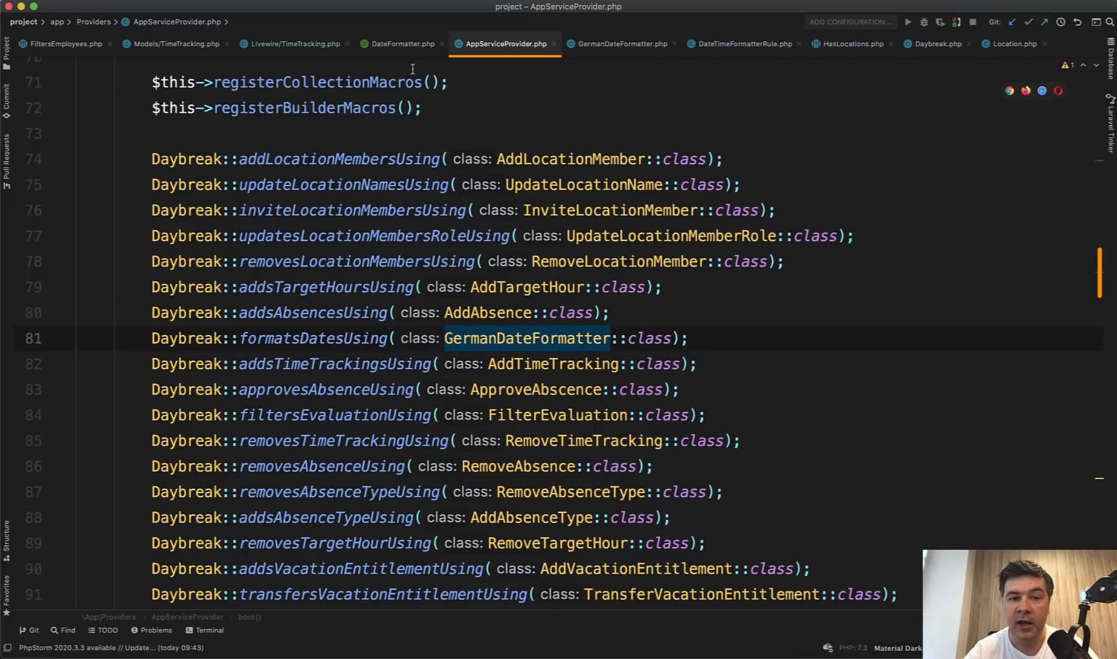
click(401, 43)
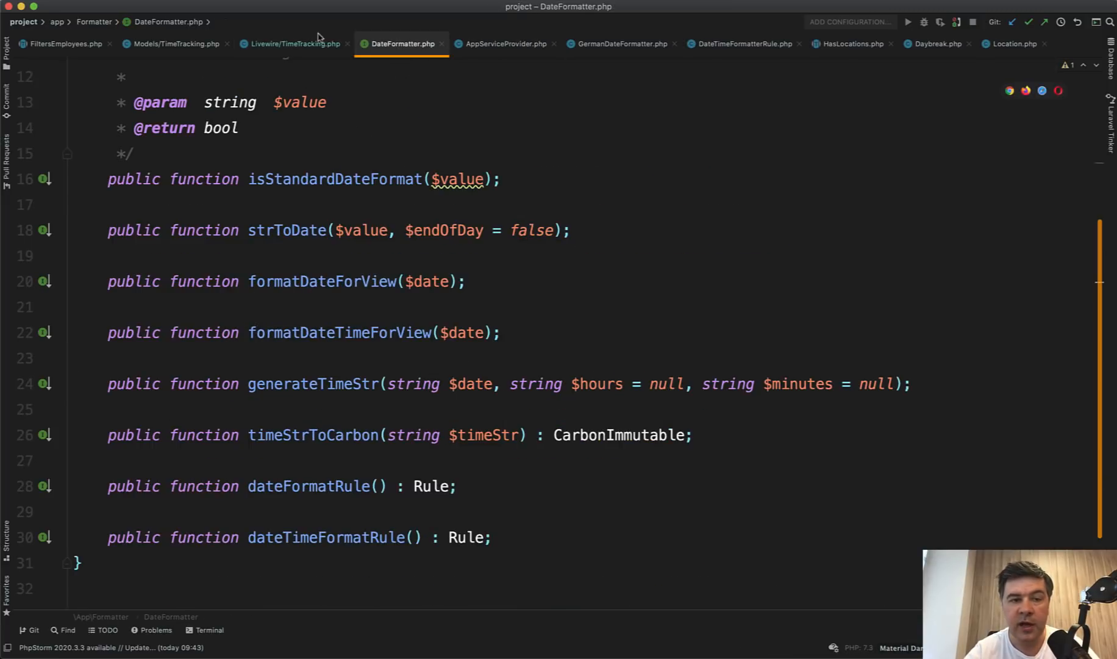